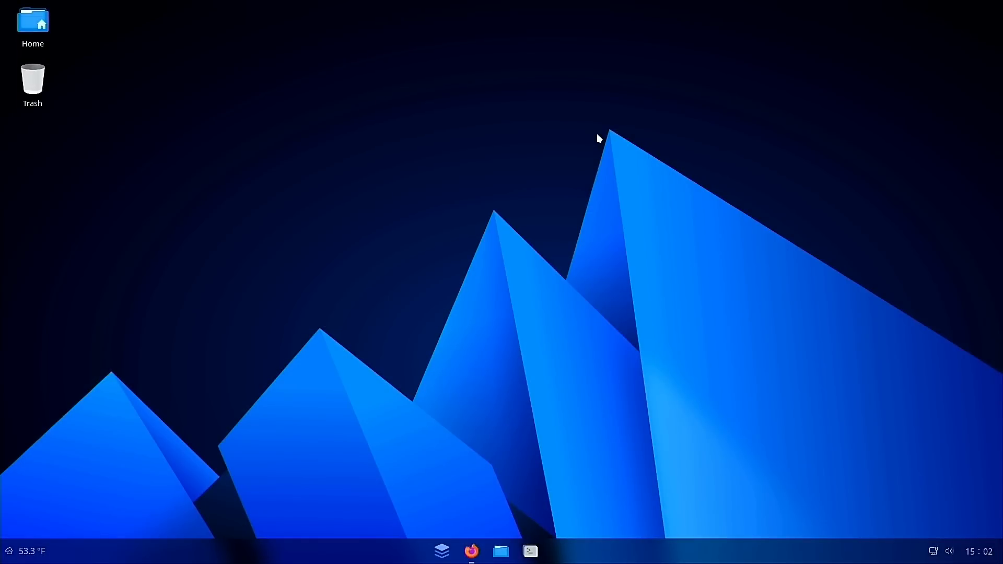
mouse_move(494, 517)
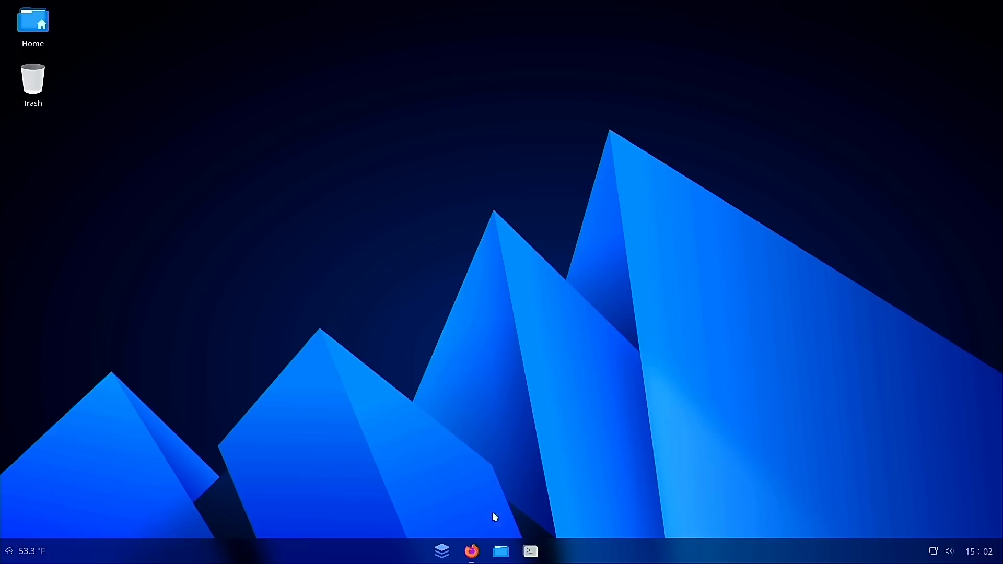
mouse_move(536, 445)
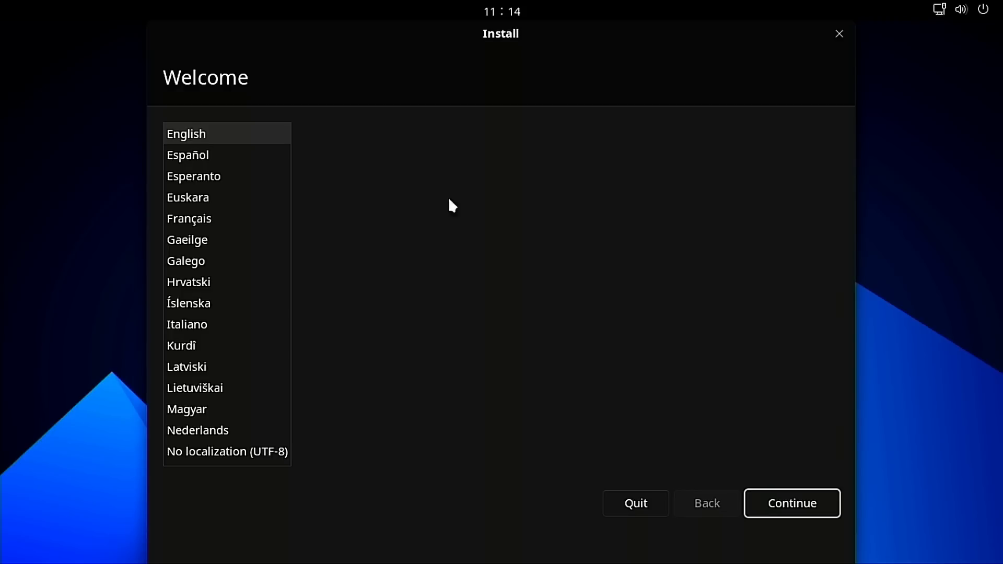
mouse_move(269, 282)
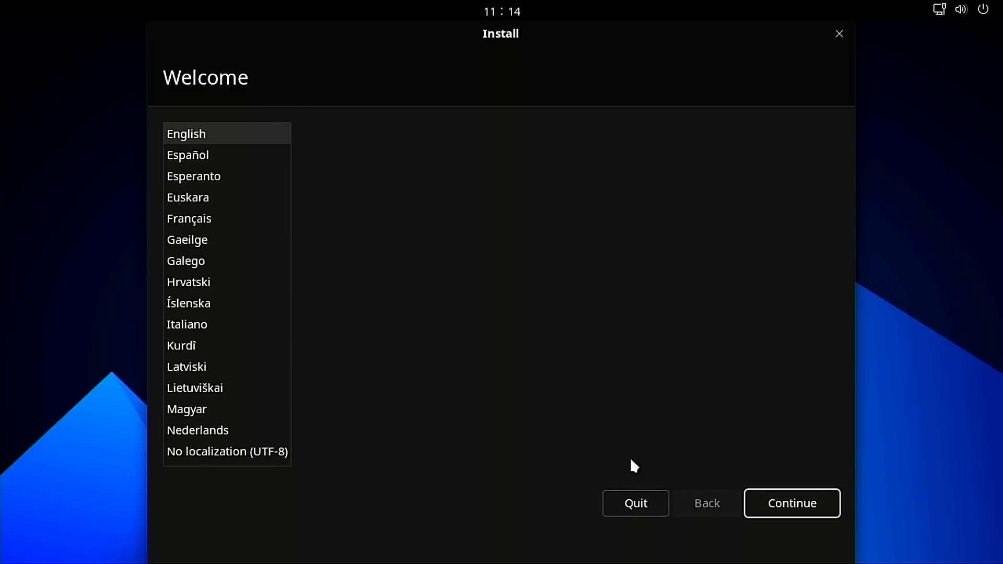
mouse_move(796, 500)
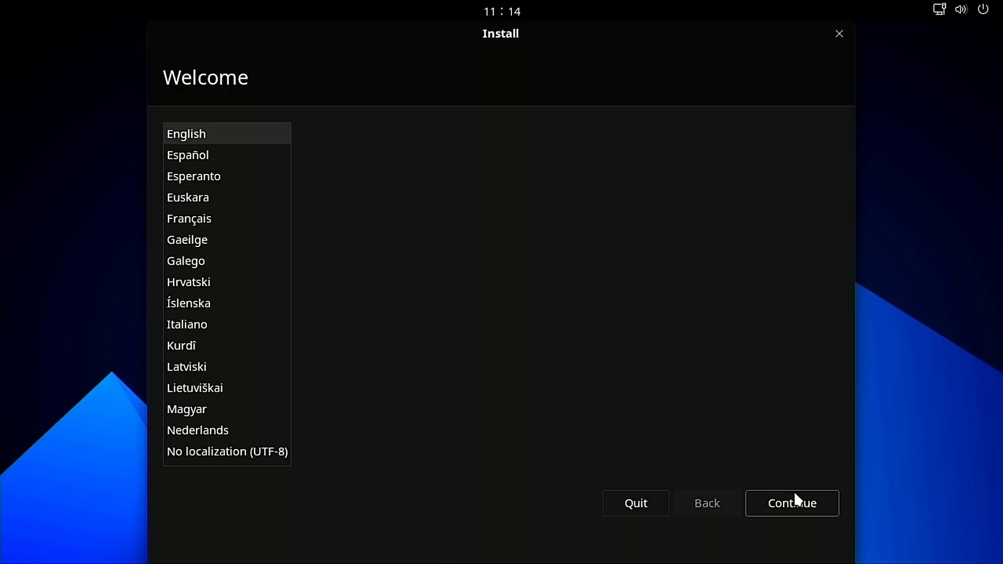
- Accept English as the language and English (US) as the keyboard layout
left_click(792, 502)
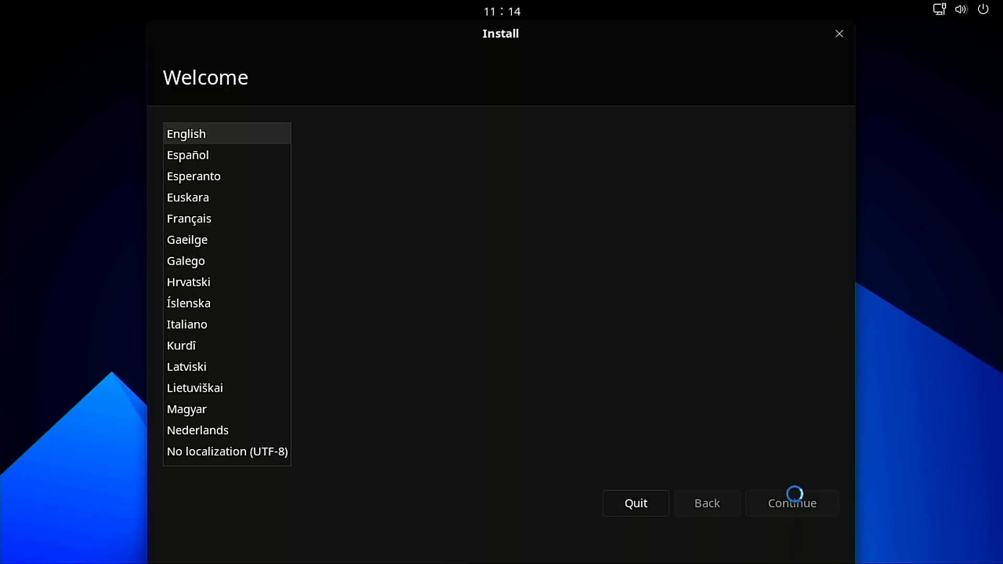
left_click(792, 502)
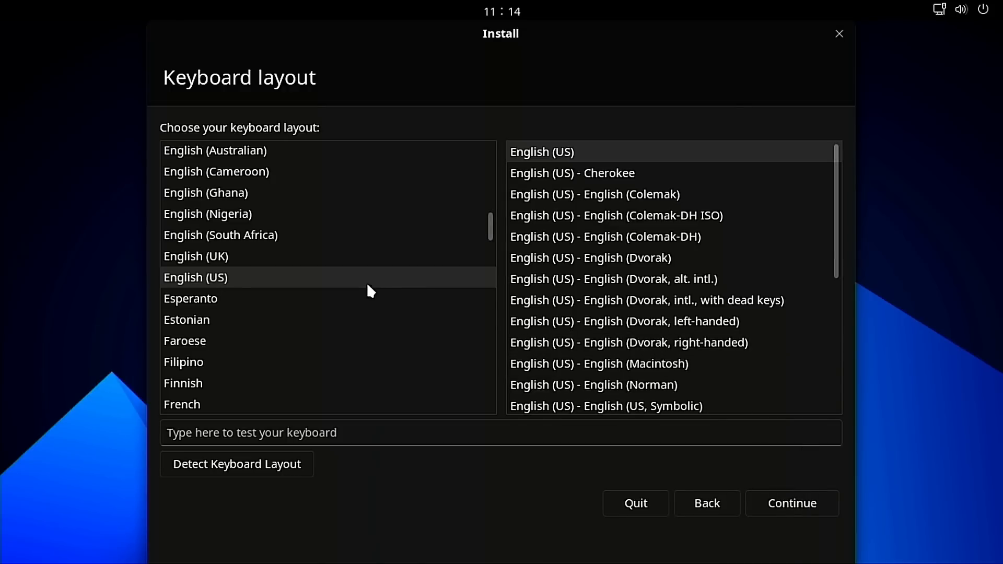
left_click(792, 503)
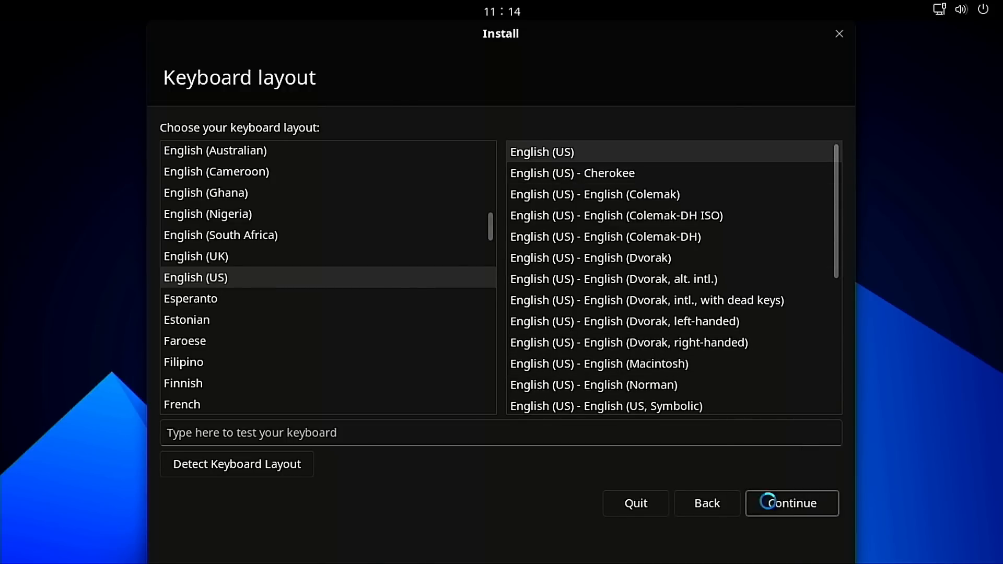
left_click(791, 502)
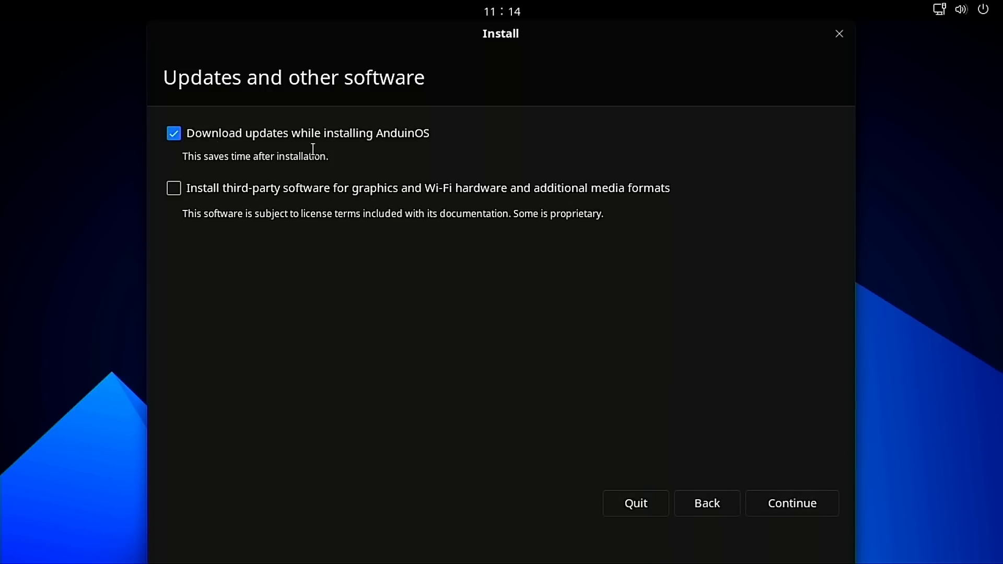
- Tick installing updates and third-party software, then move on to Installation type
left_click(173, 188)
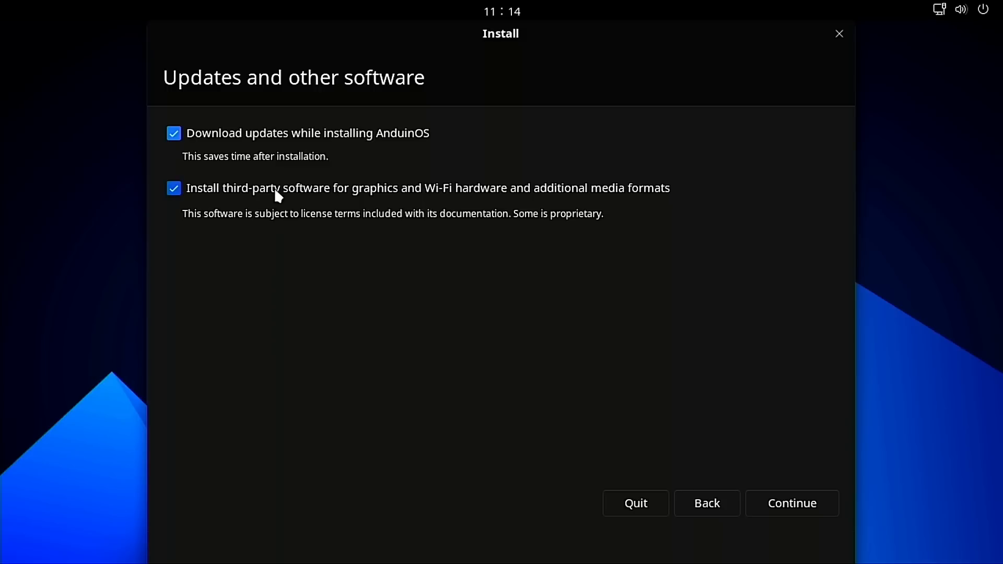
left_click(790, 502)
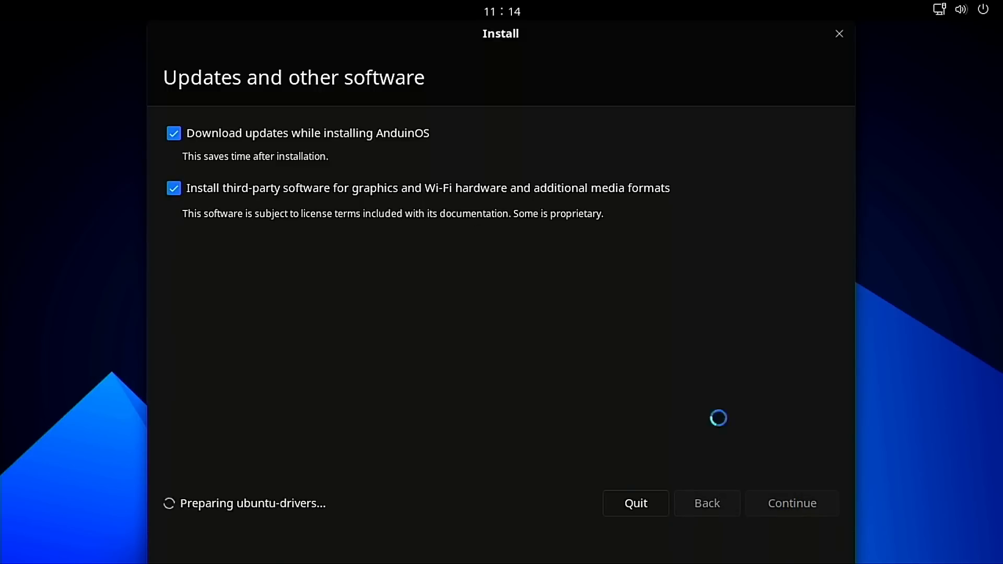
left_click(792, 502)
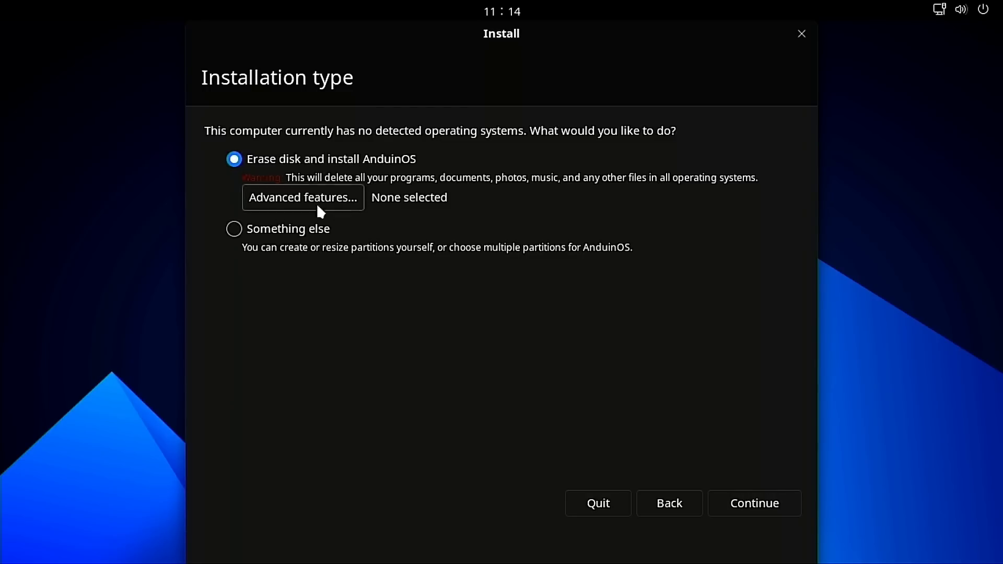
- Keep 'Erase disk and install' with no advanced features, after briefly trying LVM
left_click(302, 197)
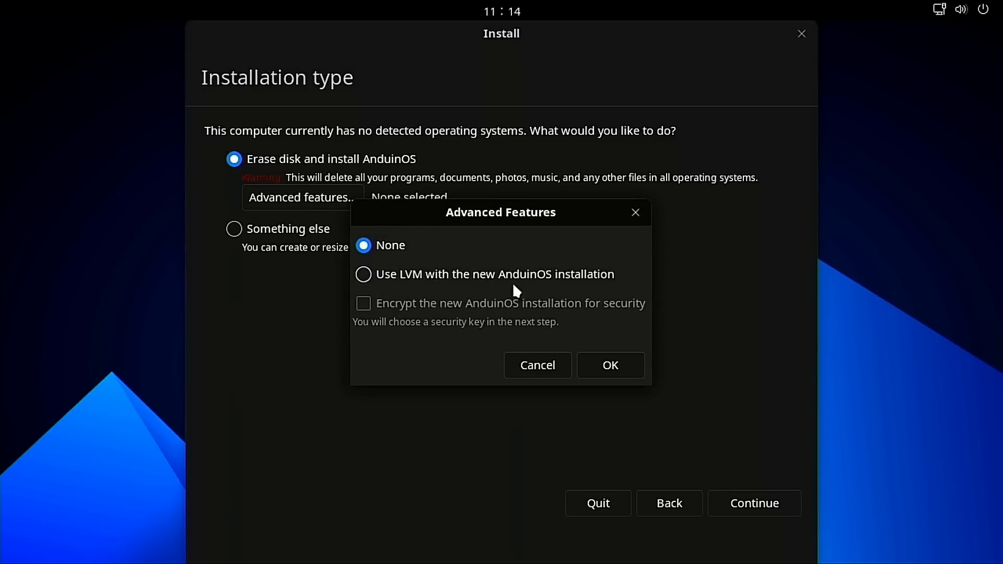
left_click(363, 274)
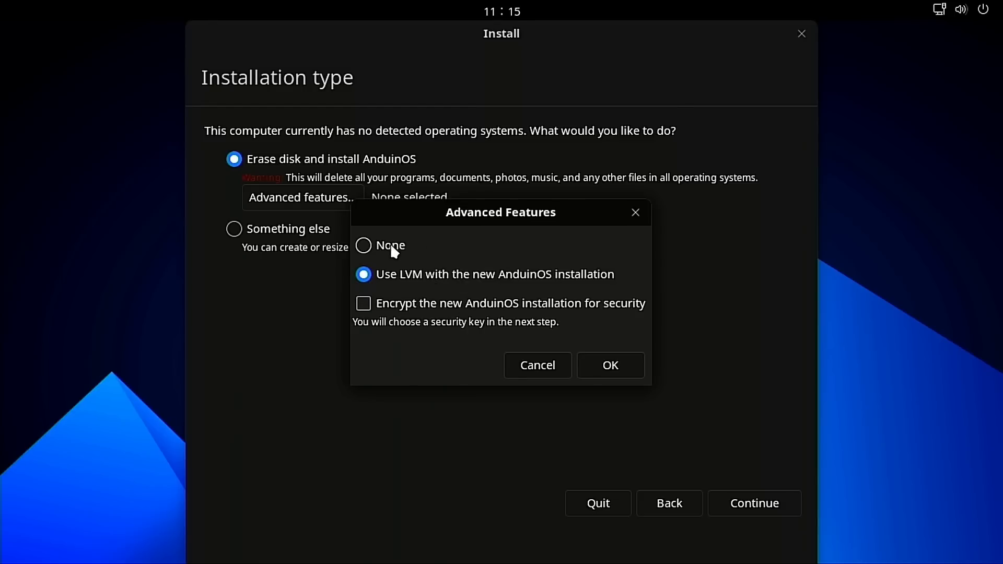
left_click(609, 365)
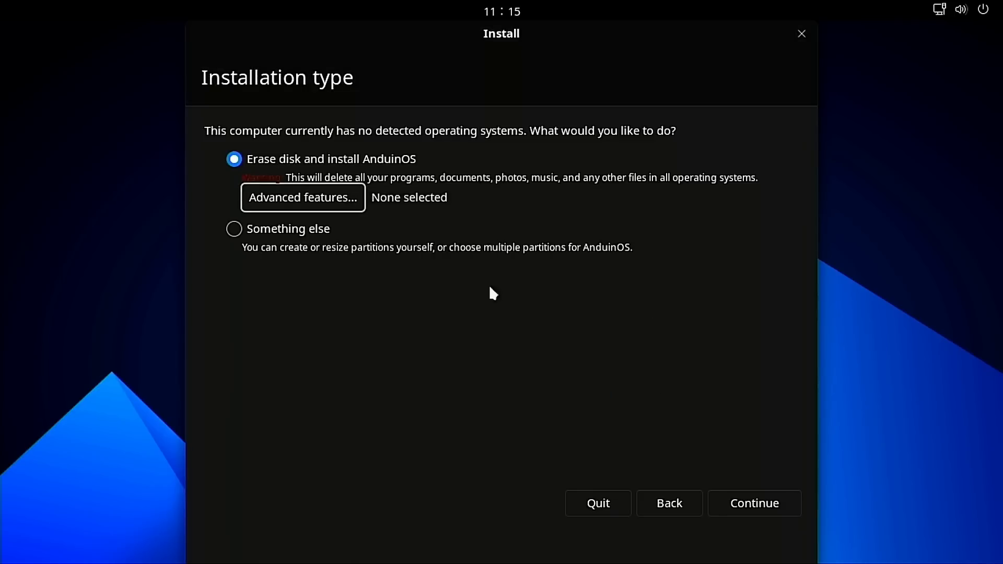
left_click(754, 502)
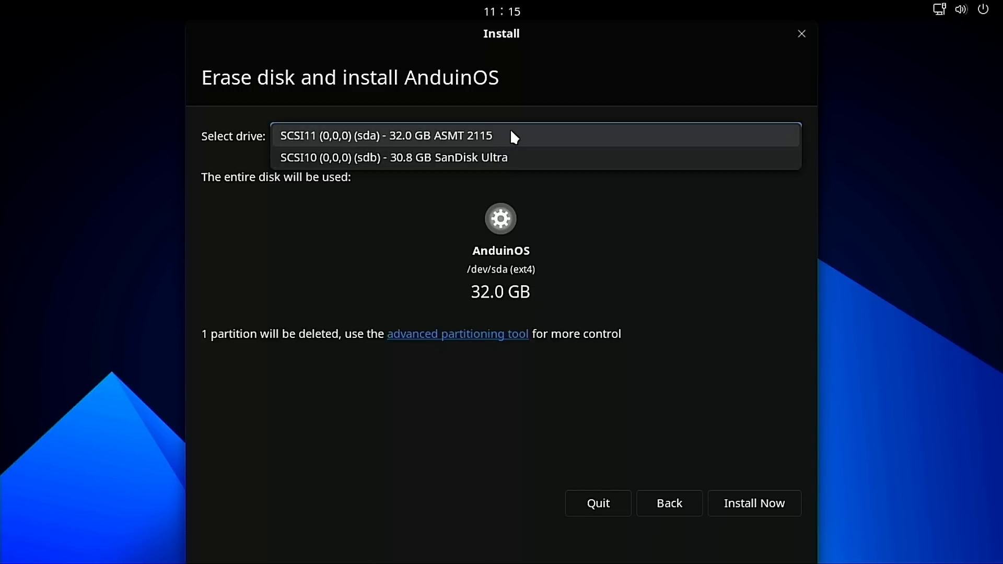
- Install onto the 32 GB sda drive and confirm writing the partition changes
left_click(386, 135)
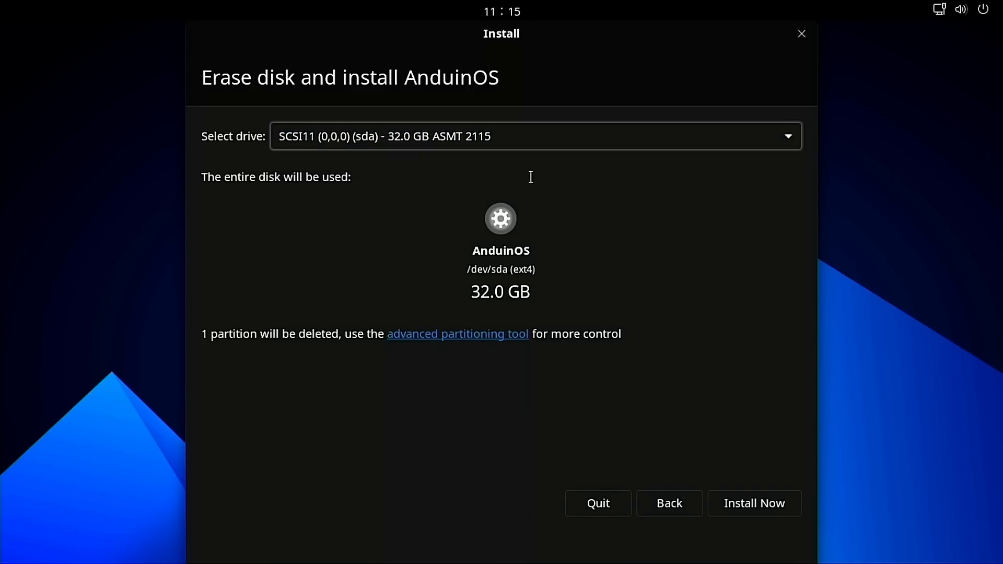
left_click(753, 502)
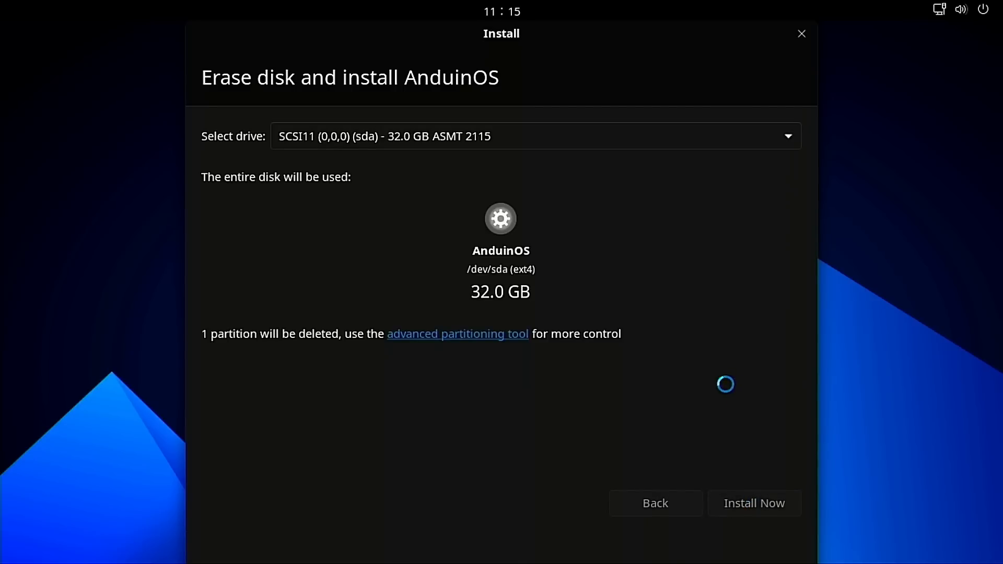
left_click(754, 504)
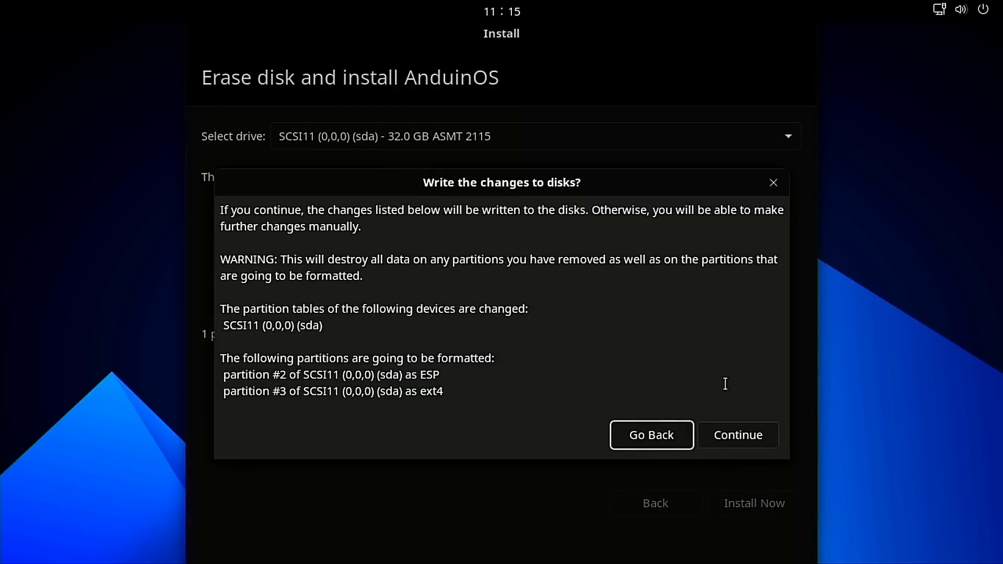
left_click(737, 435)
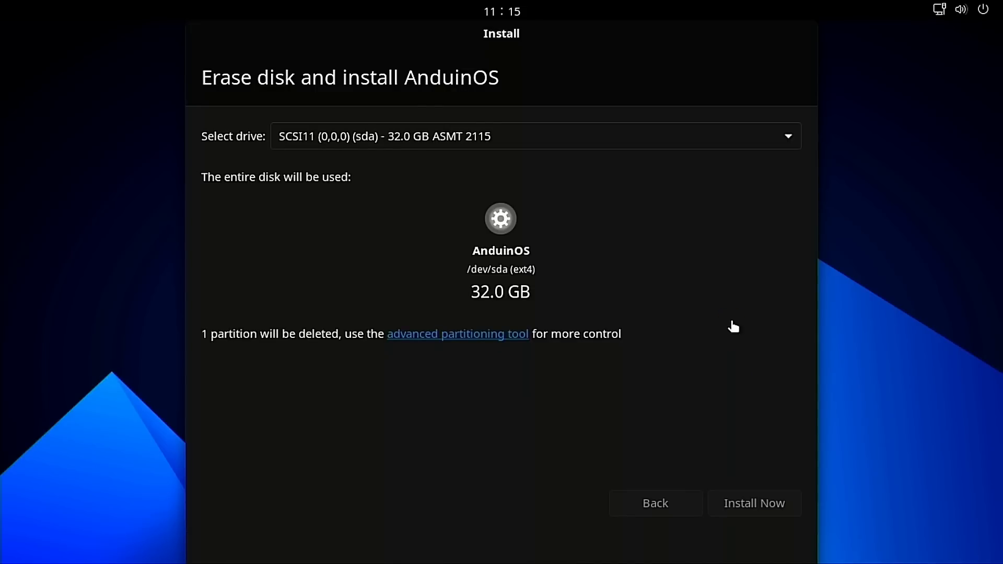
left_click(753, 502)
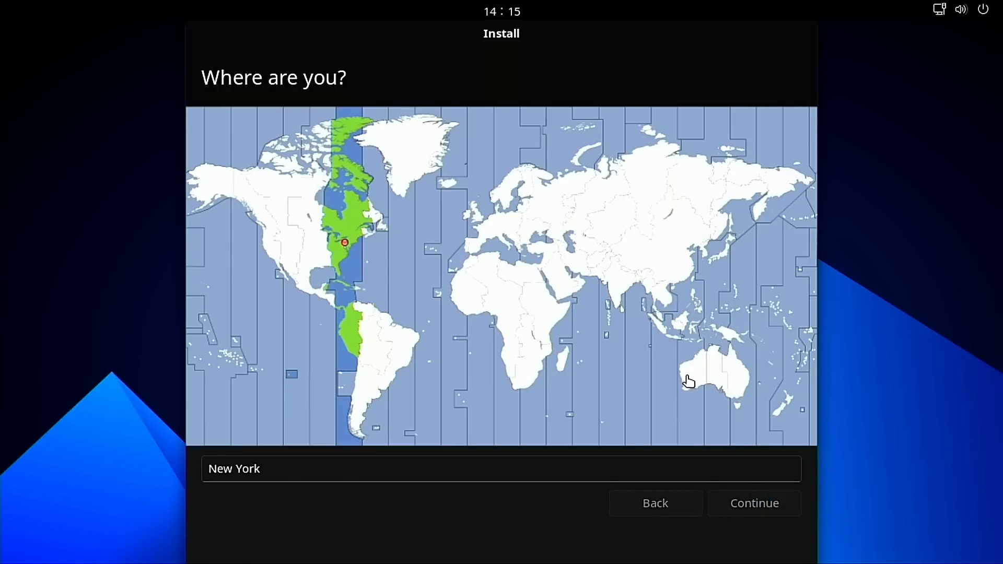
mouse_move(675, 368)
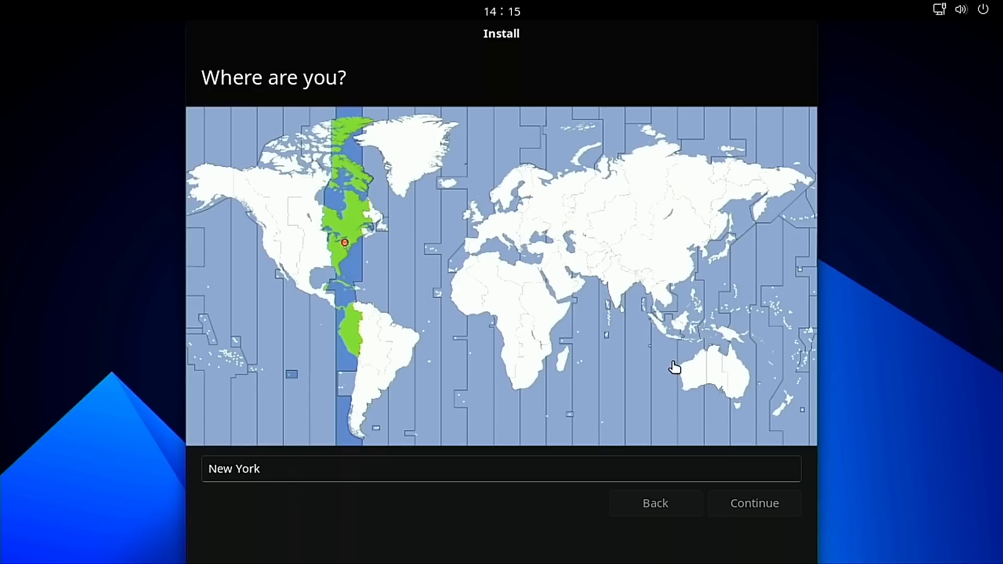
- Keep New York as the location and enter 'Tom' on the account page
left_click(754, 502)
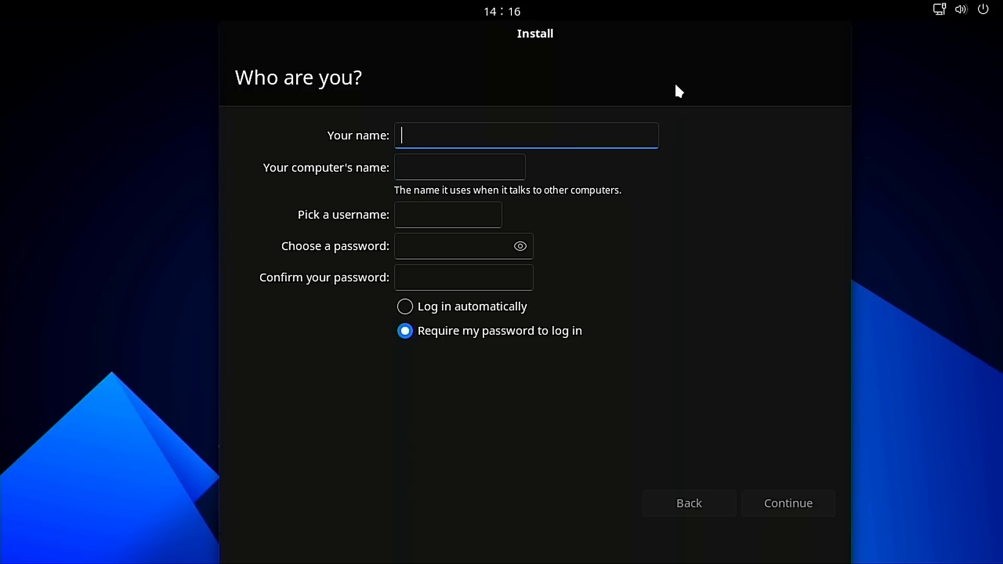
mouse_move(694, 100)
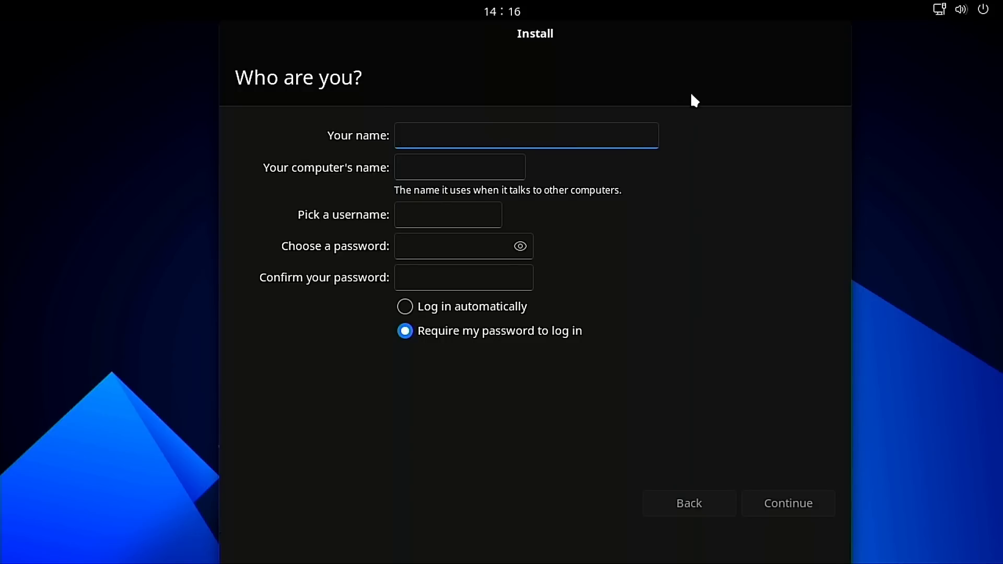
type("Tom")
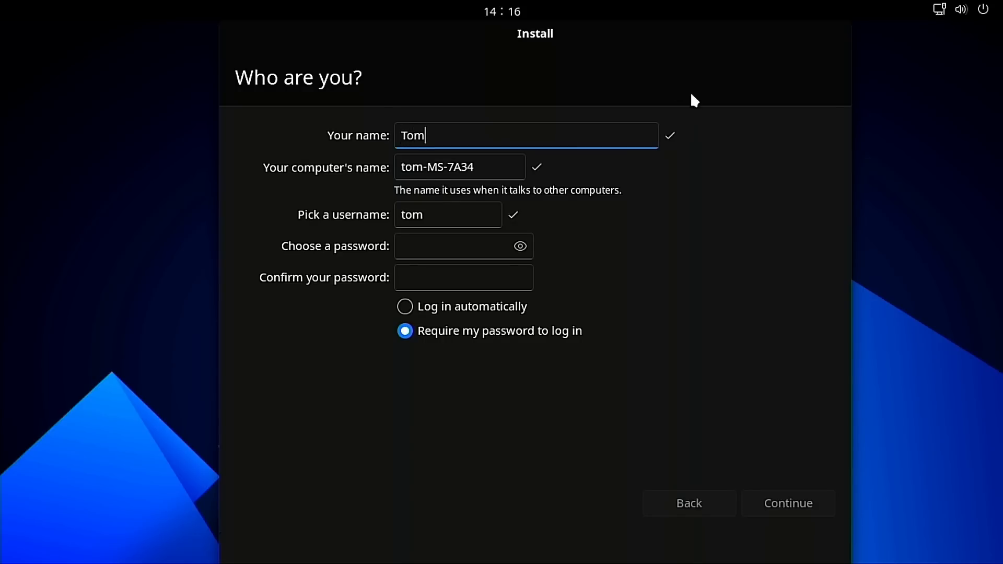
left_click(788, 503)
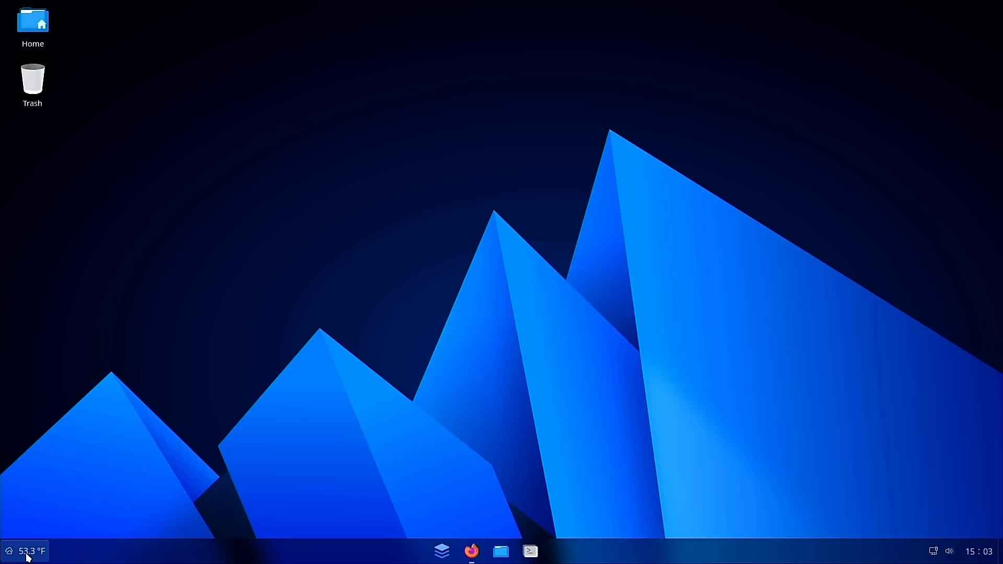
left_click(28, 551)
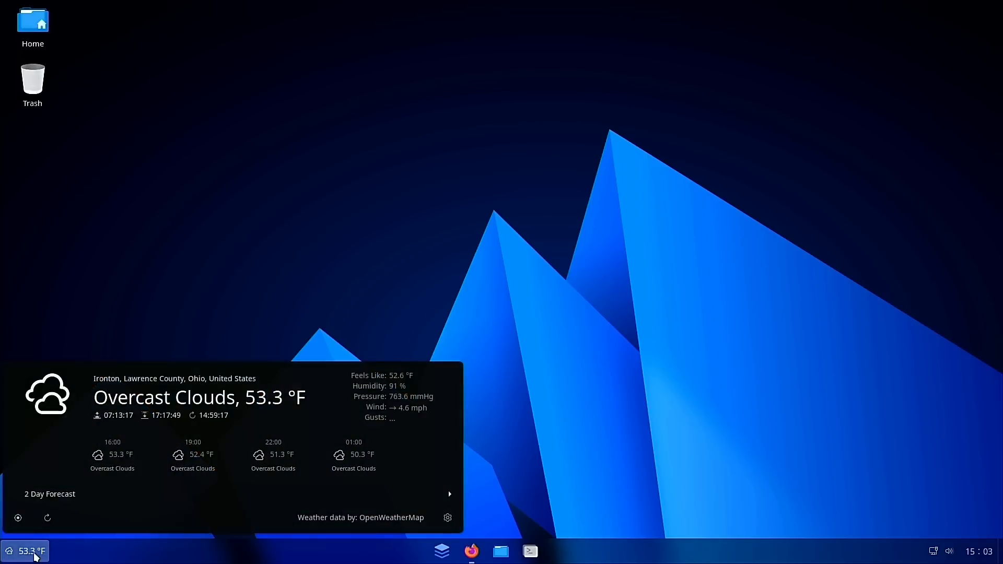
mouse_move(131, 387)
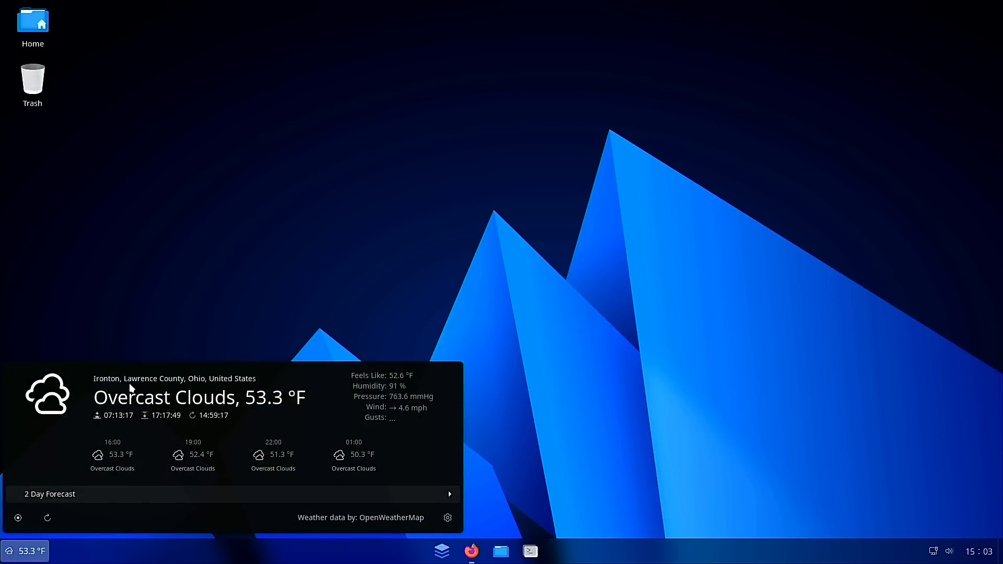
mouse_move(544, 430)
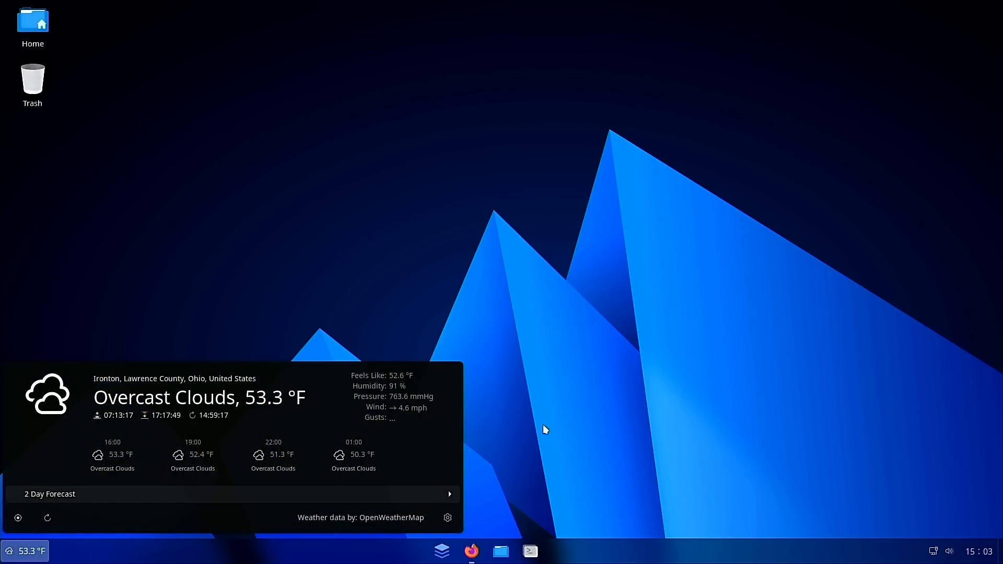
mouse_move(538, 436)
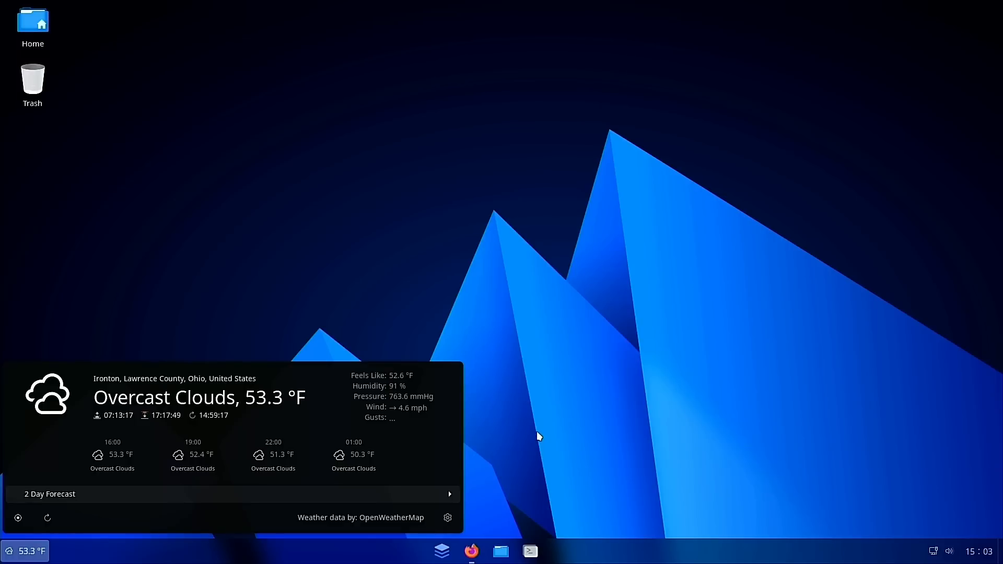
left_click(25, 551)
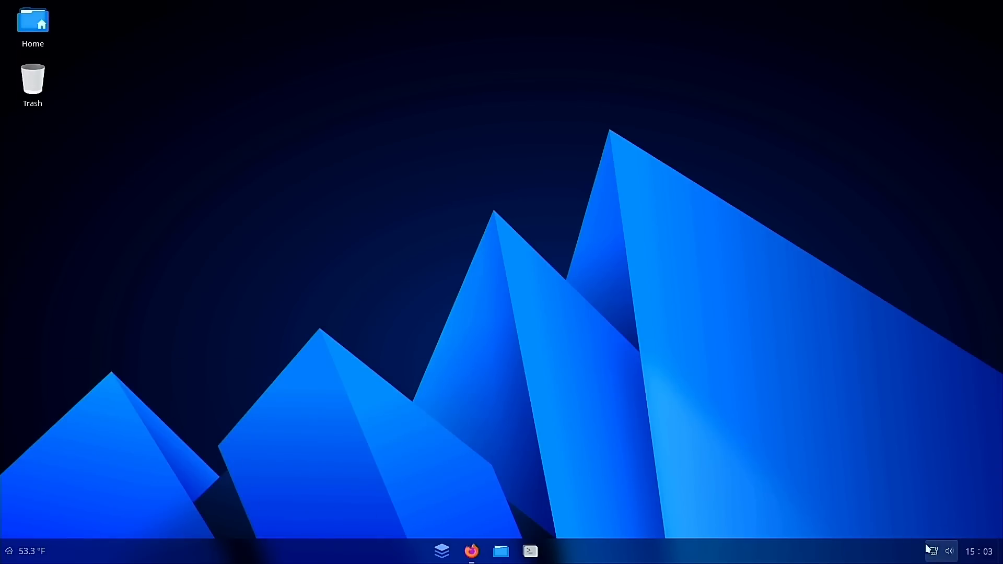
mouse_move(583, 475)
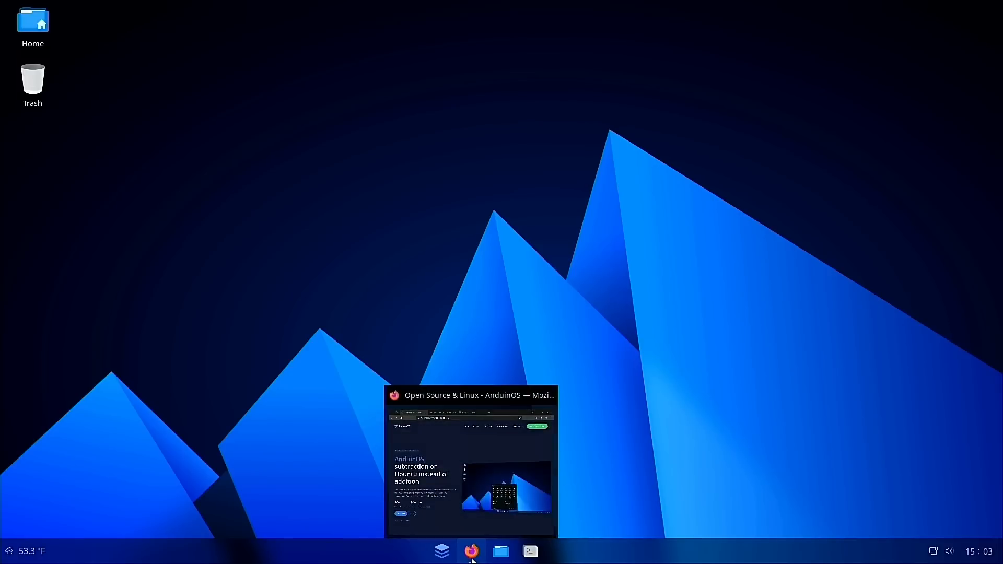
- Open the homepage's Docs link in a new Documentation tab
left_click(471, 551)
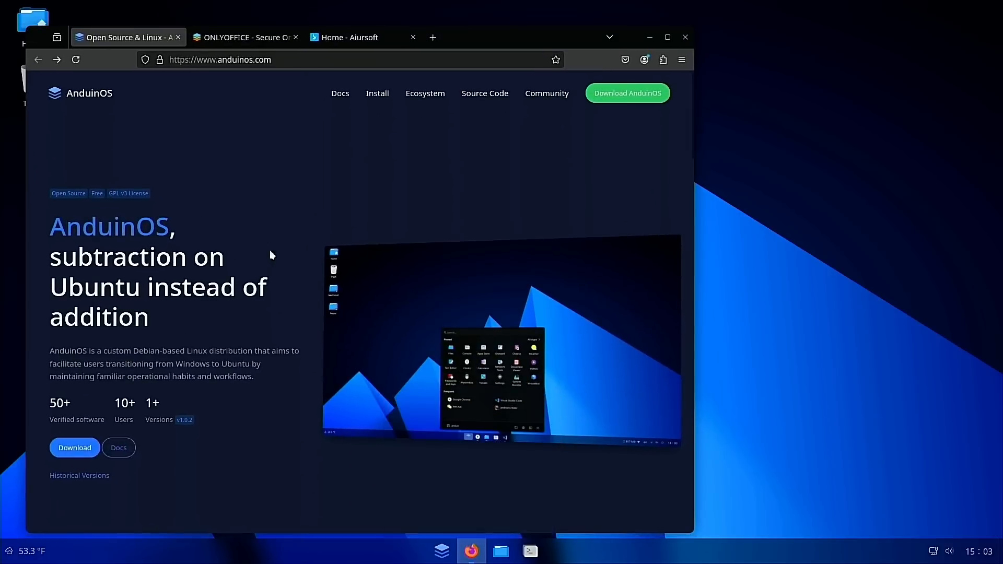
mouse_move(274, 217)
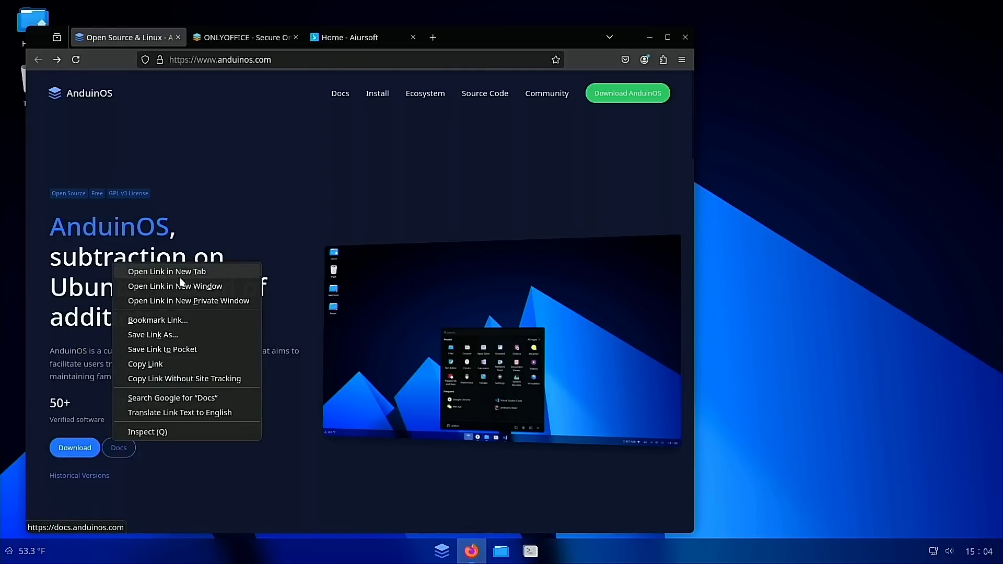
left_click(167, 271)
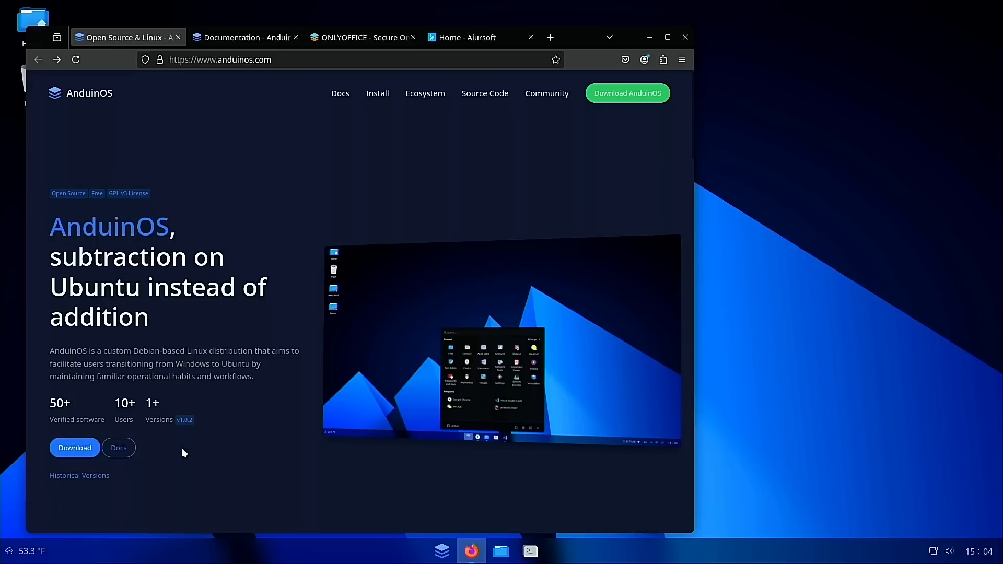
scroll("down", 3)
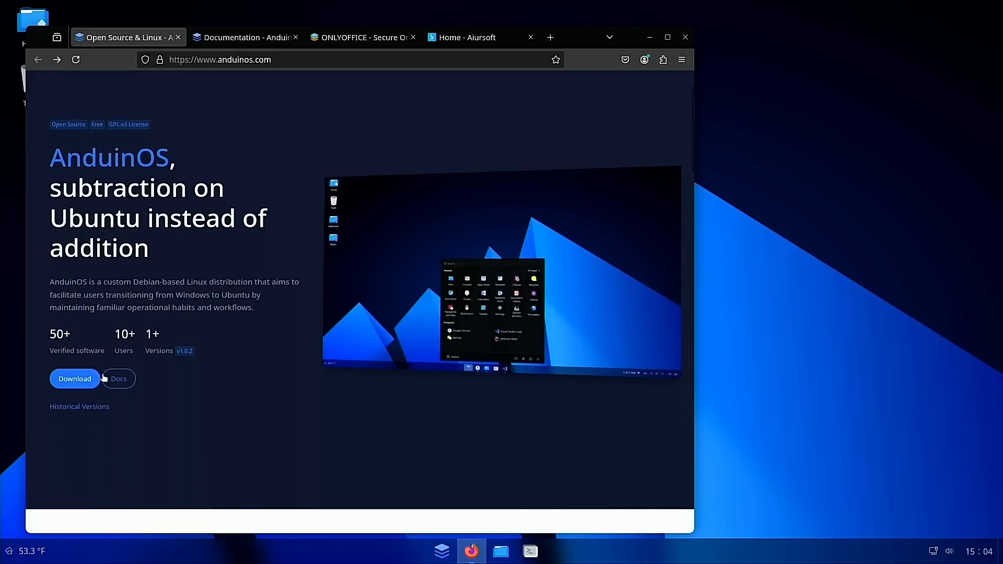
left_click(74, 379)
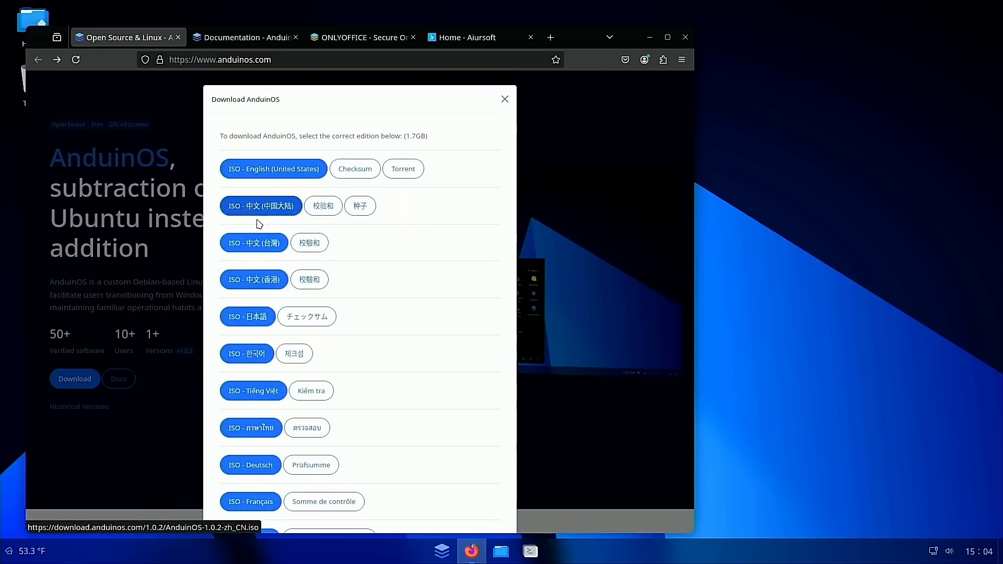
scroll("down", 3)
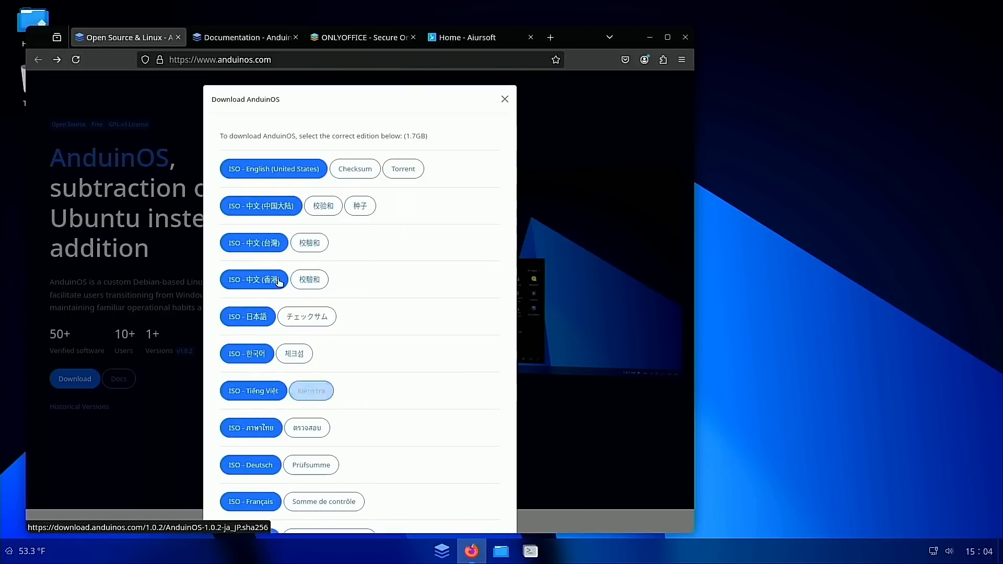
mouse_move(273, 169)
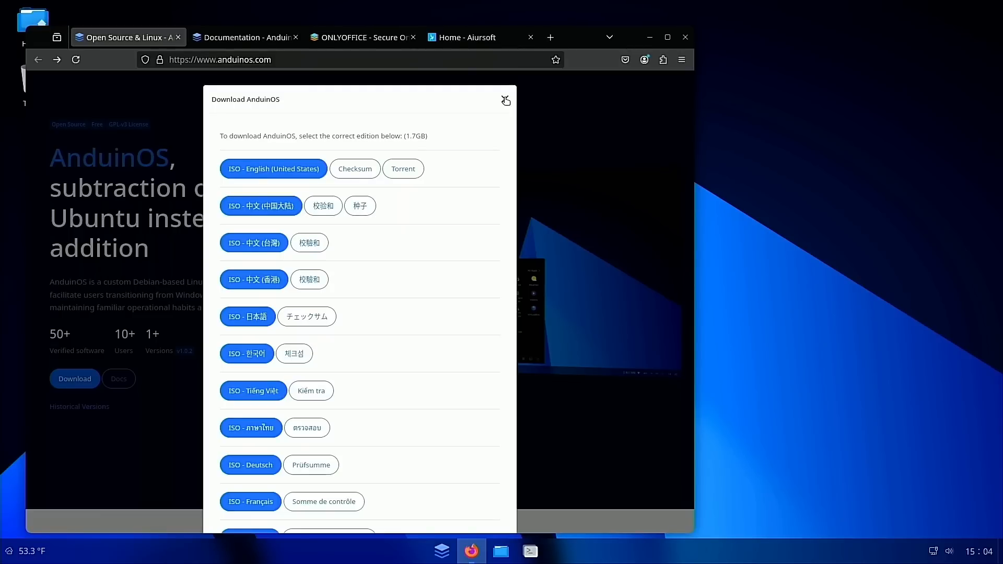
left_click(505, 100)
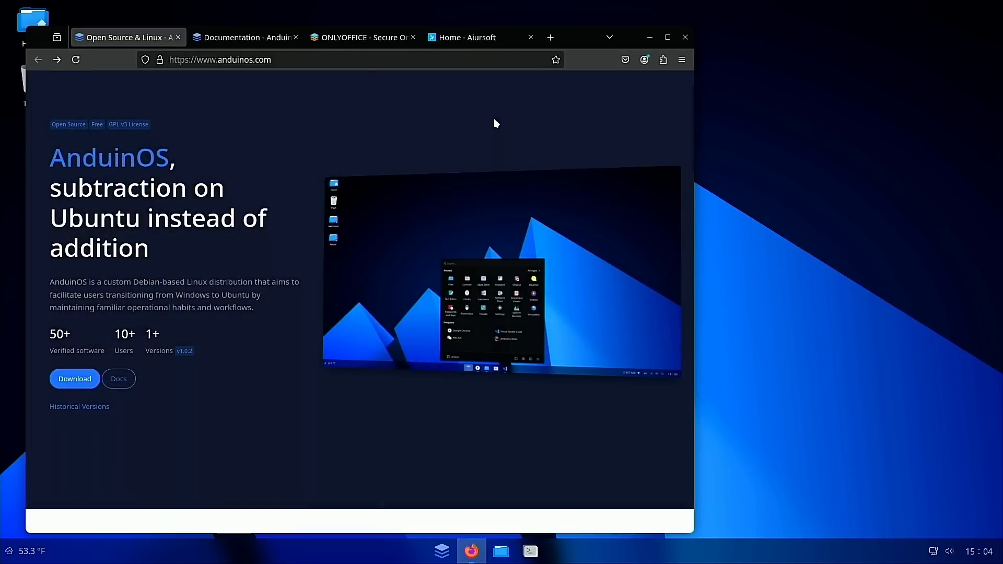
mouse_move(404, 151)
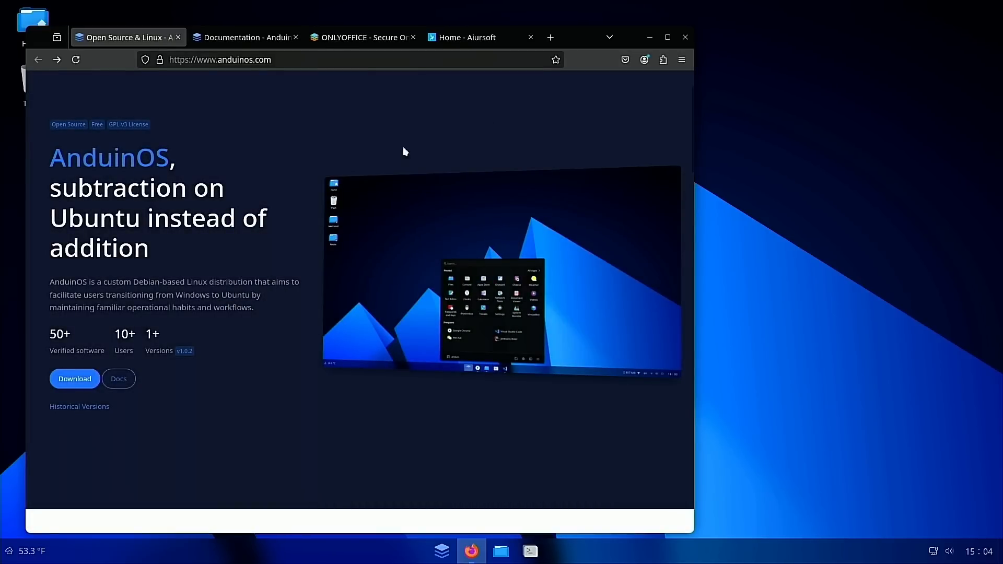
mouse_move(272, 154)
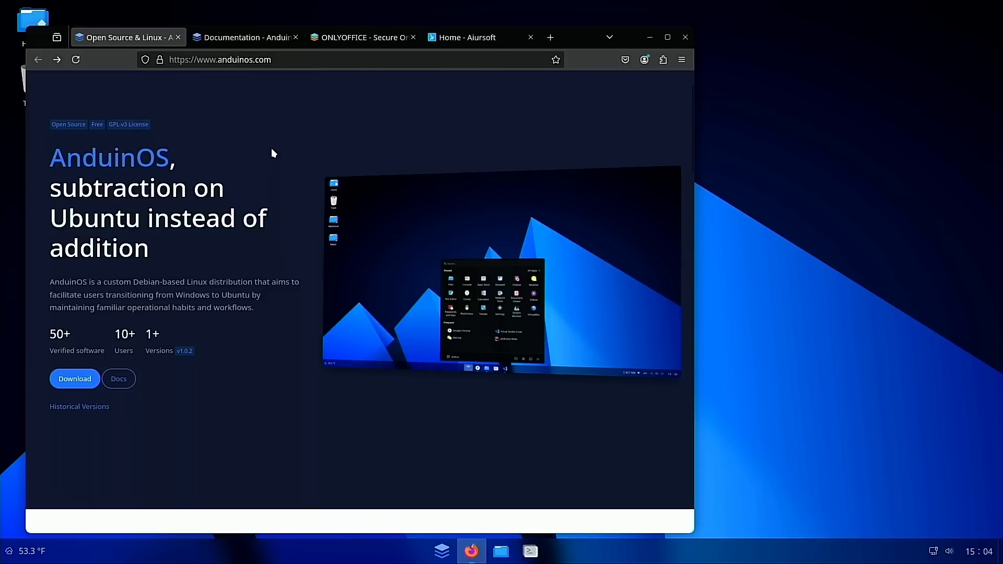
mouse_move(325, 174)
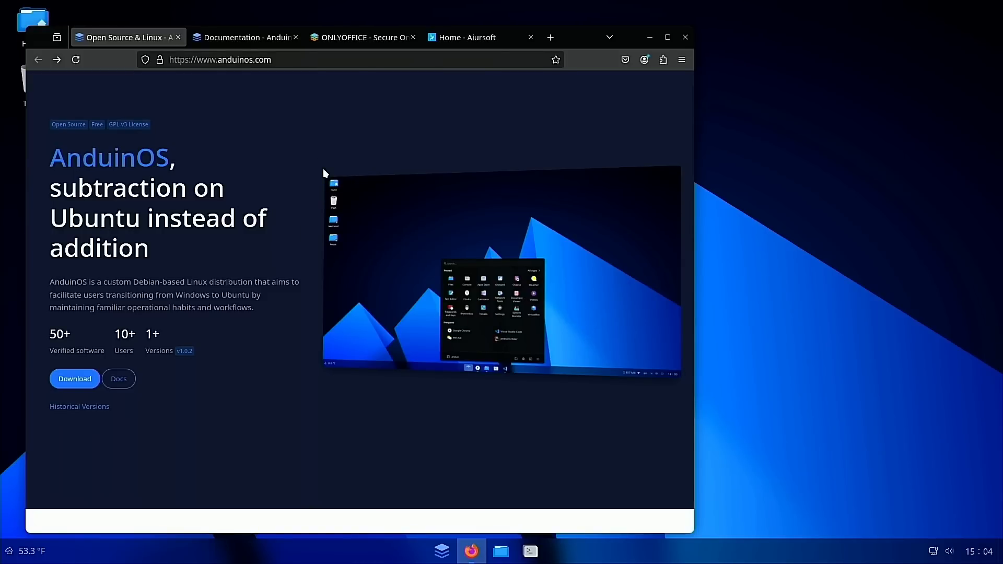
mouse_move(268, 165)
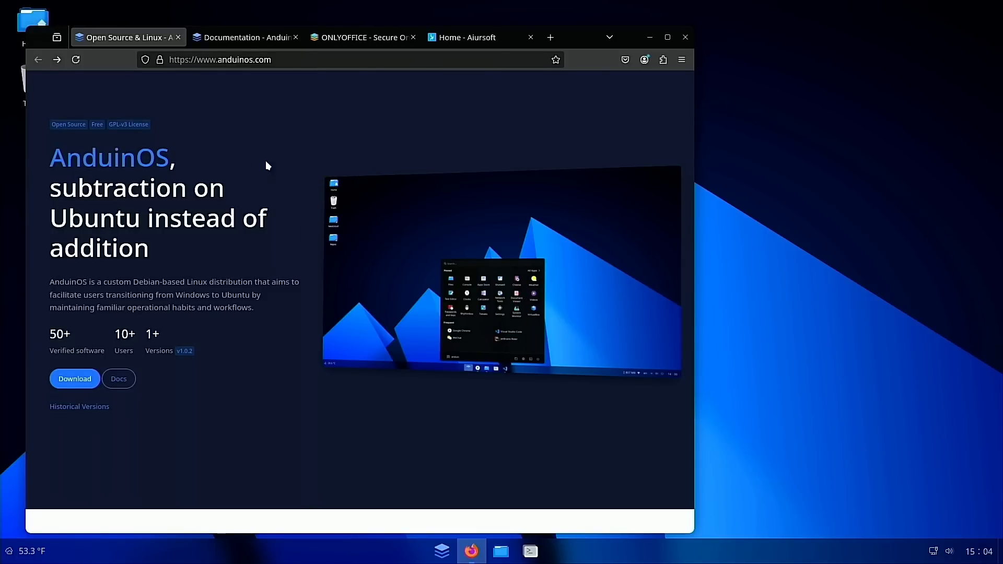
scroll("down", 3)
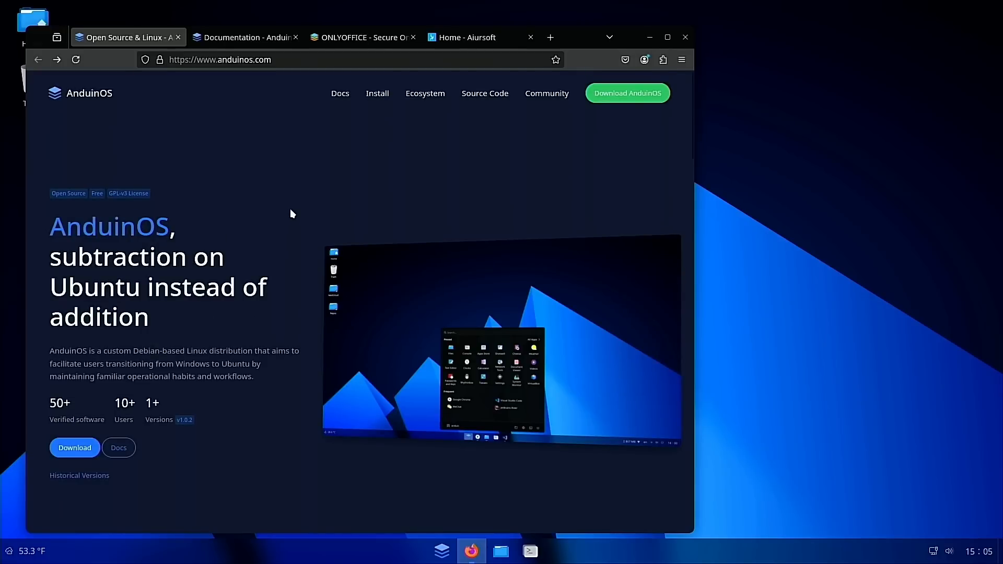
scroll("down", 3)
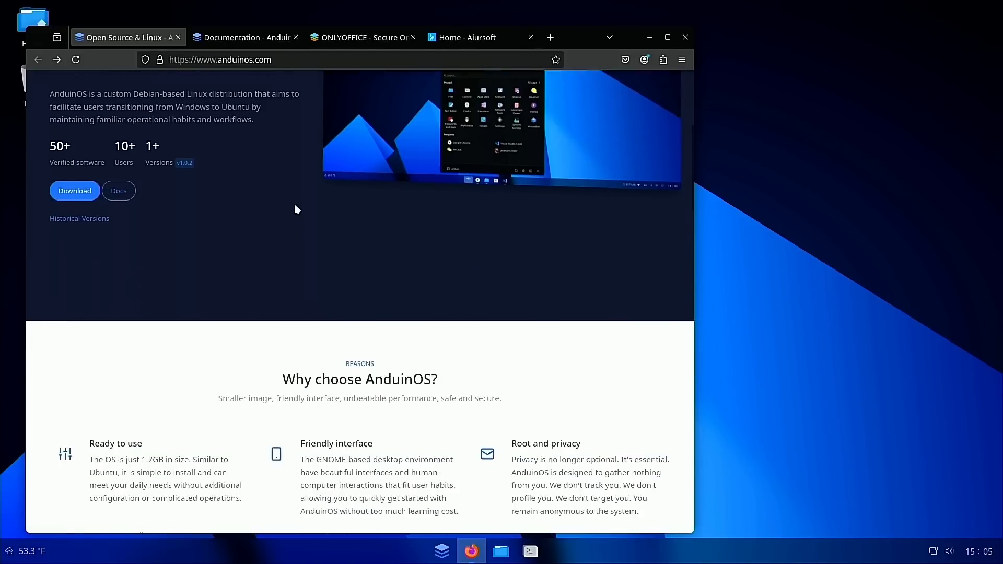
scroll("down", 3)
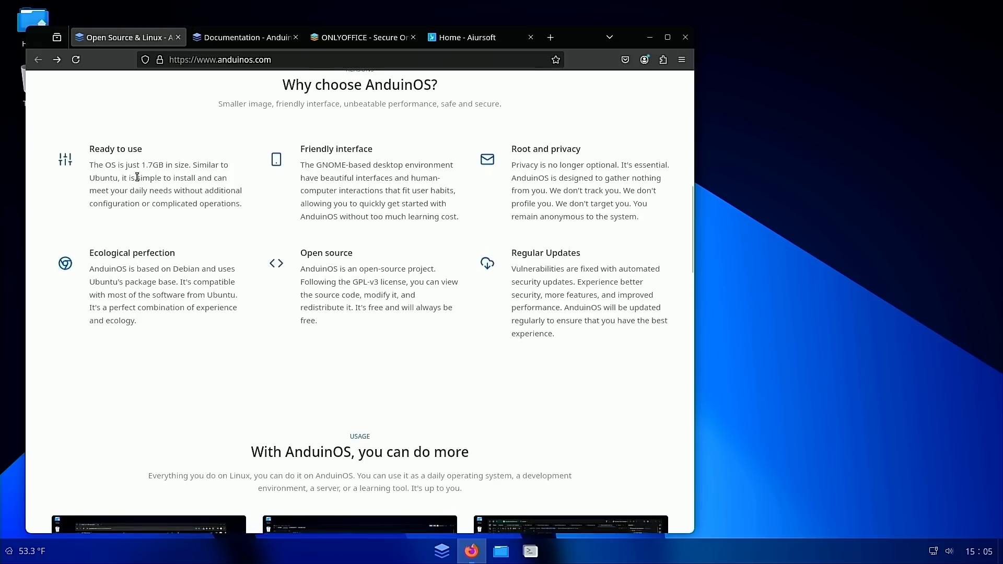
mouse_move(189, 185)
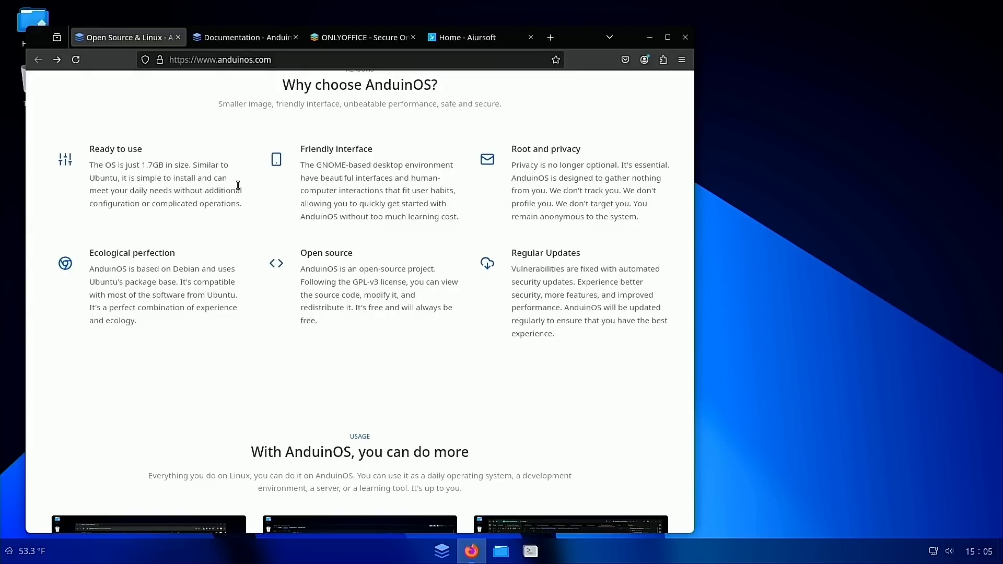
scroll("up", 3)
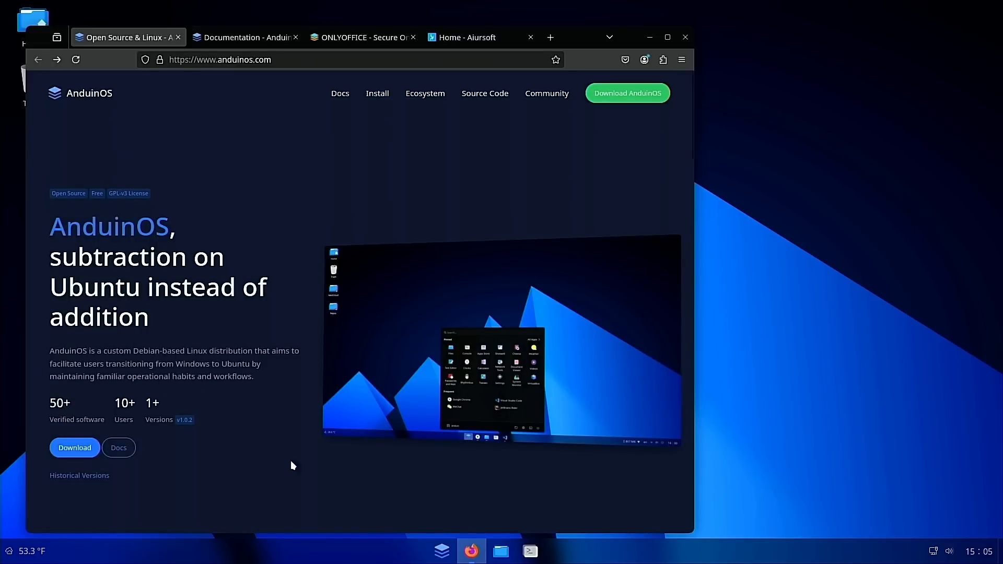
- Open Console and list the /etc/apt folder, showing sources.list and sources.list.d
left_click(530, 551)
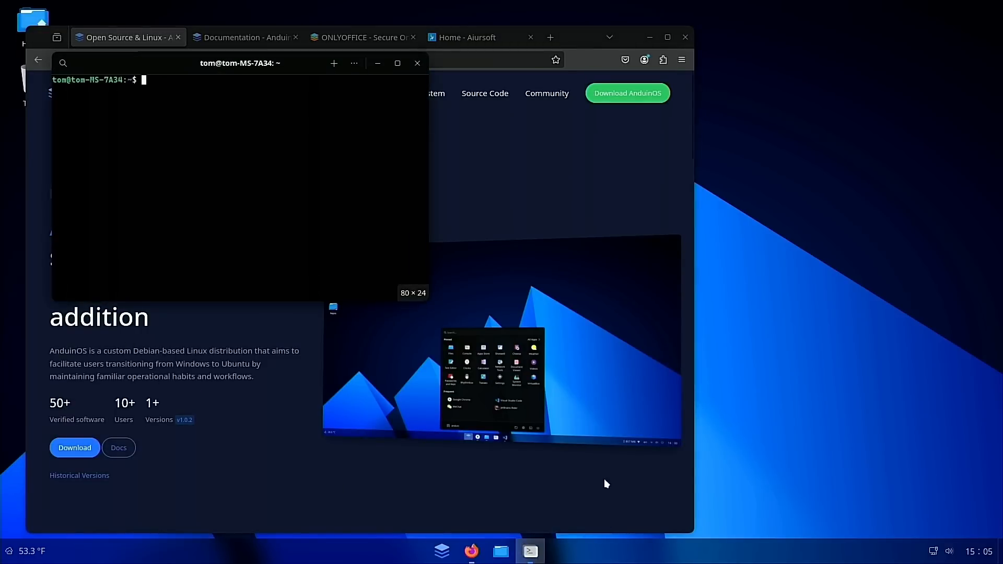
type("cd")
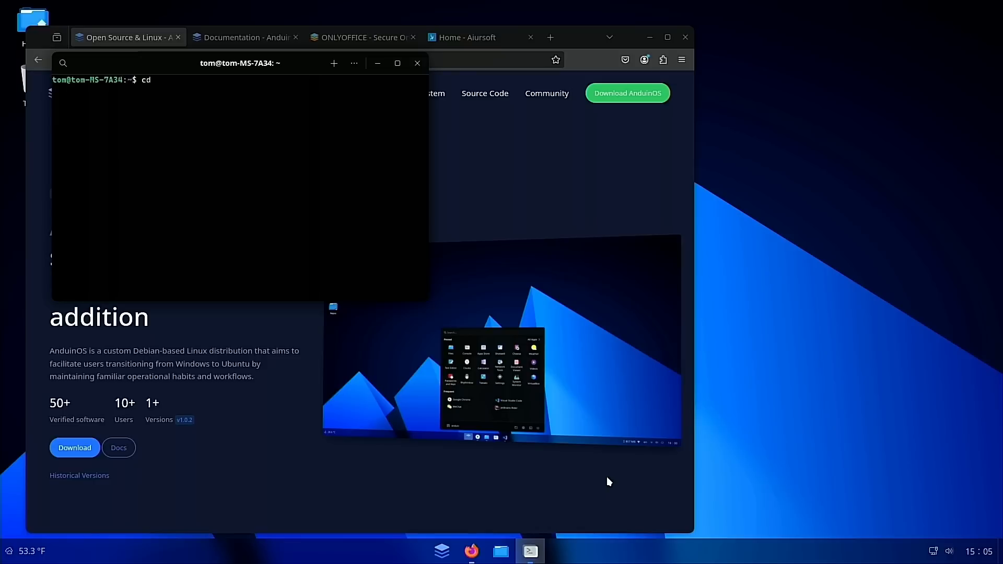
type("/etc/apt")
type("ls")
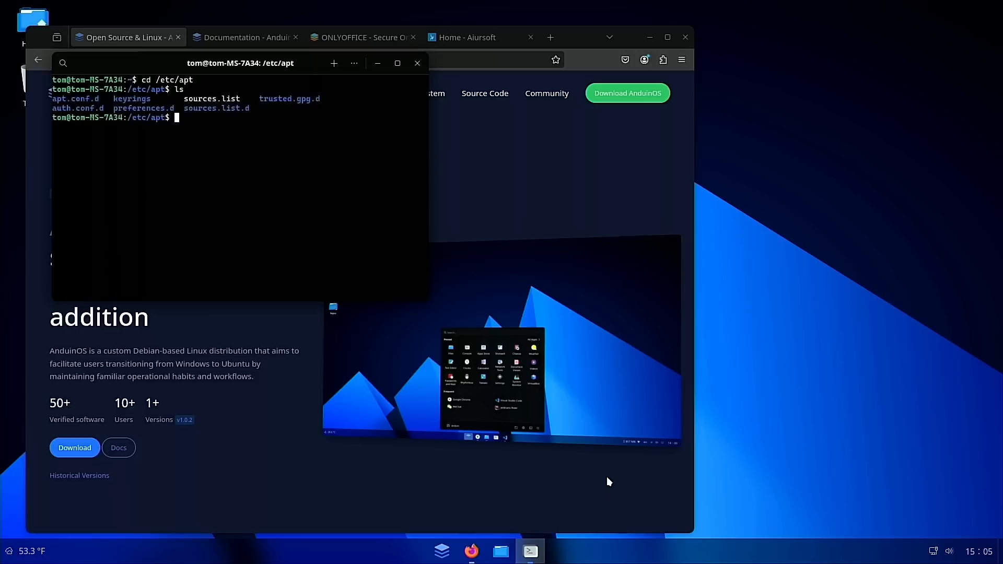
type("nano s")
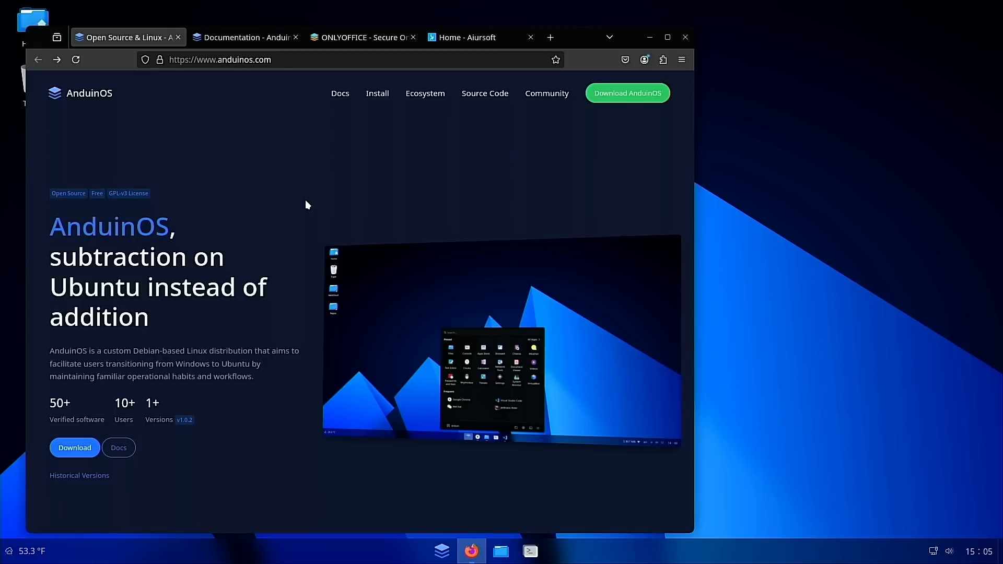
mouse_move(259, 326)
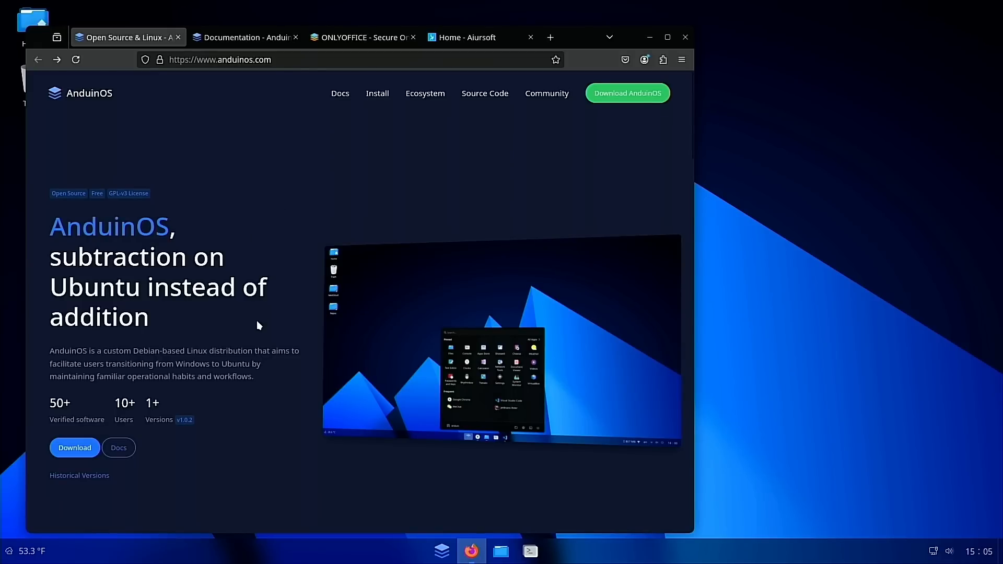
mouse_move(176, 313)
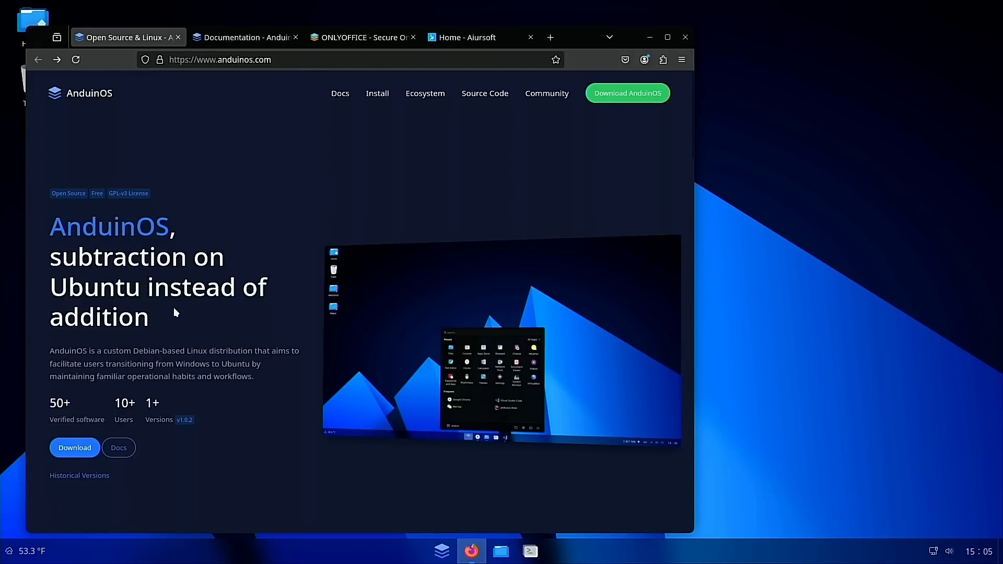
scroll("down", 3)
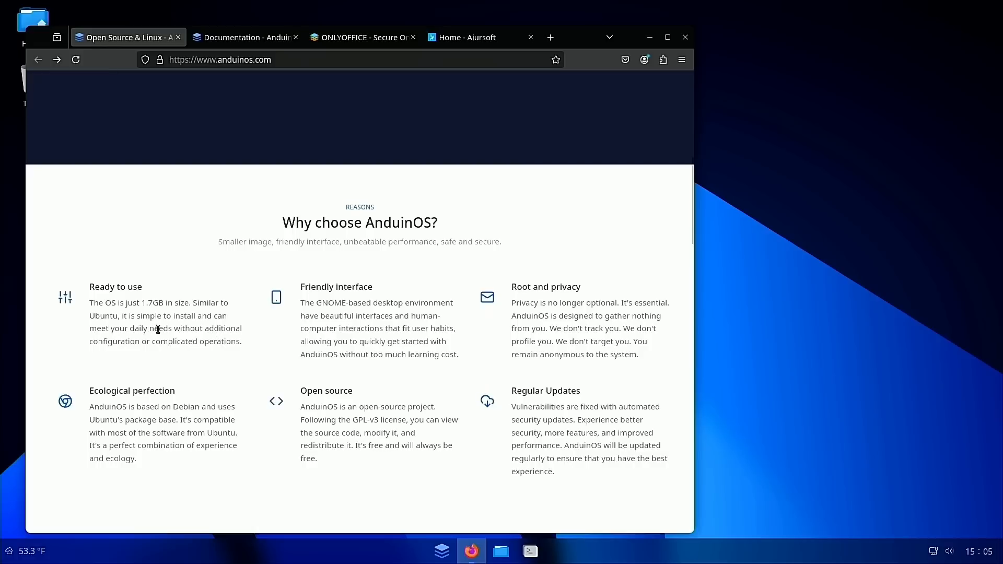
mouse_move(391, 341)
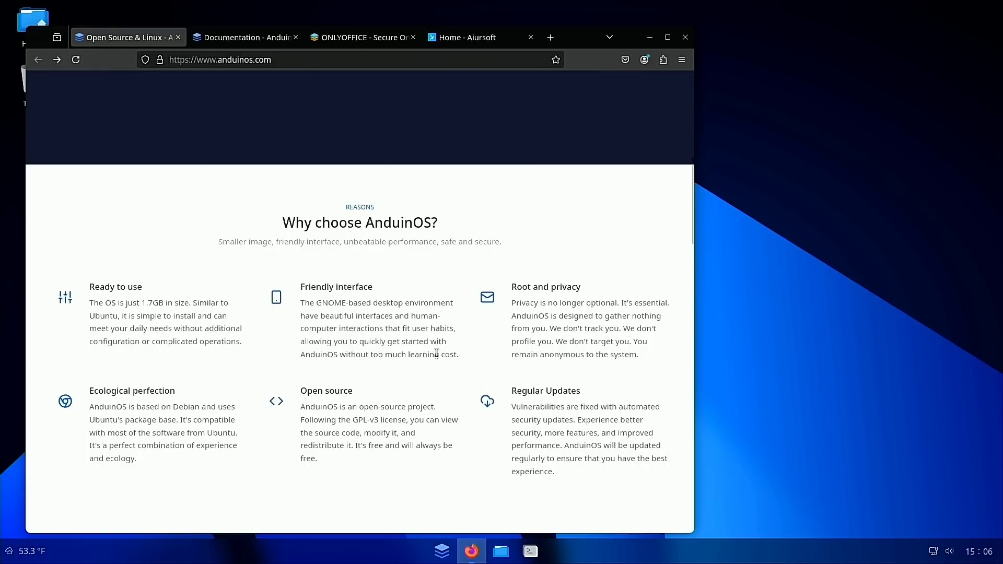
mouse_move(469, 379)
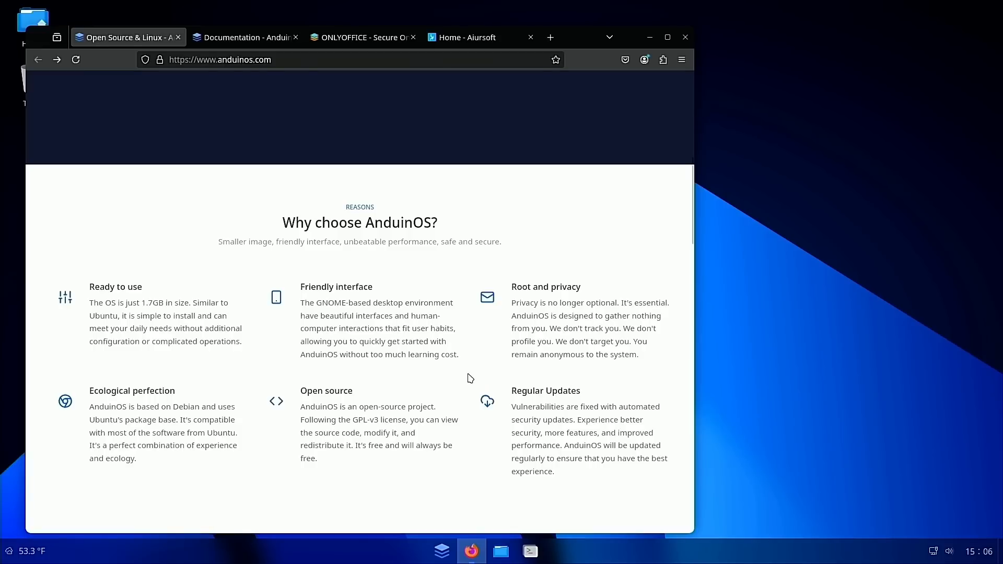
mouse_move(522, 429)
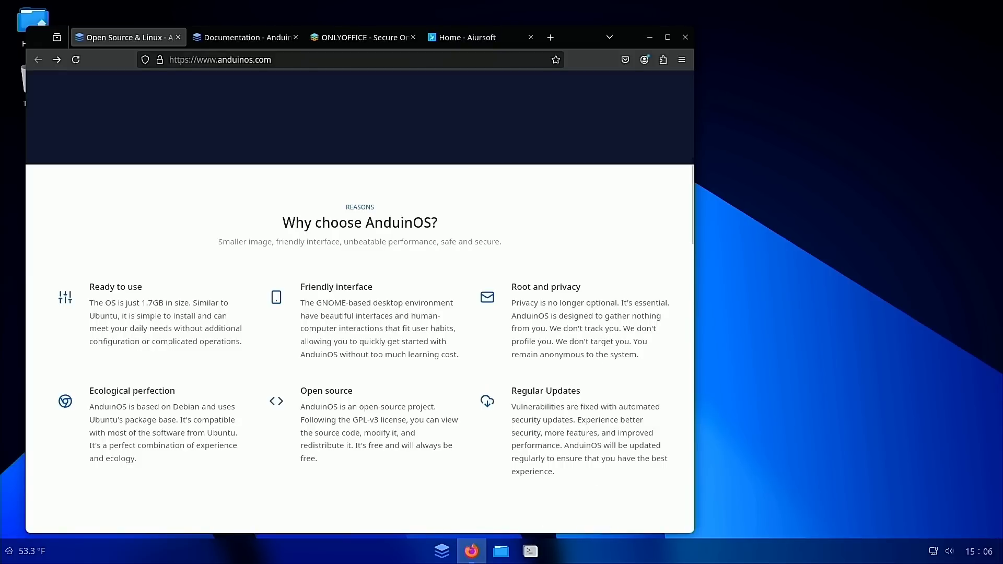
- Open and dismiss the app launcher, scrolling to the 'Why choose AnduinOS?' section
left_click(441, 551)
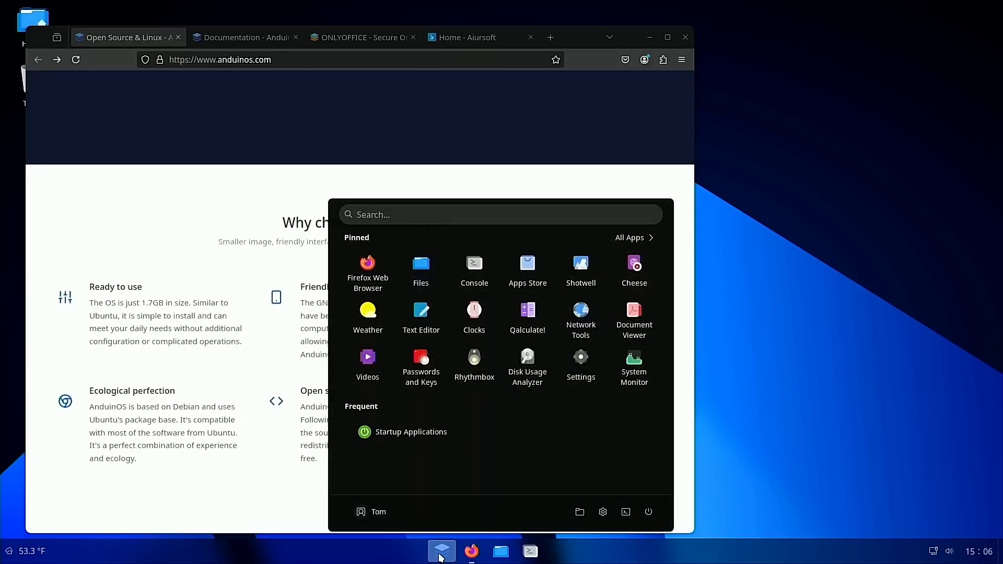
left_click(441, 551)
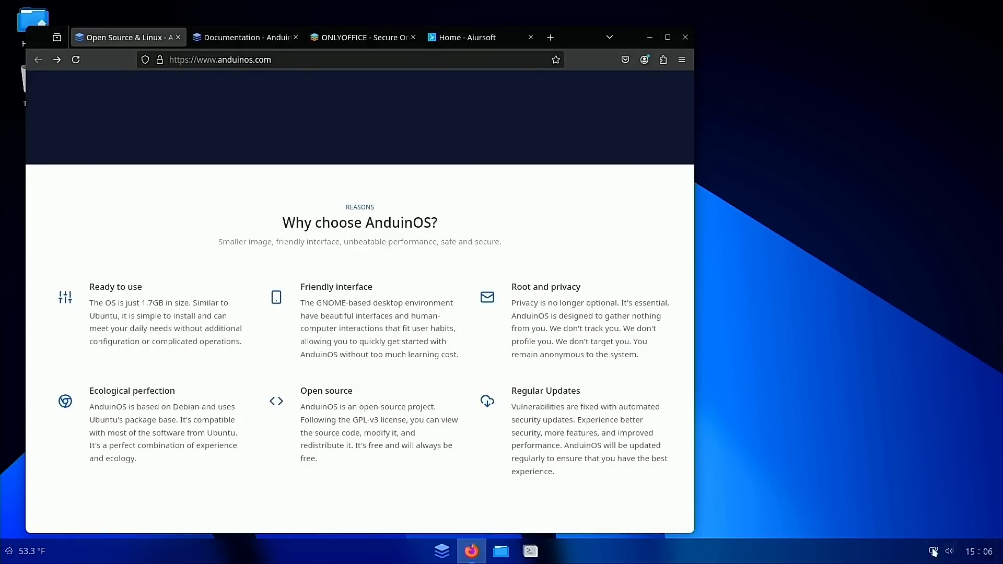
mouse_move(746, 548)
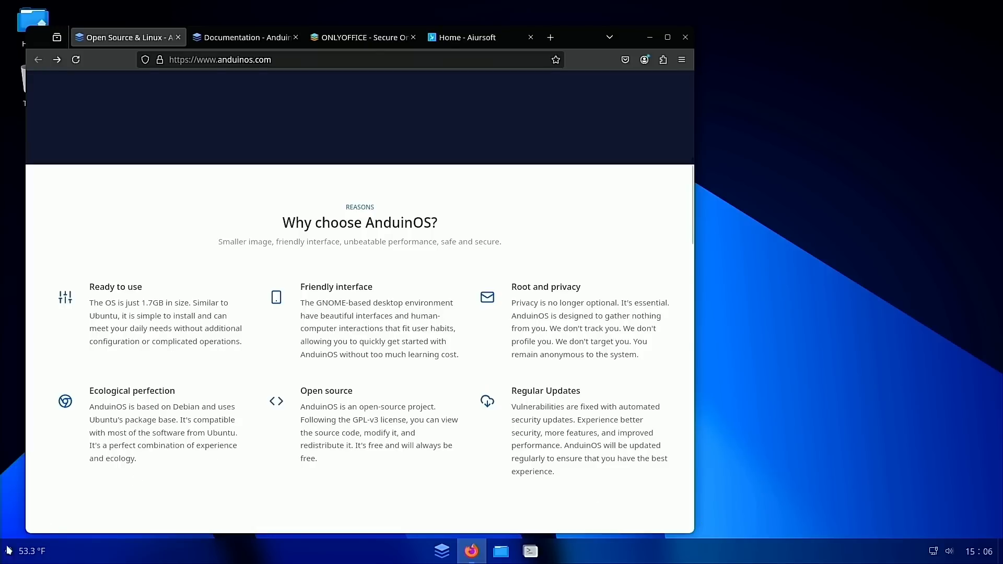
scroll("down", 3)
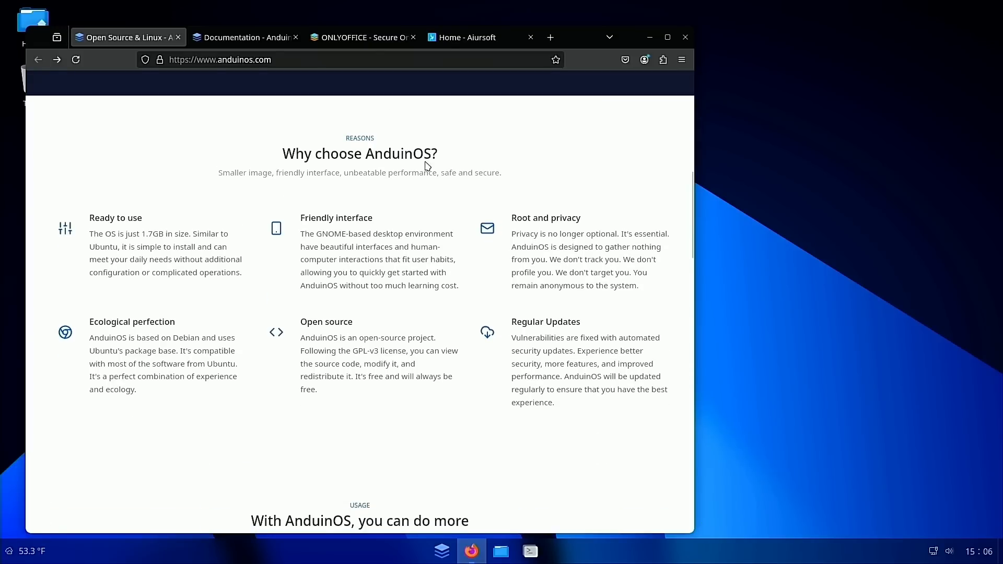
mouse_move(421, 283)
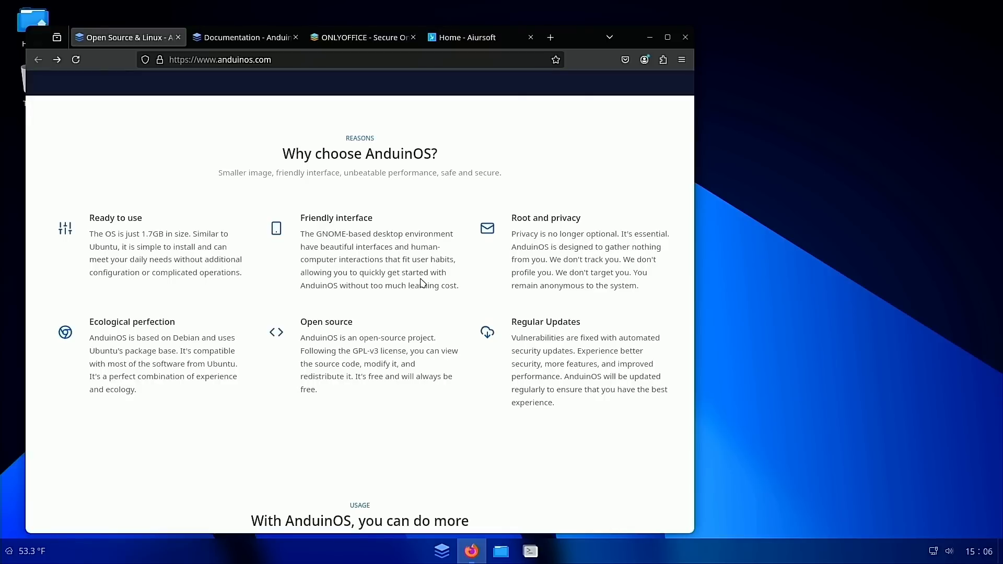
left_click(441, 551)
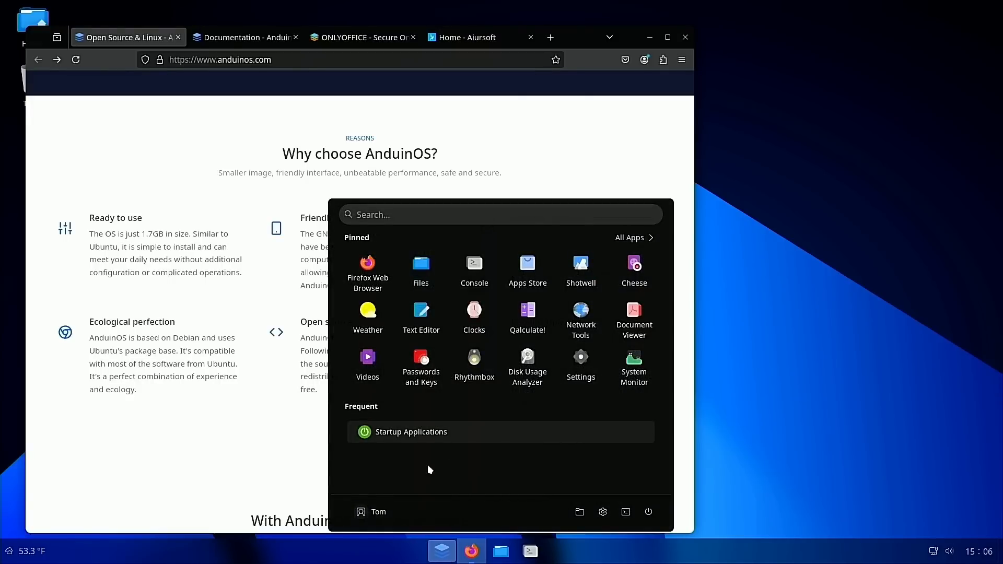
left_click(442, 551)
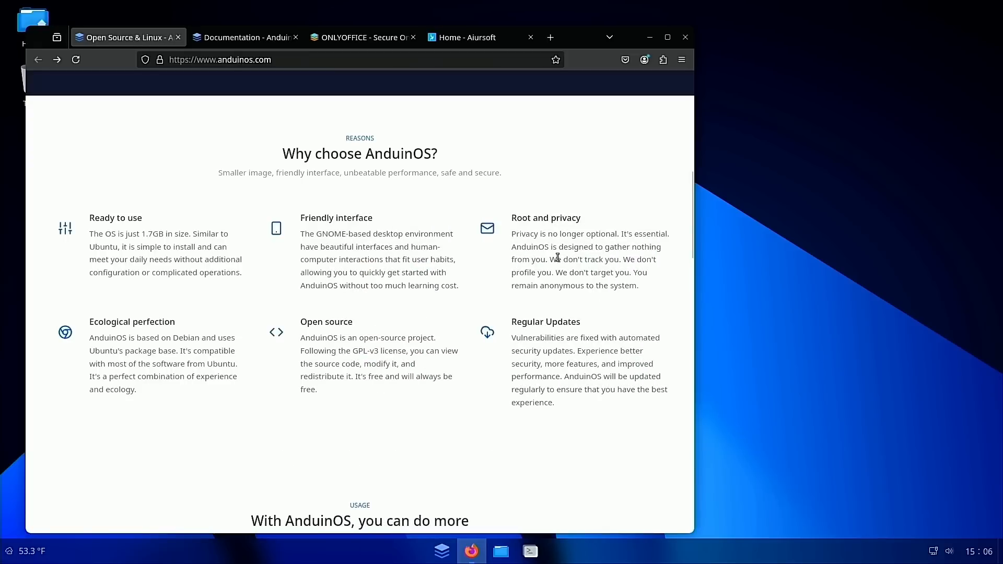
mouse_move(660, 293)
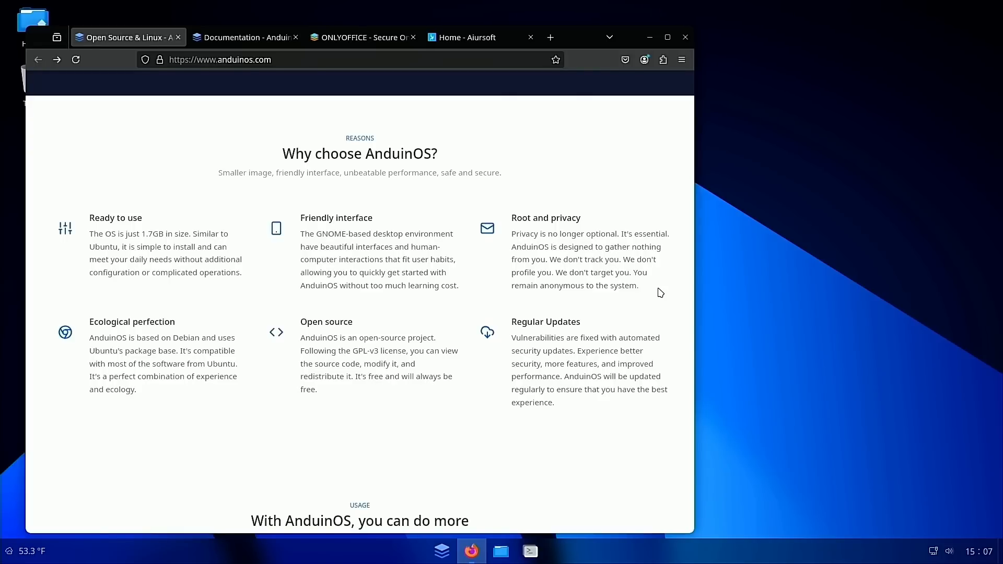
mouse_move(245, 37)
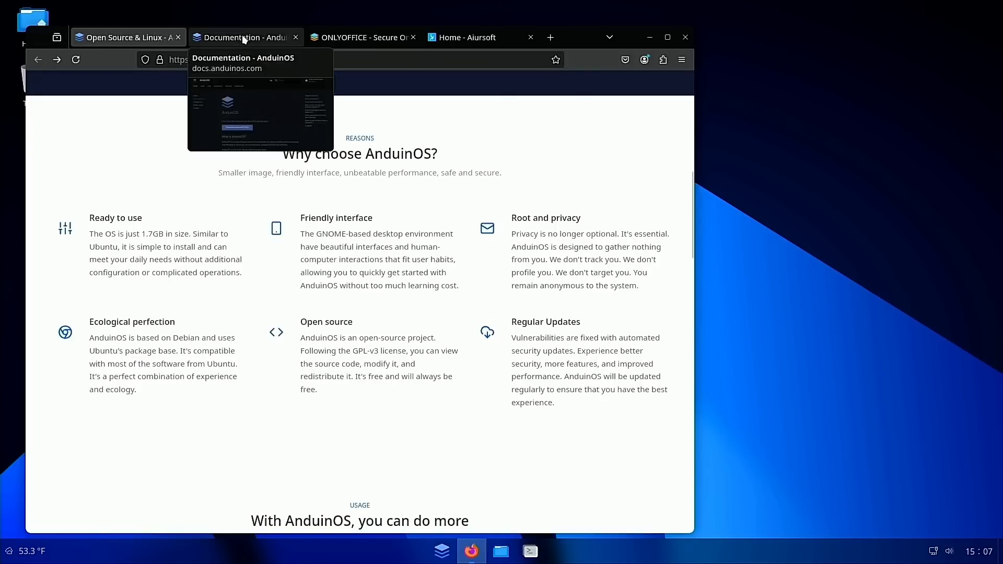
- Search the AnduinOS docs for 'updates', browse the 59 results, then close them
left_click(243, 37)
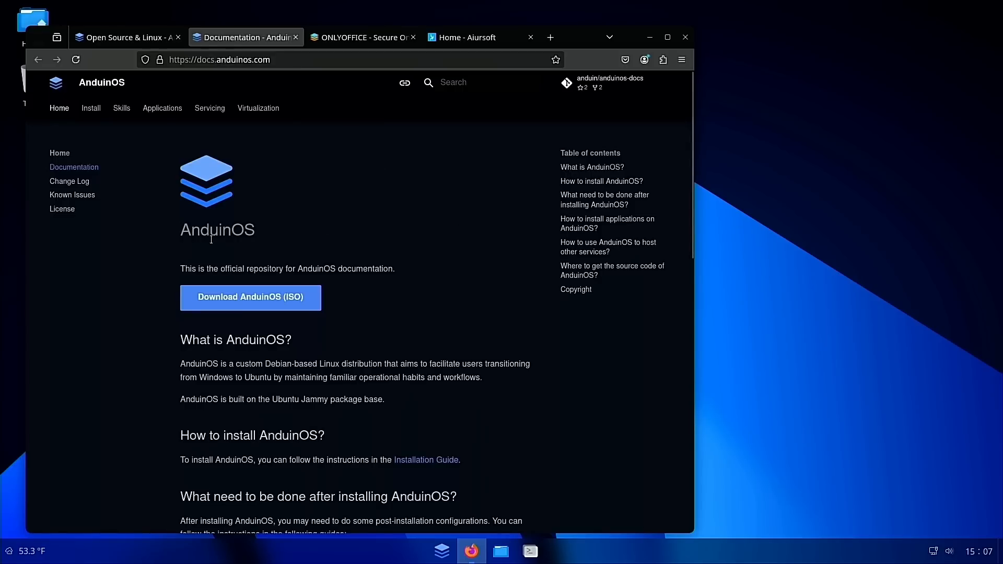
left_click(453, 82)
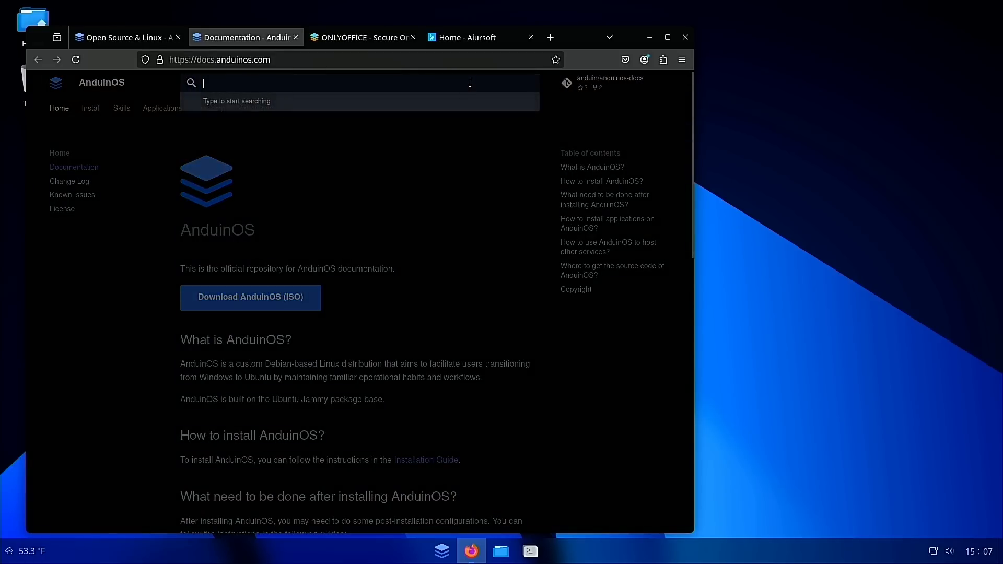
type("updates")
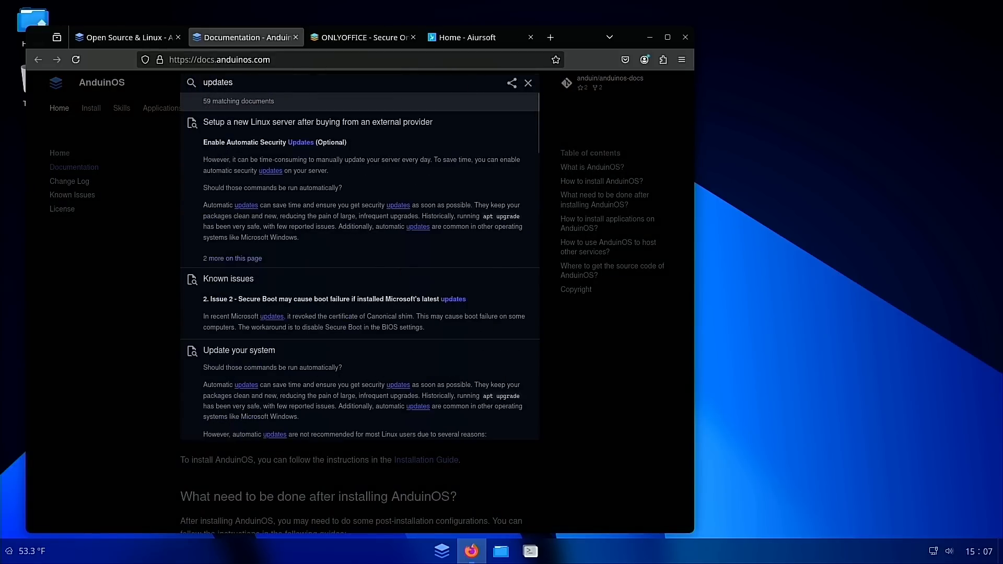
mouse_move(307, 165)
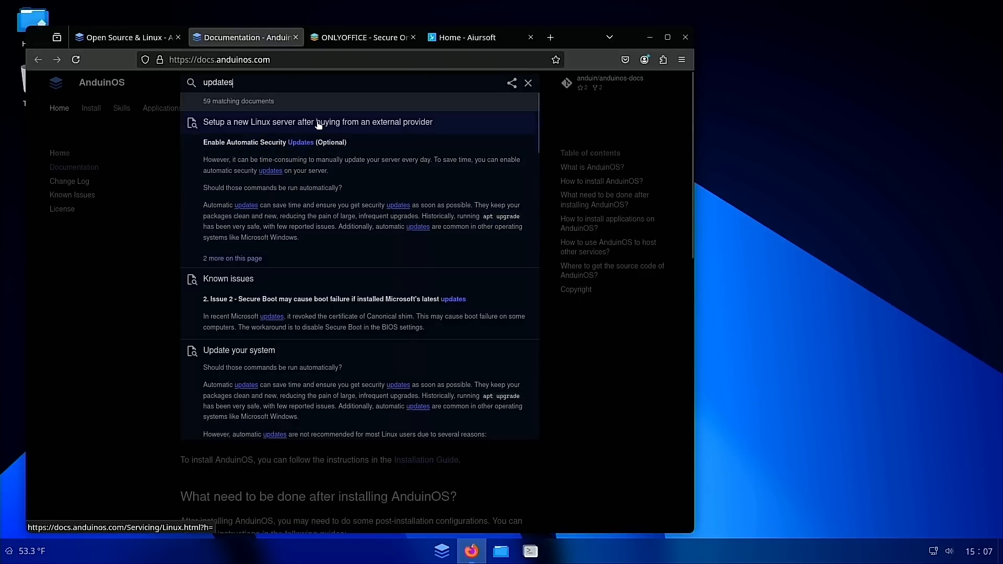
mouse_move(234, 331)
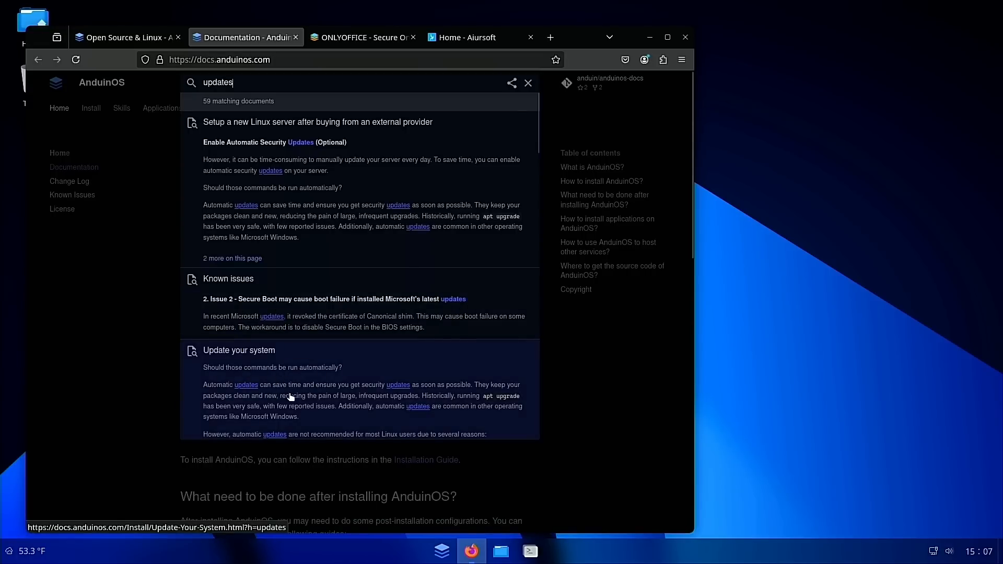
scroll("down", 3)
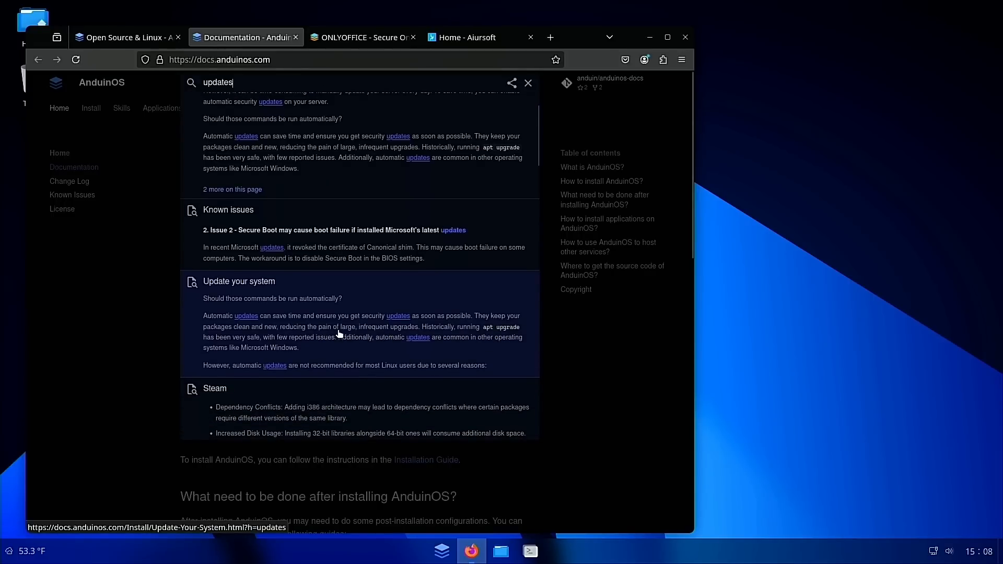
mouse_move(470, 343)
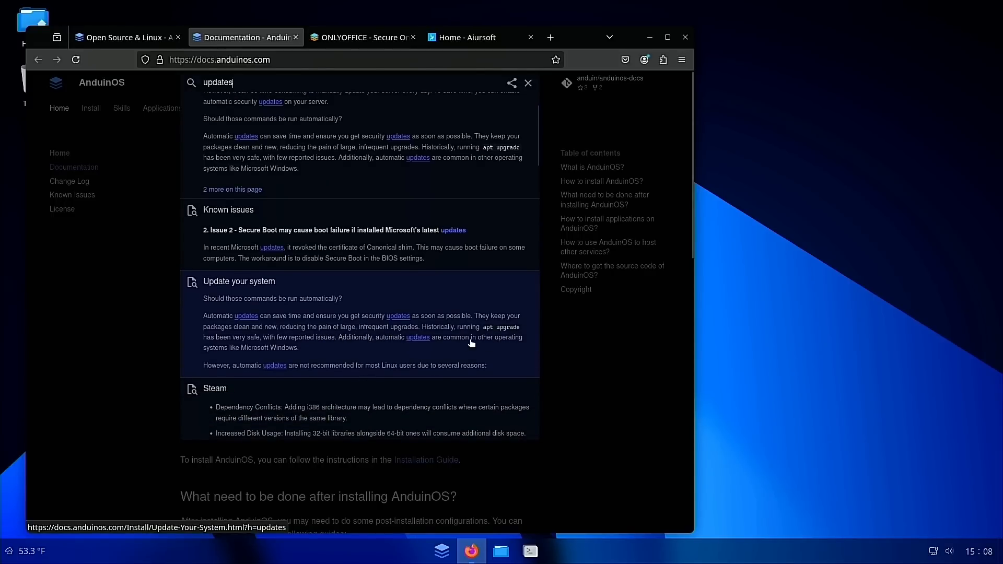
mouse_move(272, 333)
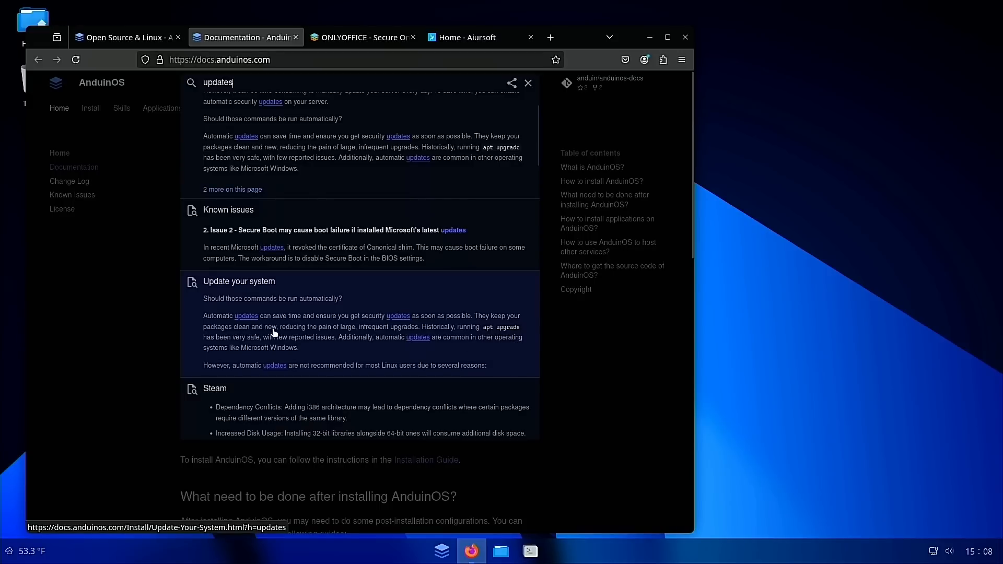
mouse_move(345, 350)
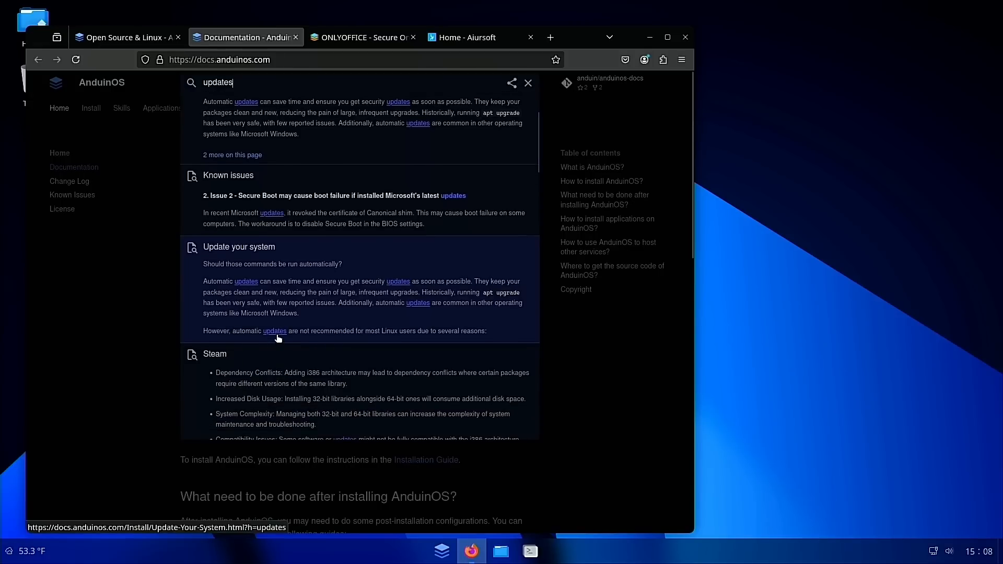
mouse_move(480, 326)
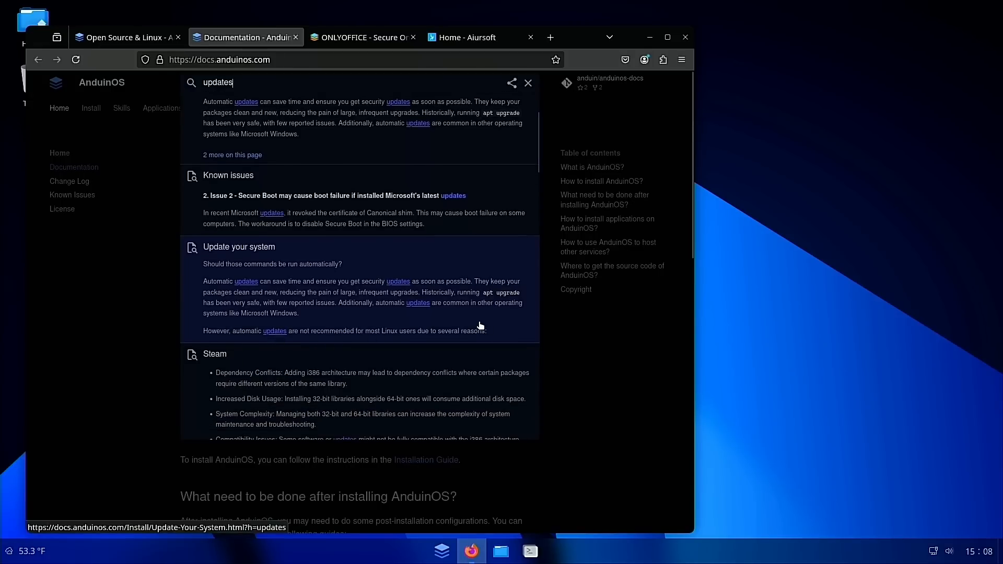
scroll("down", 3)
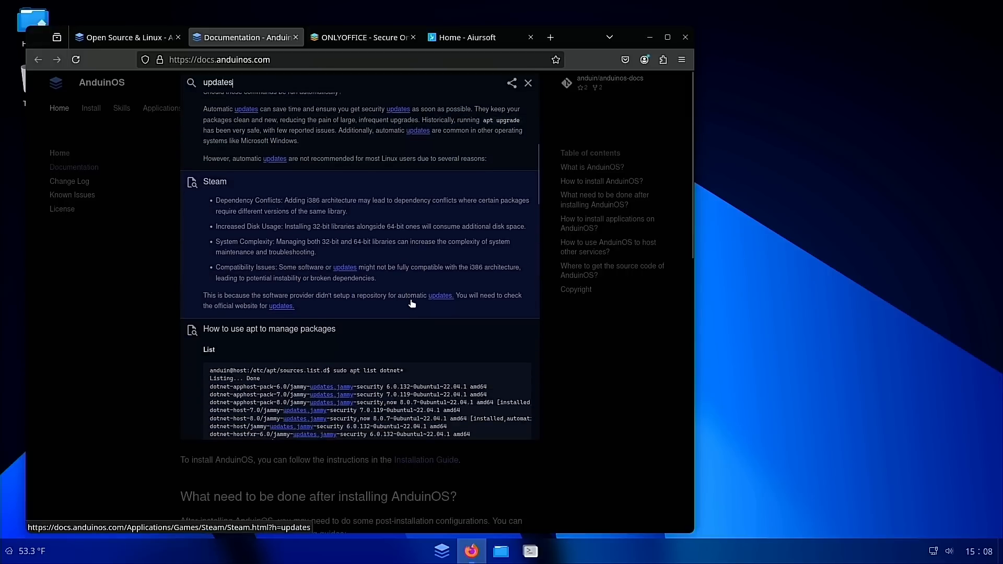
scroll("down", 3)
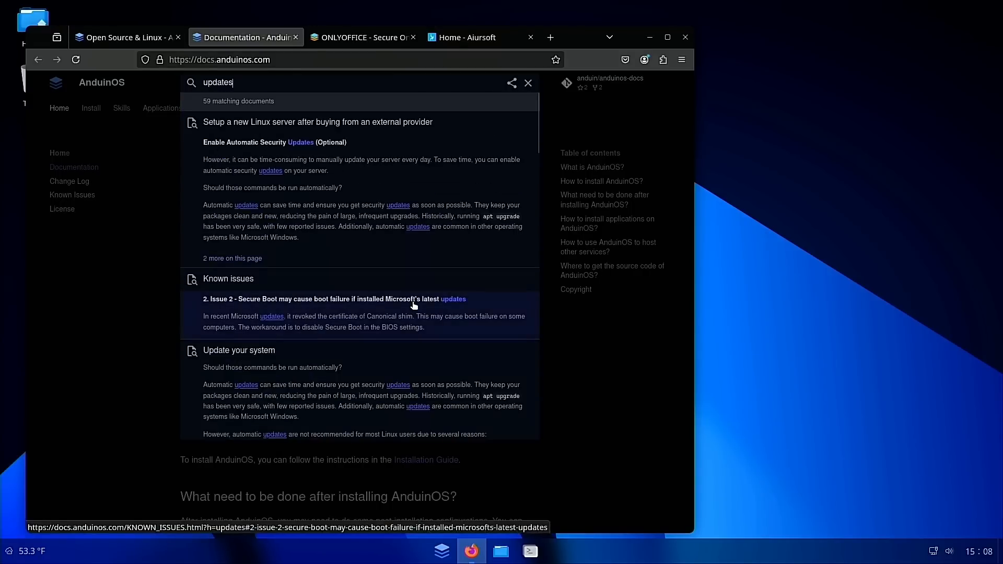
left_click(528, 83)
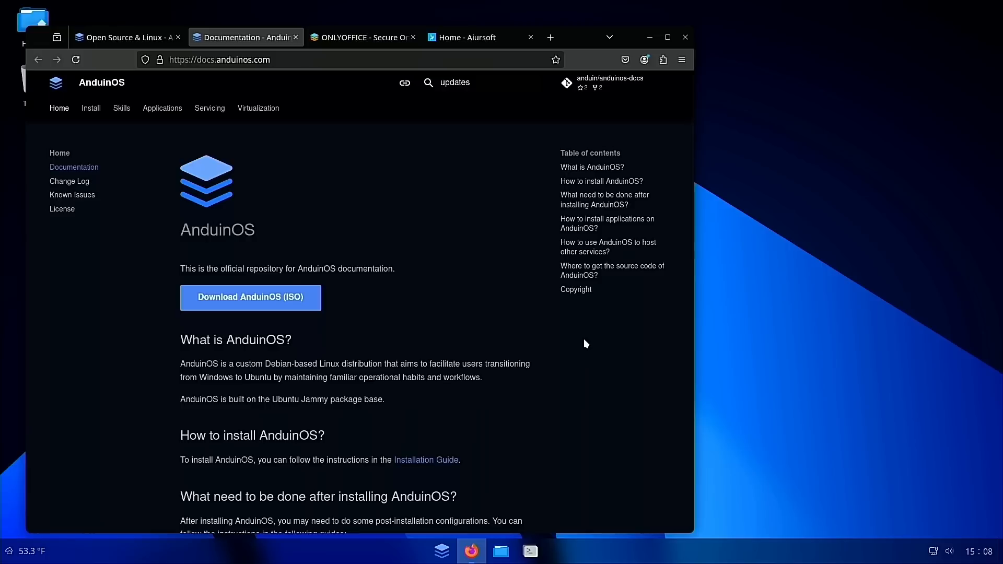
mouse_move(577, 367)
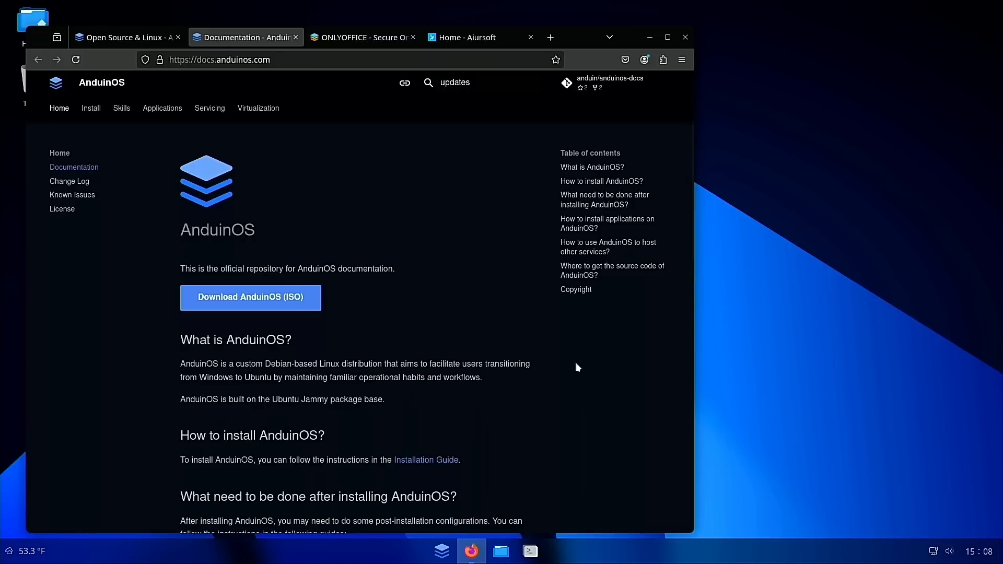
- Open the VLC Media Player guide under Media Players, then return to the docs home tab
left_click(441, 551)
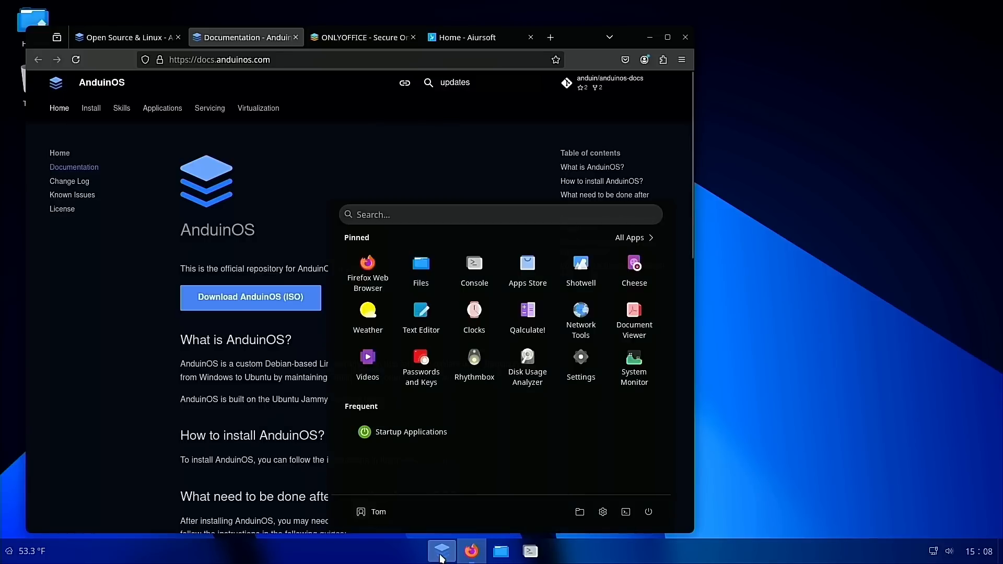
left_click(441, 551)
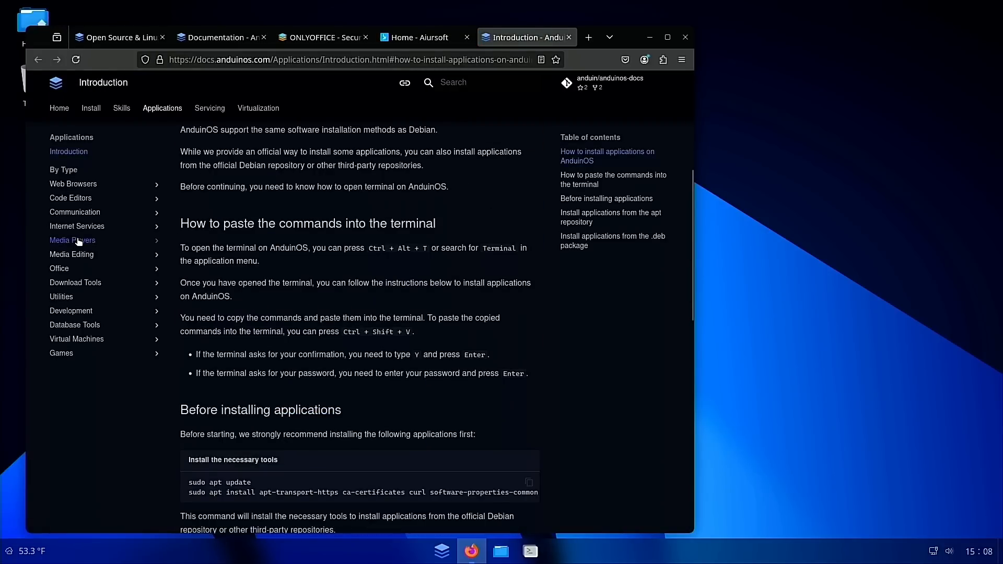
left_click(72, 240)
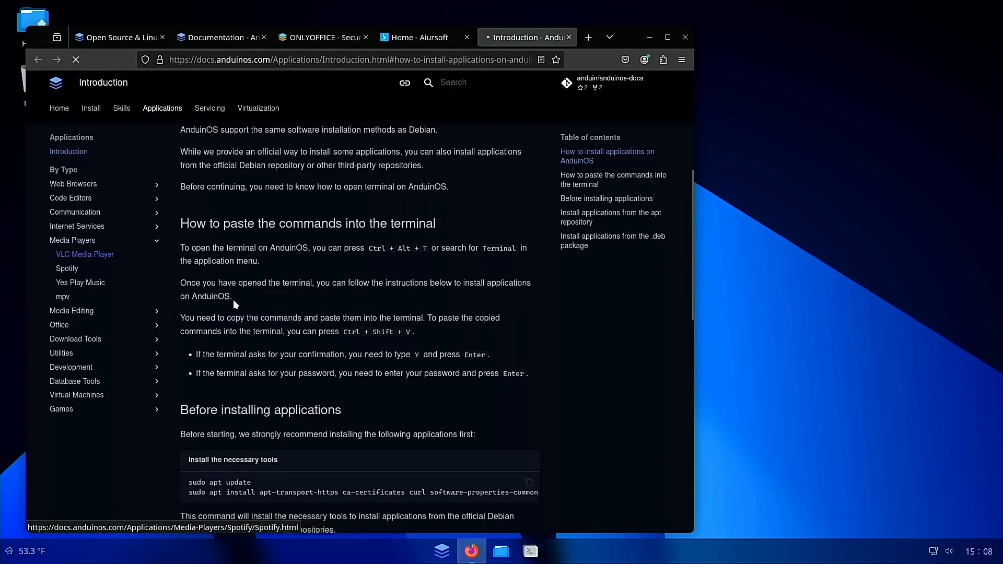
left_click(85, 253)
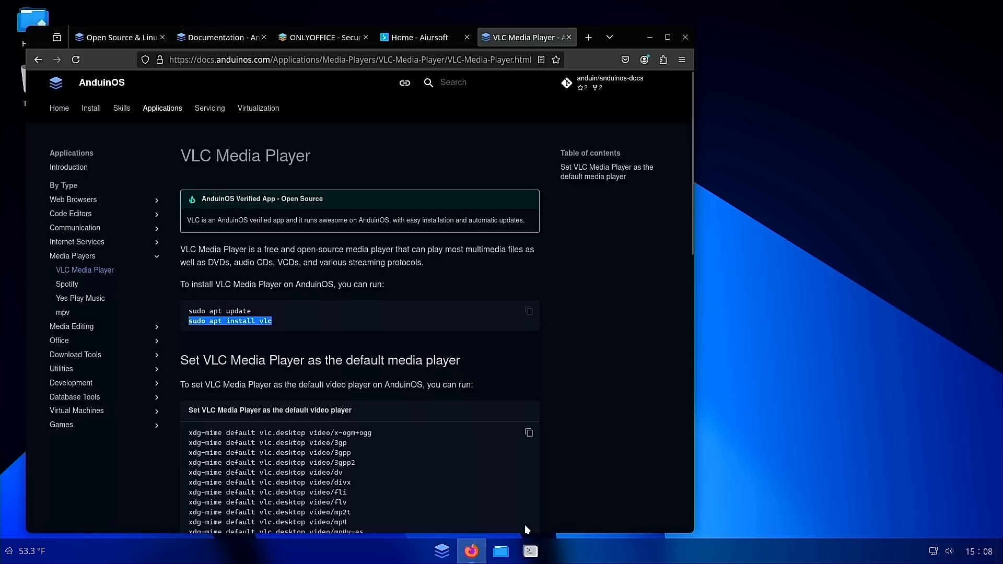
mouse_move(525, 473)
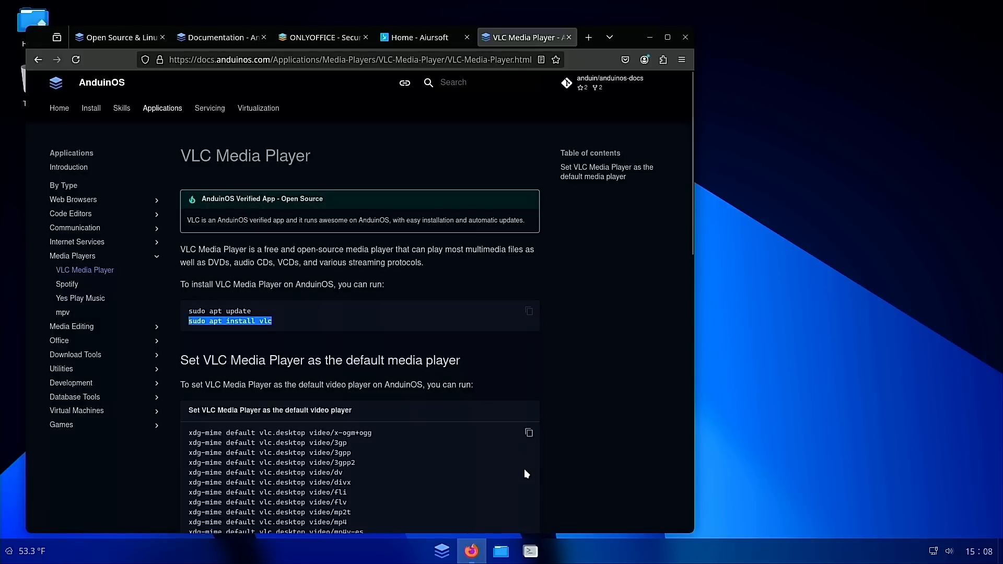
mouse_move(529, 470)
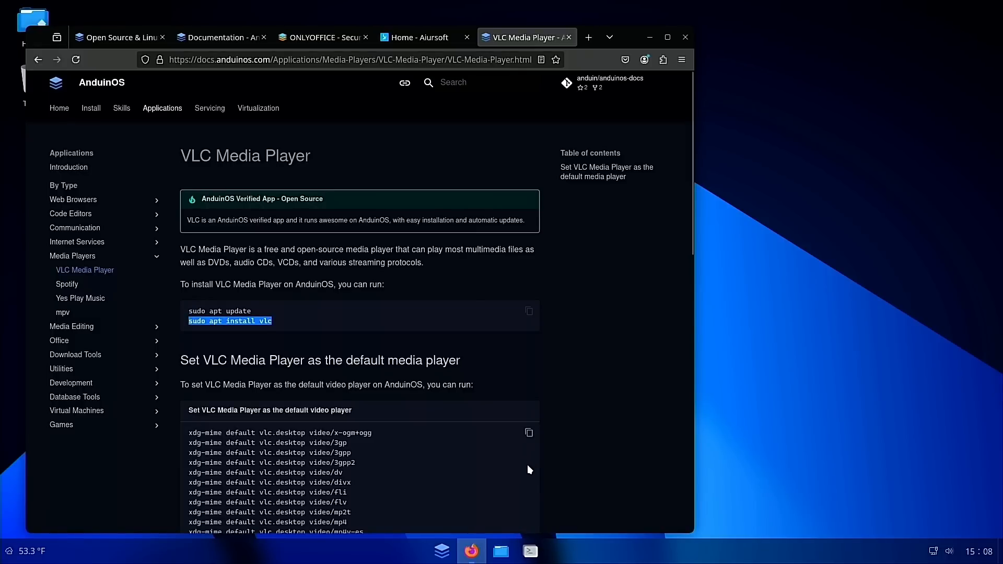
mouse_move(543, 457)
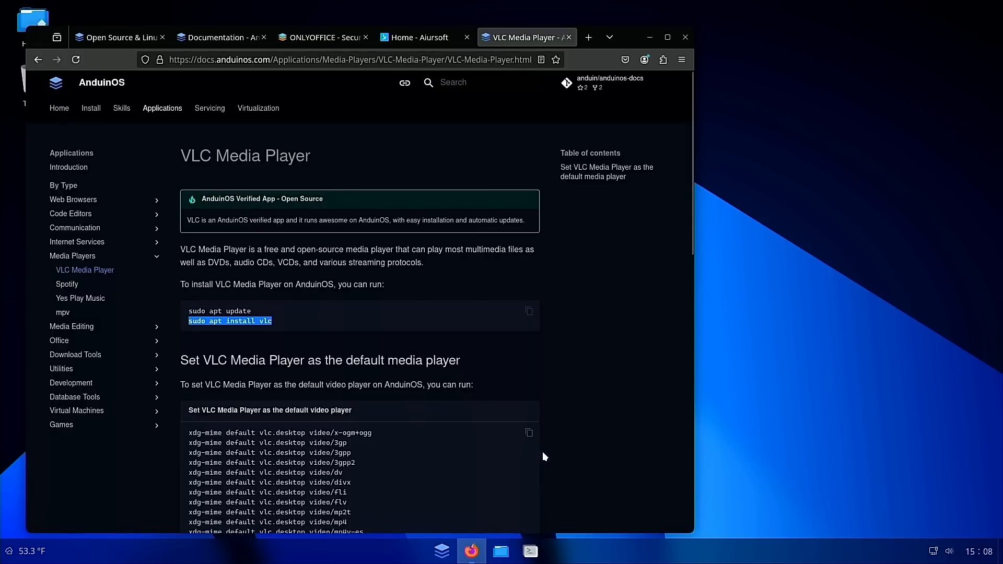
mouse_move(528, 457)
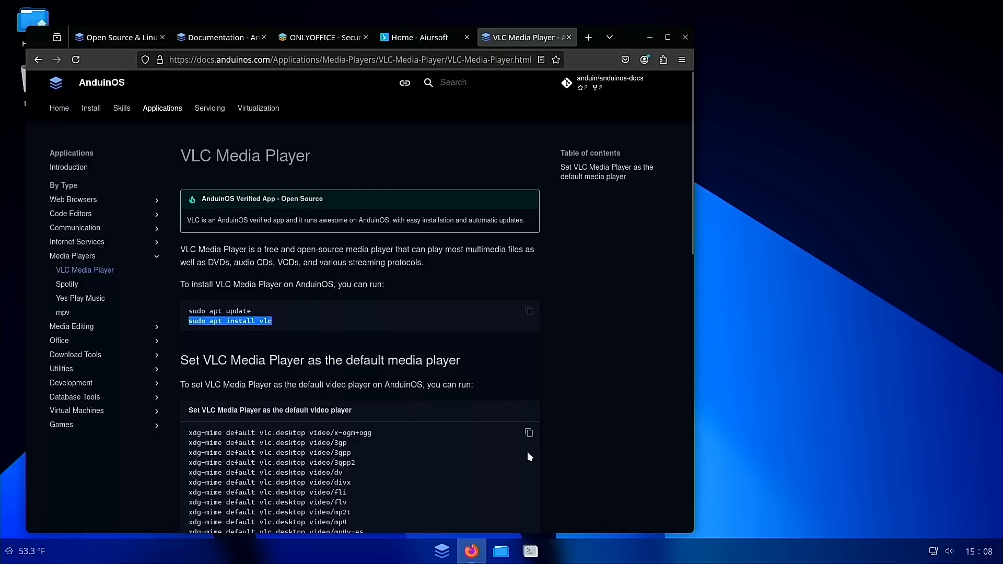
mouse_move(270, 344)
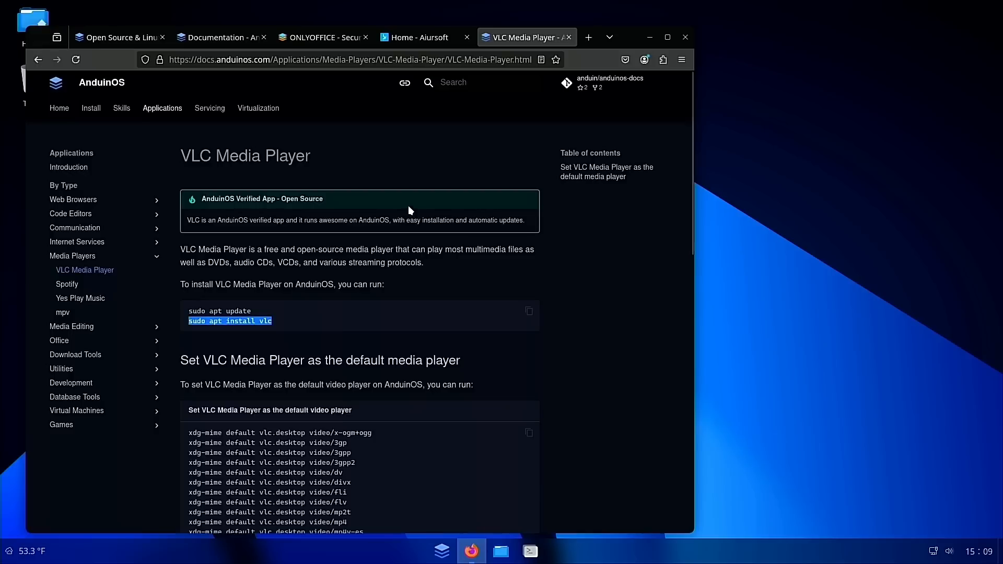
left_click(221, 37)
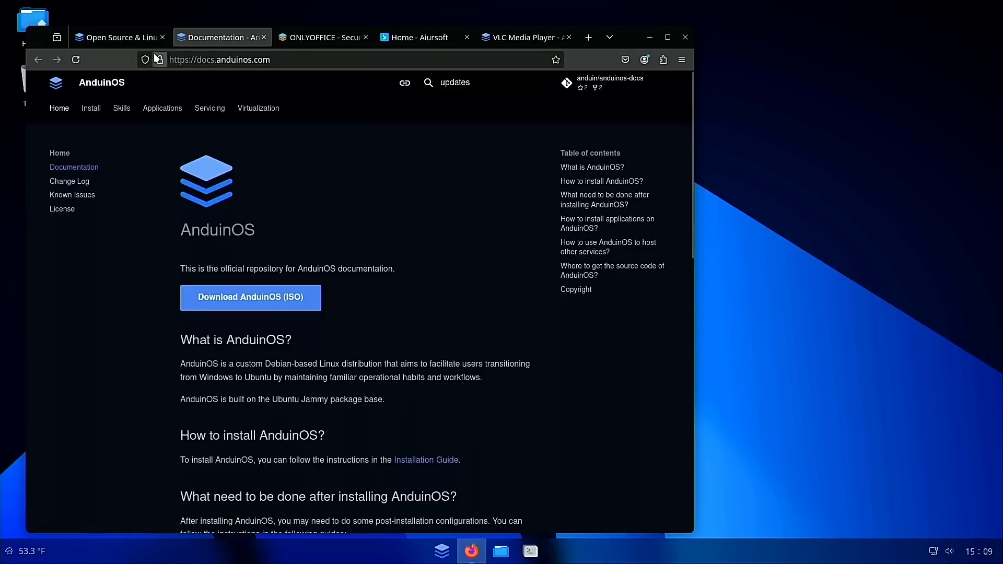
- Open the AnduinOS GitHub Discussions and scroll to the 1.0.0 release announcement
left_click(119, 37)
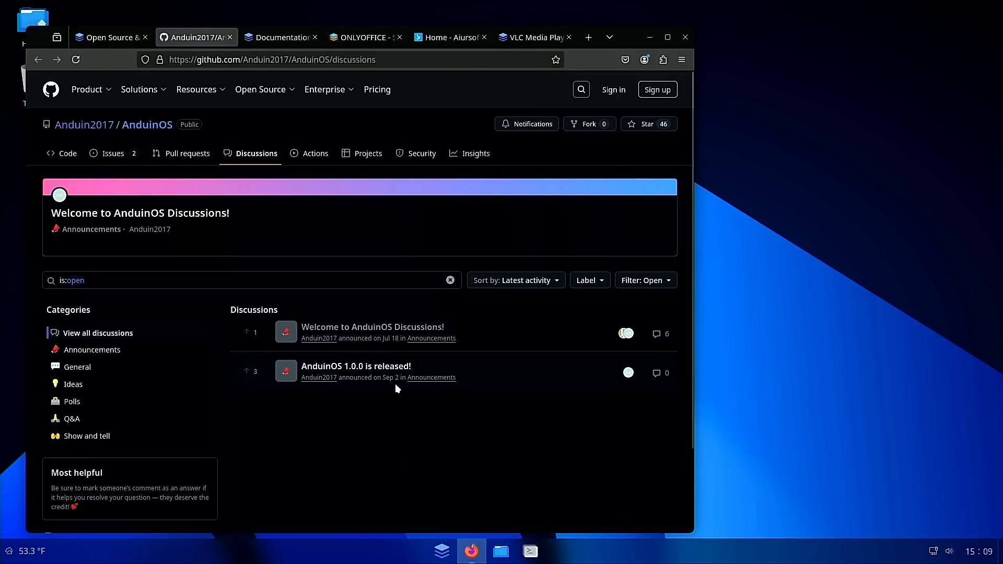
scroll("down", 3)
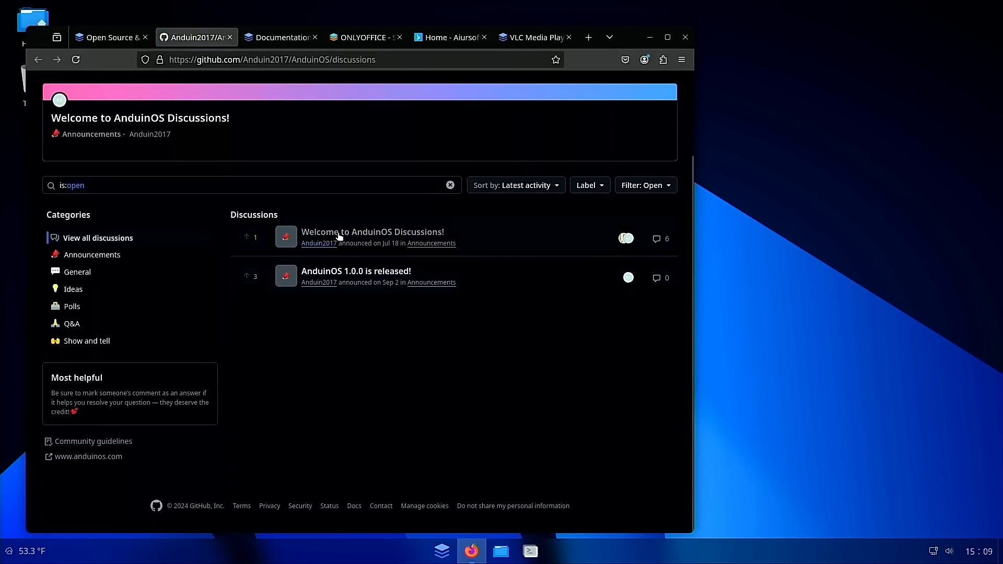
mouse_move(374, 232)
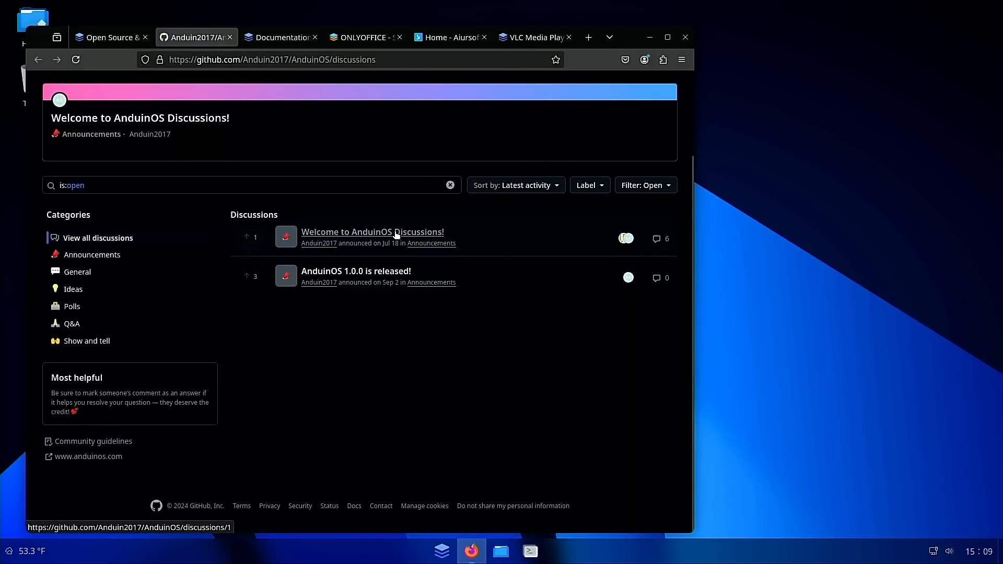
mouse_move(359, 363)
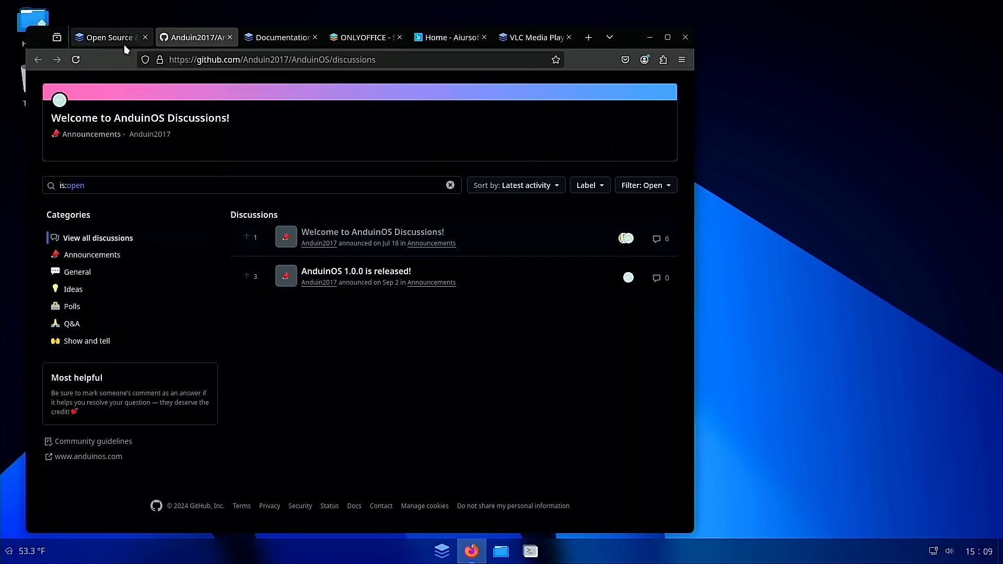
- Scroll the homepage to the six-screenshot usage gallery and close the Steam screenshot tab
left_click(105, 37)
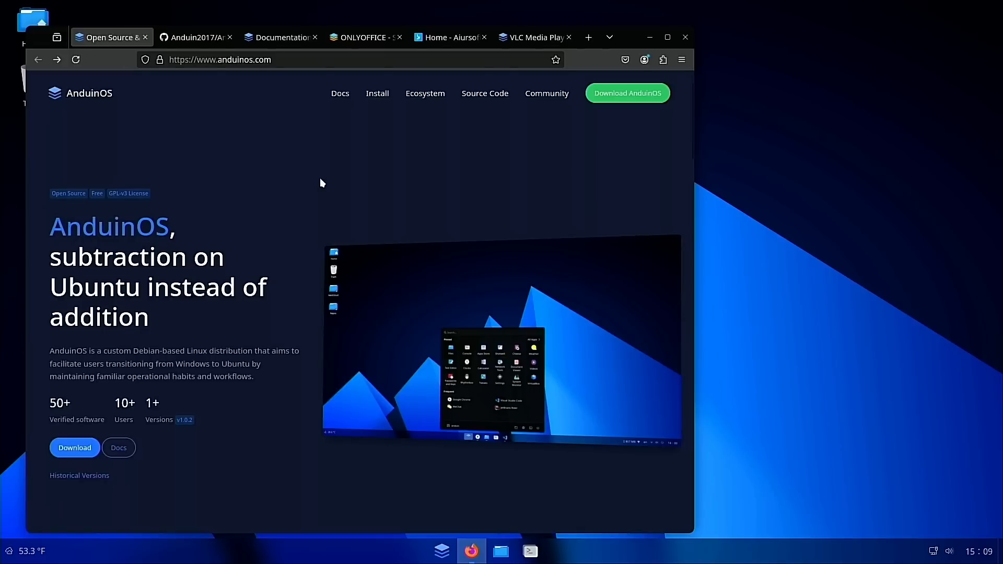
scroll("down", 3)
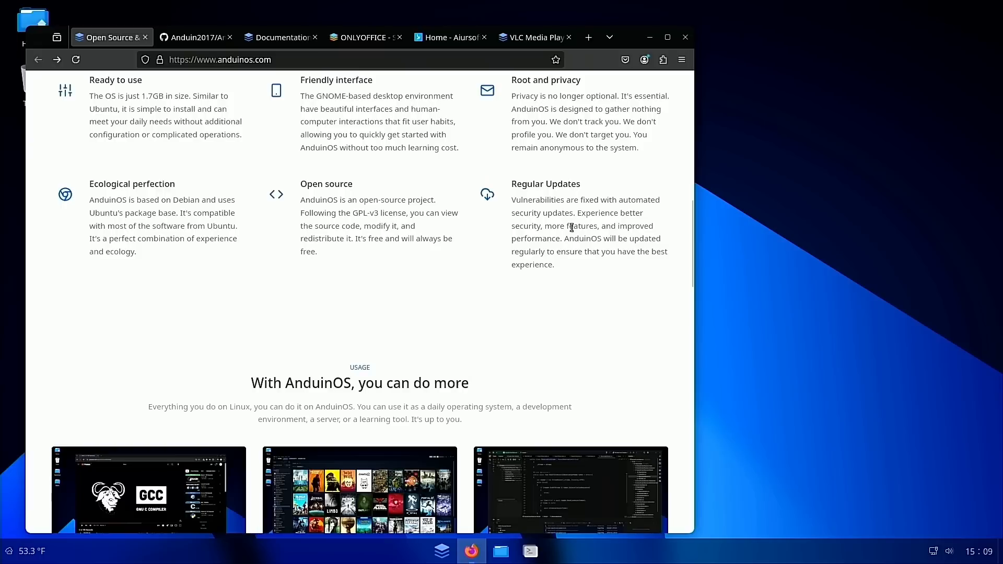
mouse_move(339, 272)
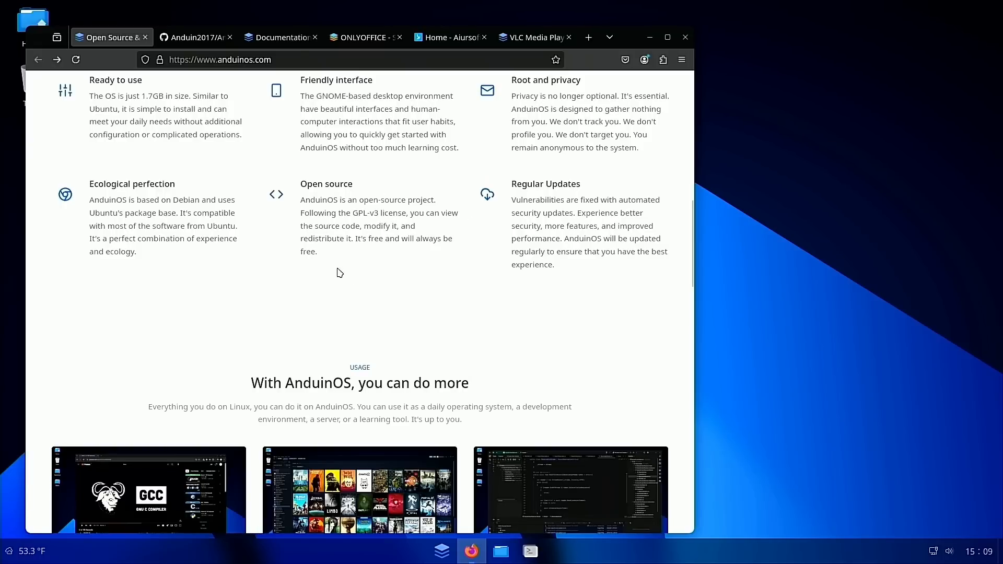
mouse_move(123, 268)
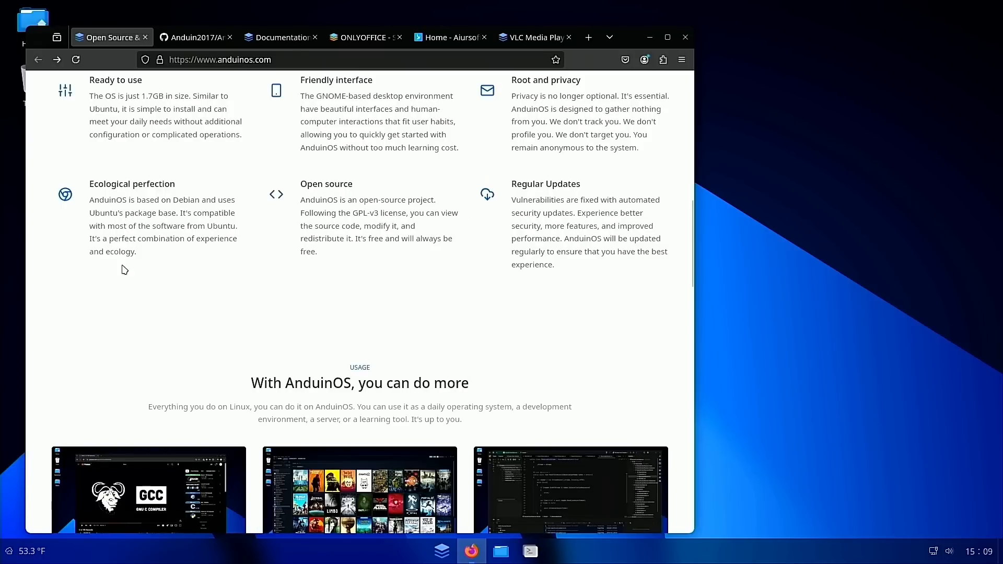
mouse_move(185, 283)
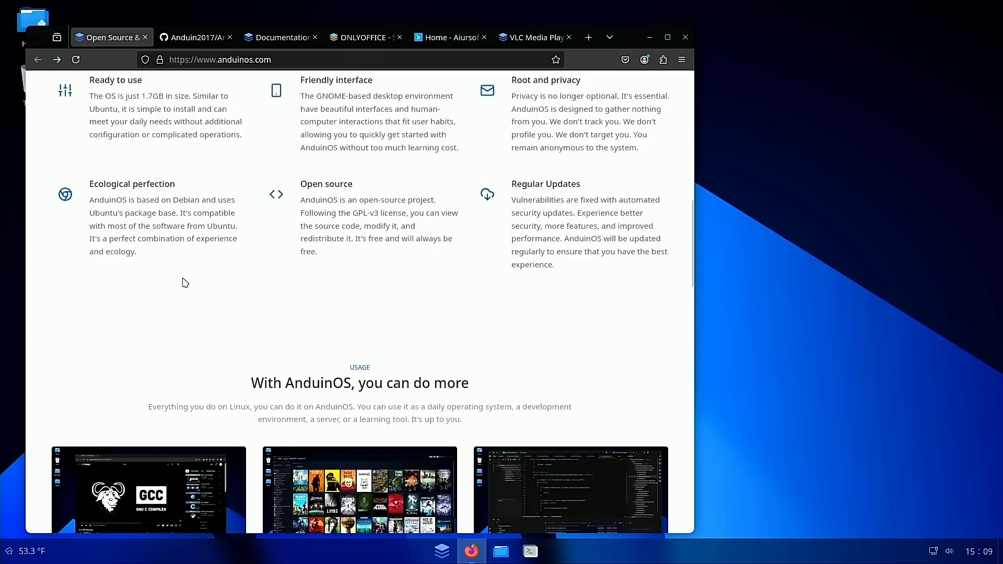
mouse_move(132, 231)
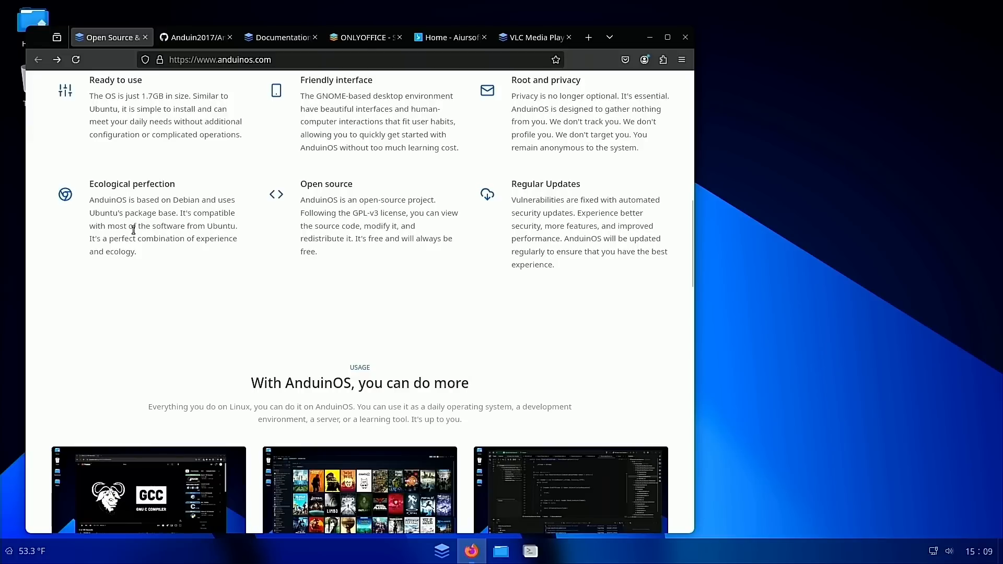
mouse_move(101, 249)
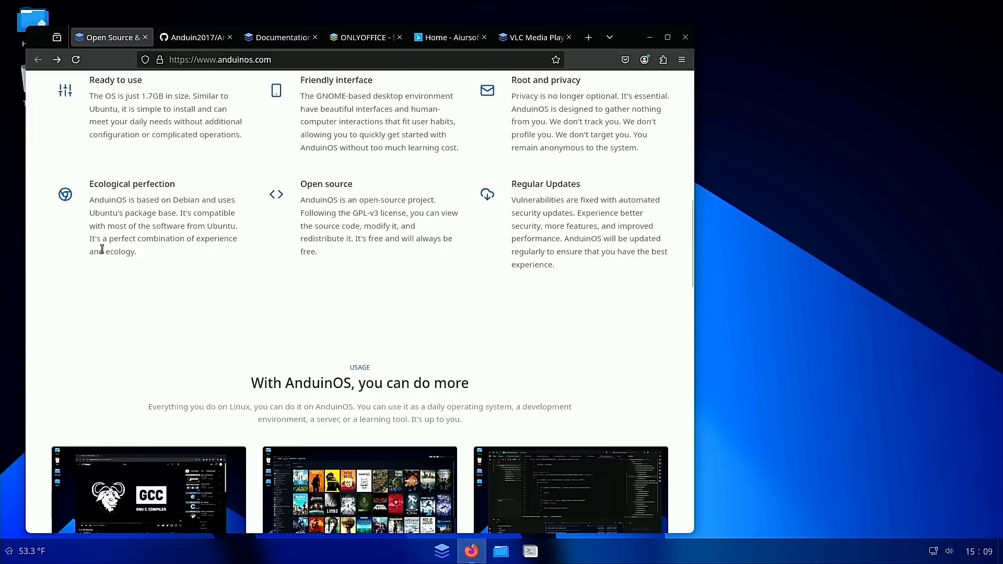
mouse_move(138, 269)
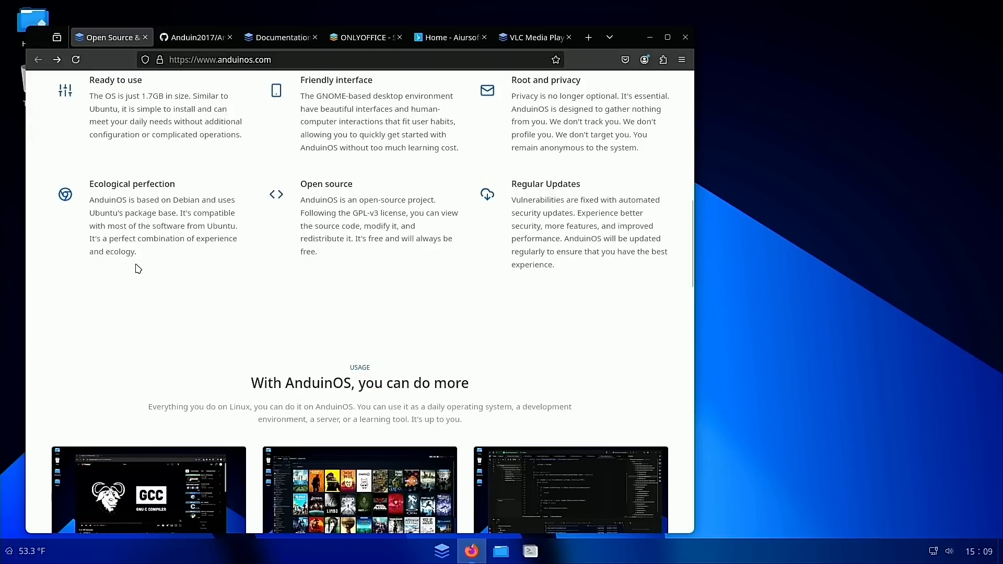
scroll("down", 3)
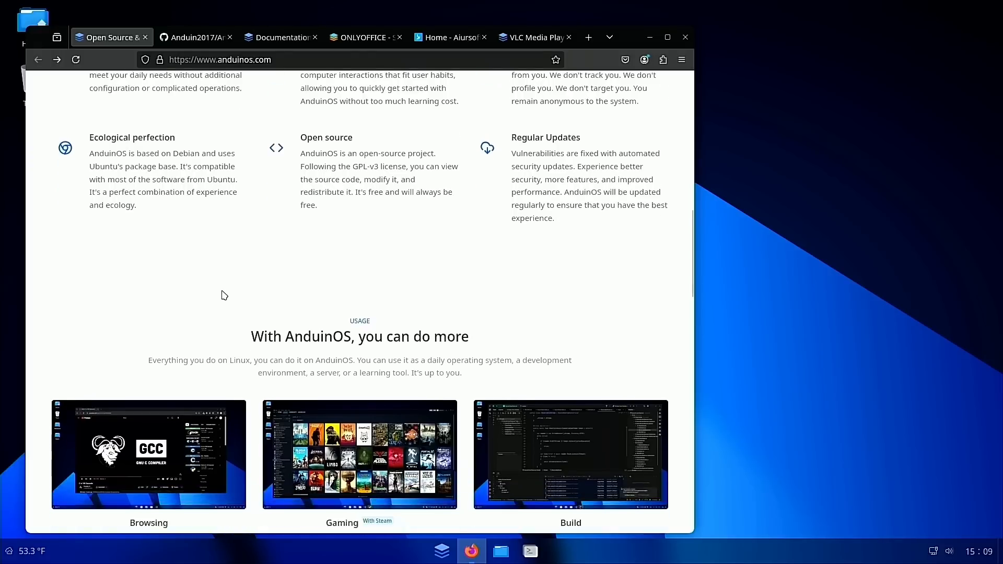
scroll("down", 3)
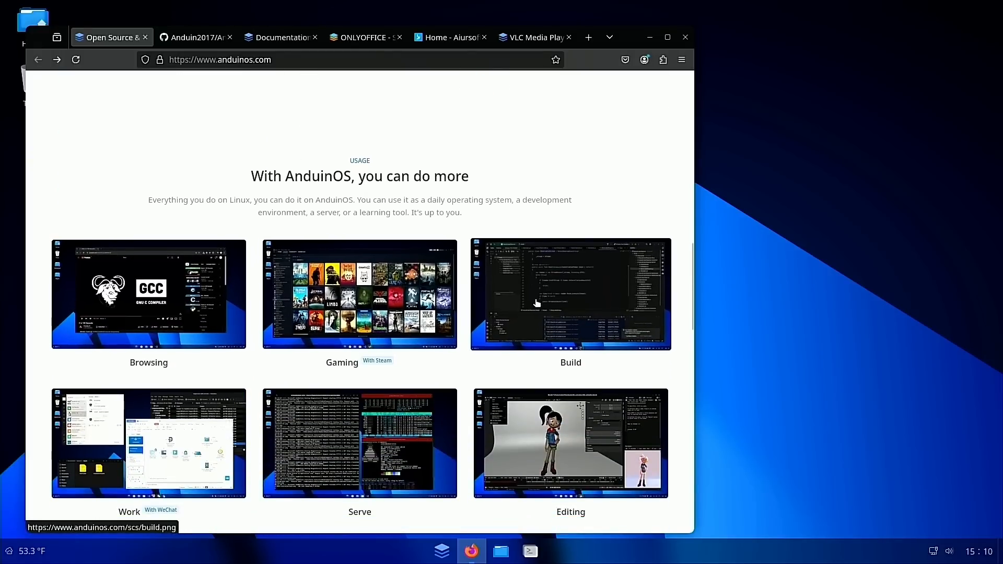
scroll("down", 3)
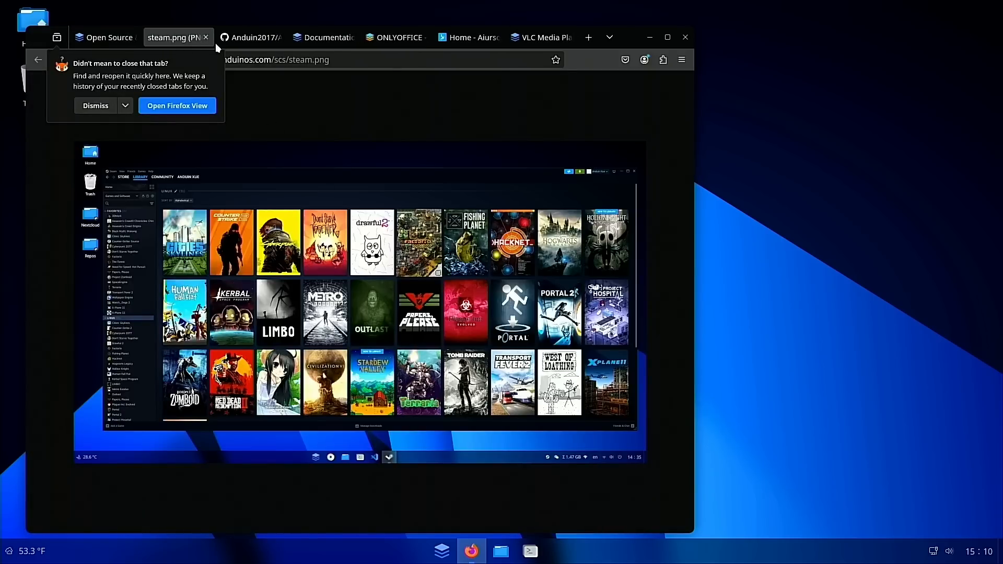
left_click(205, 38)
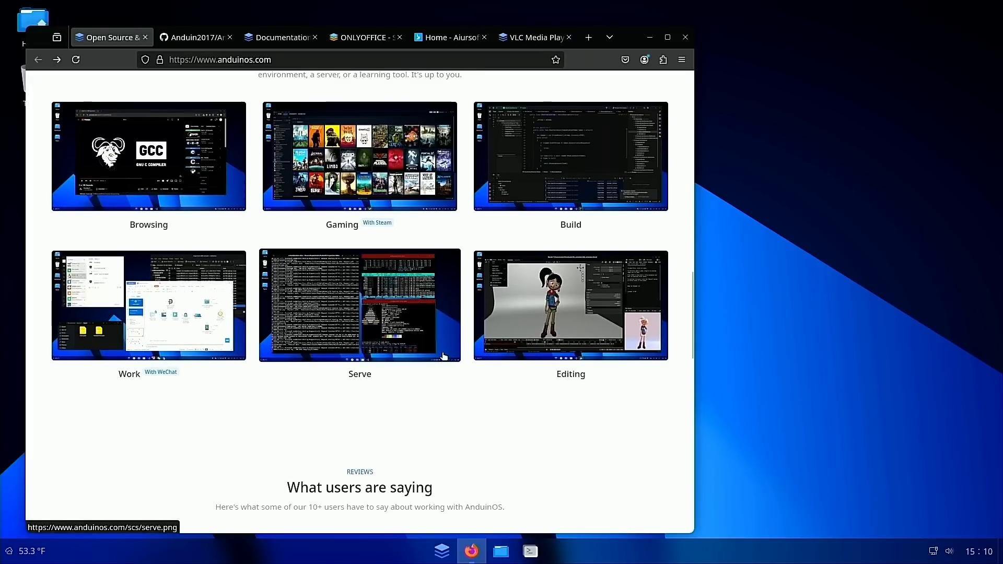
mouse_move(189, 325)
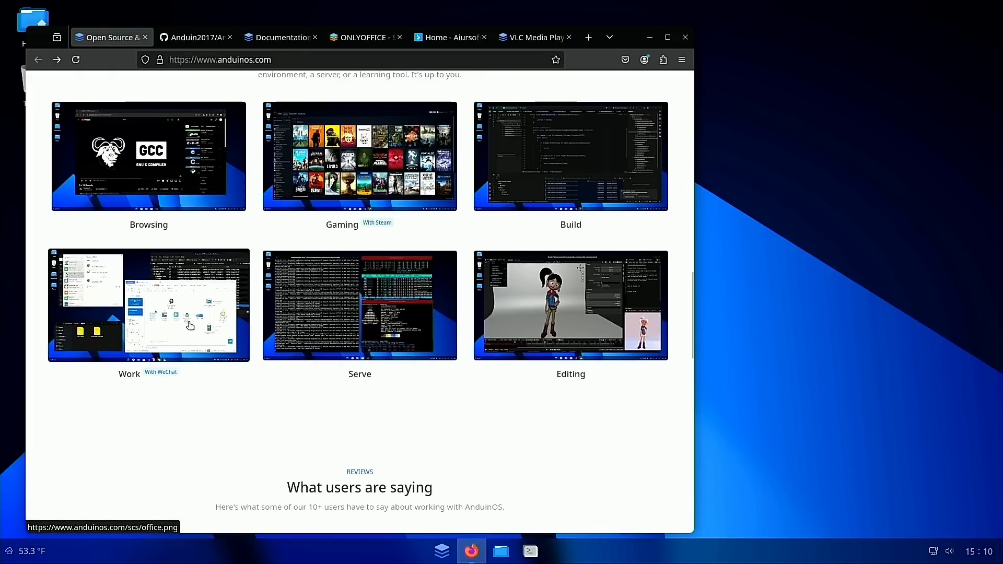
- Scroll past reviews and FAQ to the footer and select the word 'Aiursoft'
scroll("down", 3)
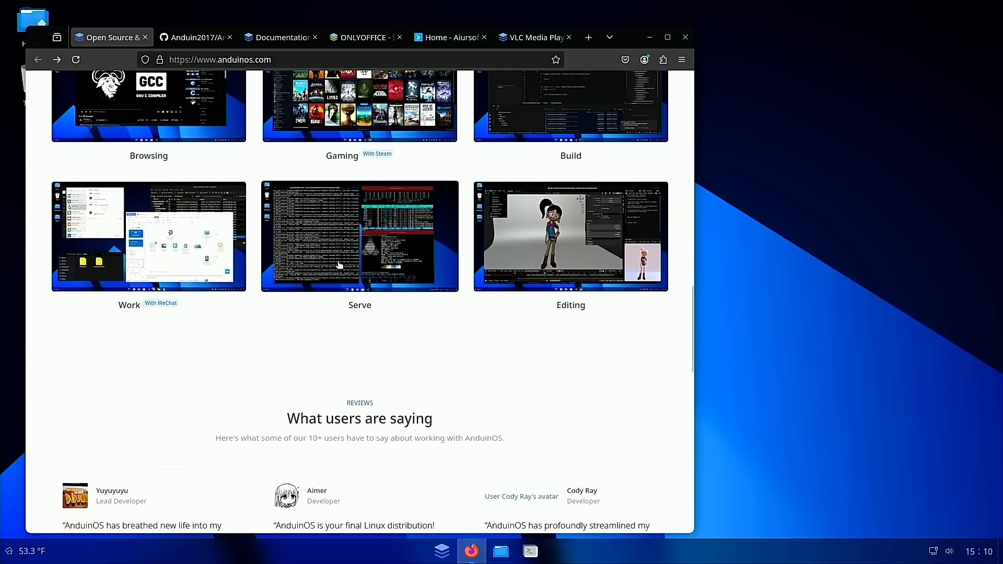
scroll("down", 3)
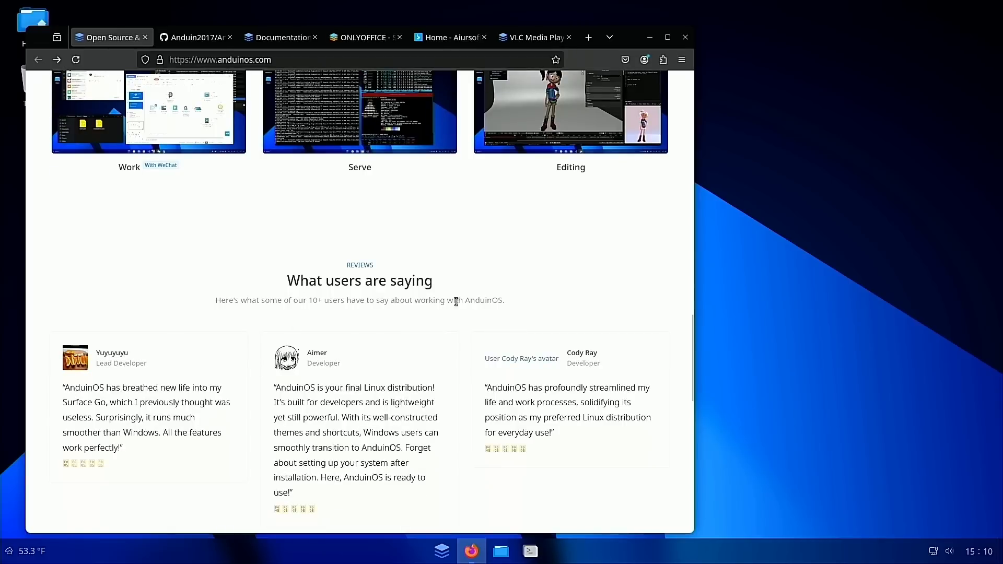
scroll("down", 3)
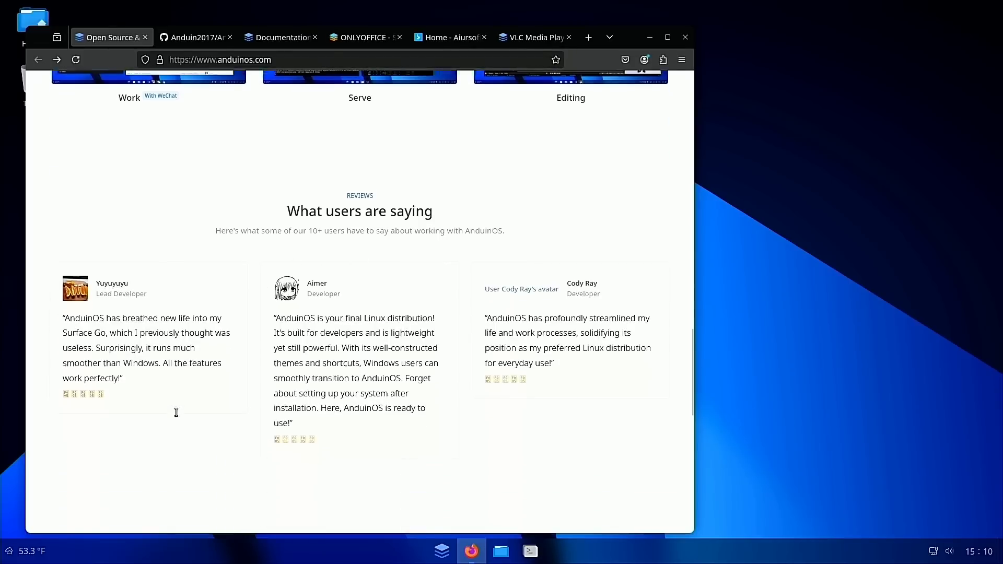
scroll("down", 3)
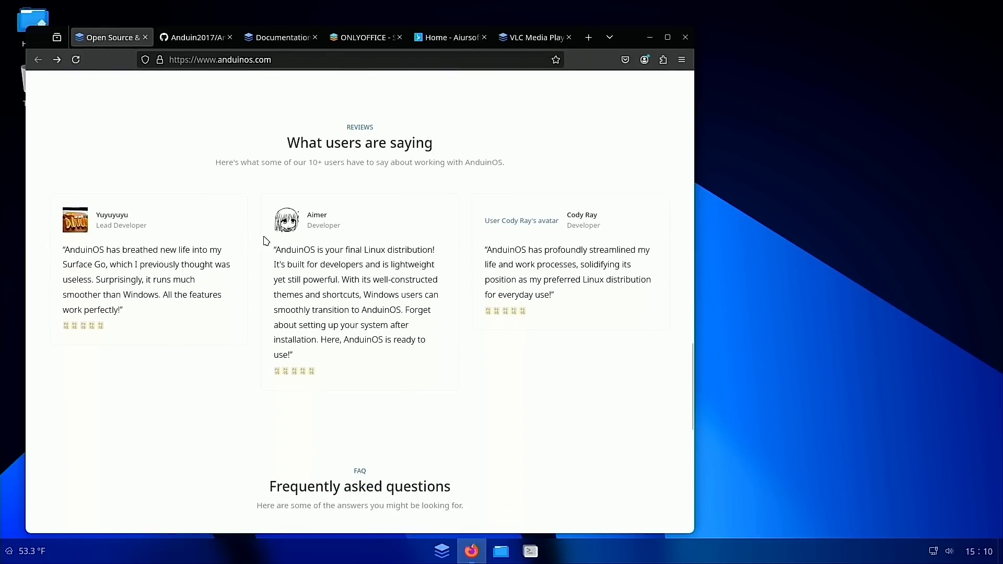
mouse_move(592, 221)
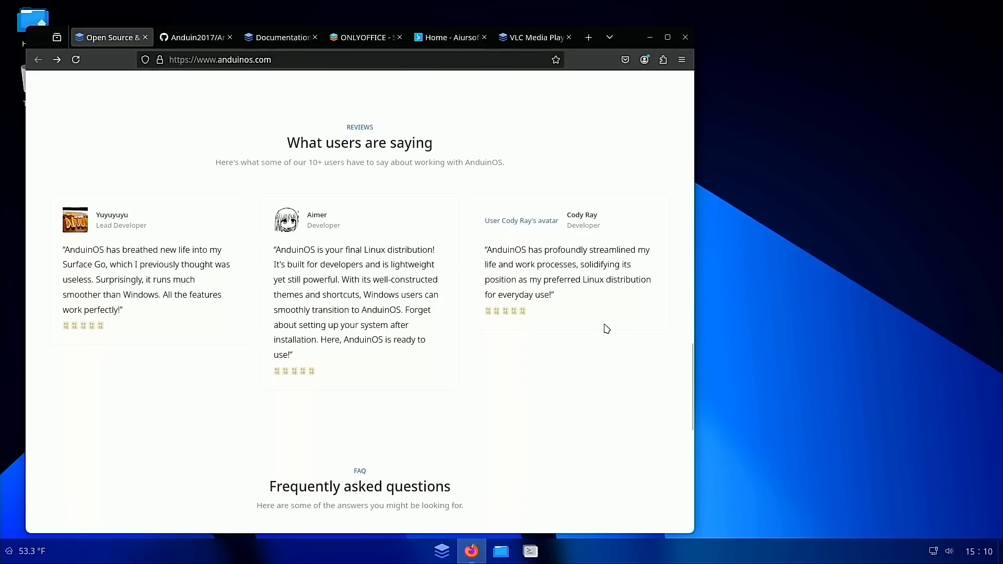
mouse_move(63, 268)
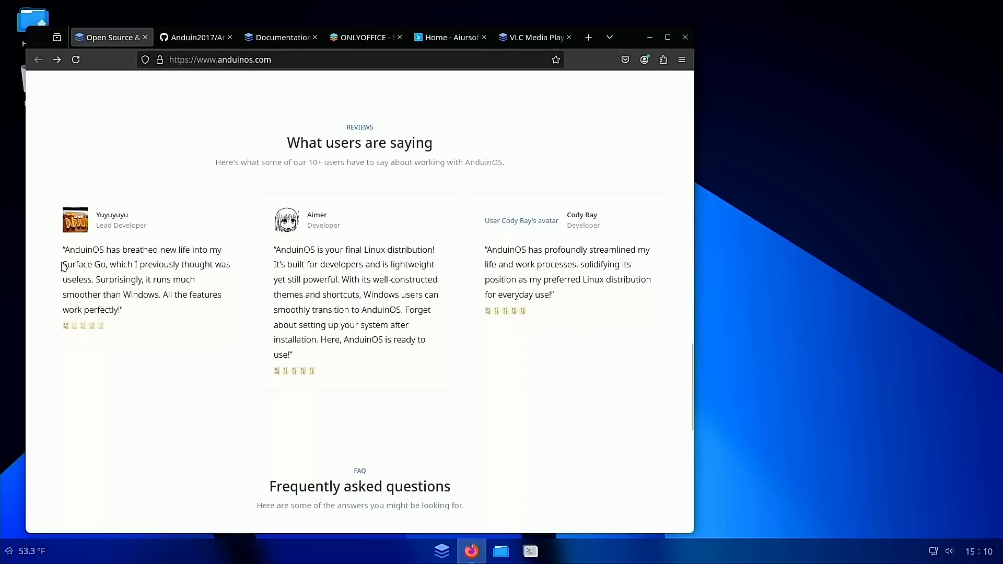
mouse_move(157, 278)
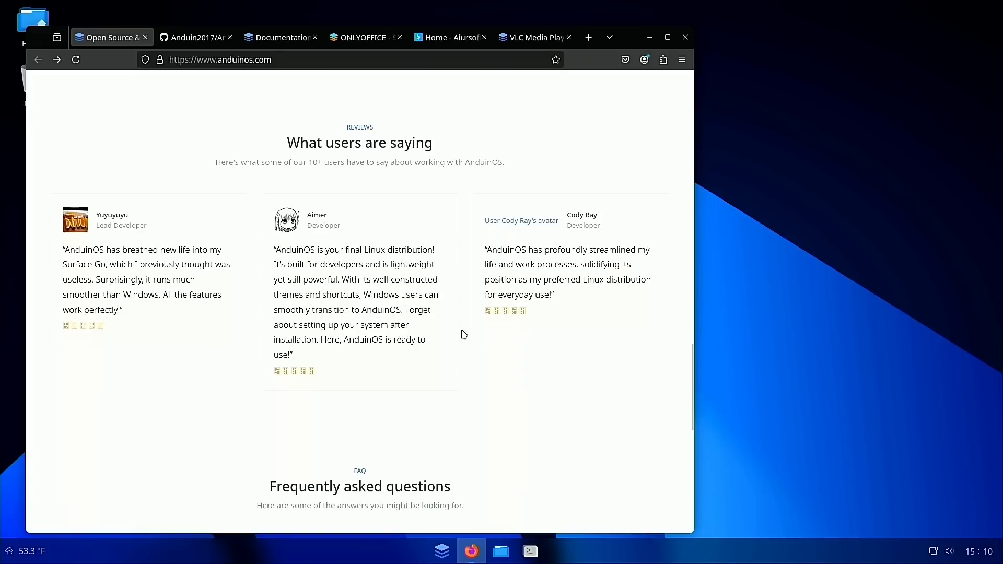
scroll("down", 3)
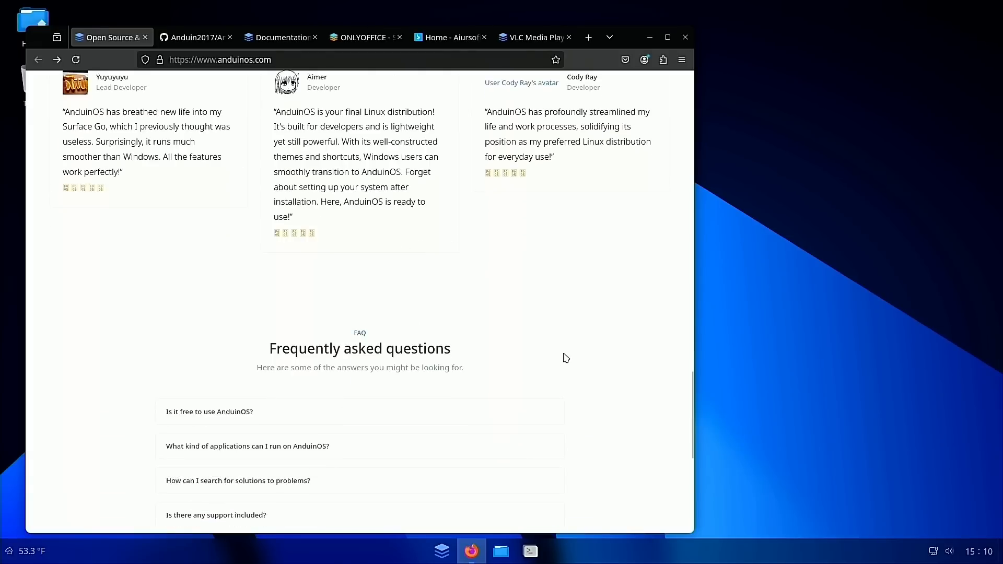
scroll("down", 3)
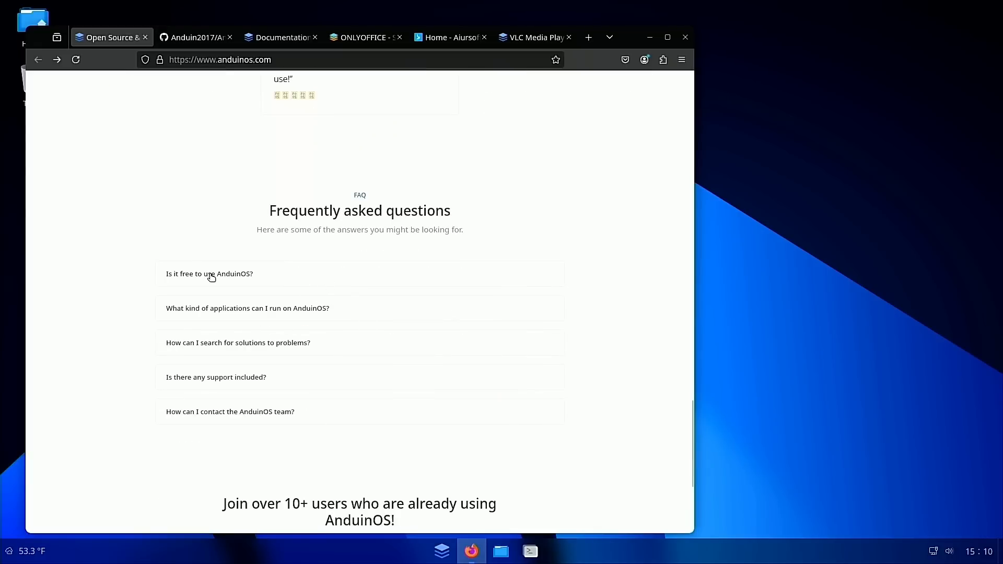
mouse_move(235, 313)
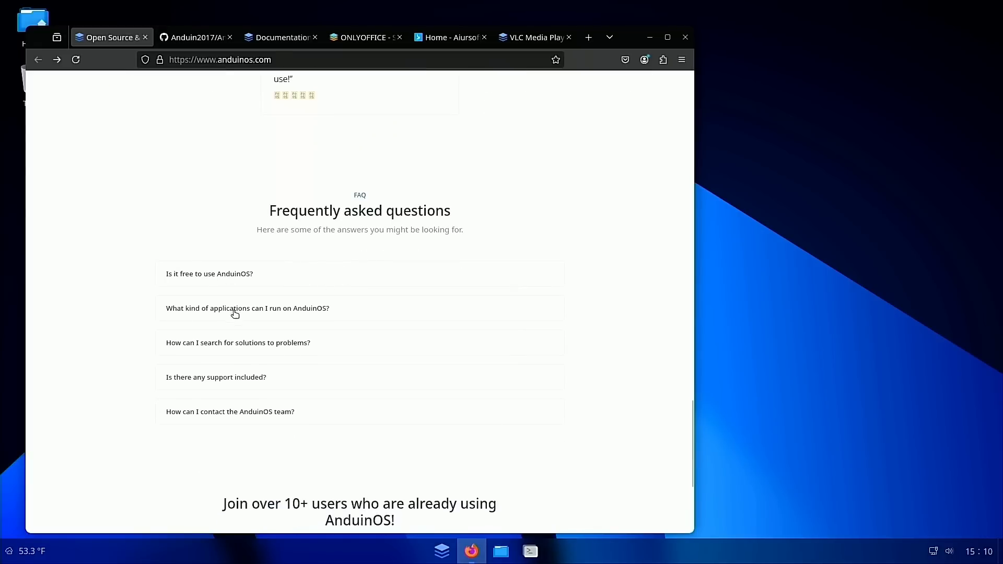
mouse_move(259, 339)
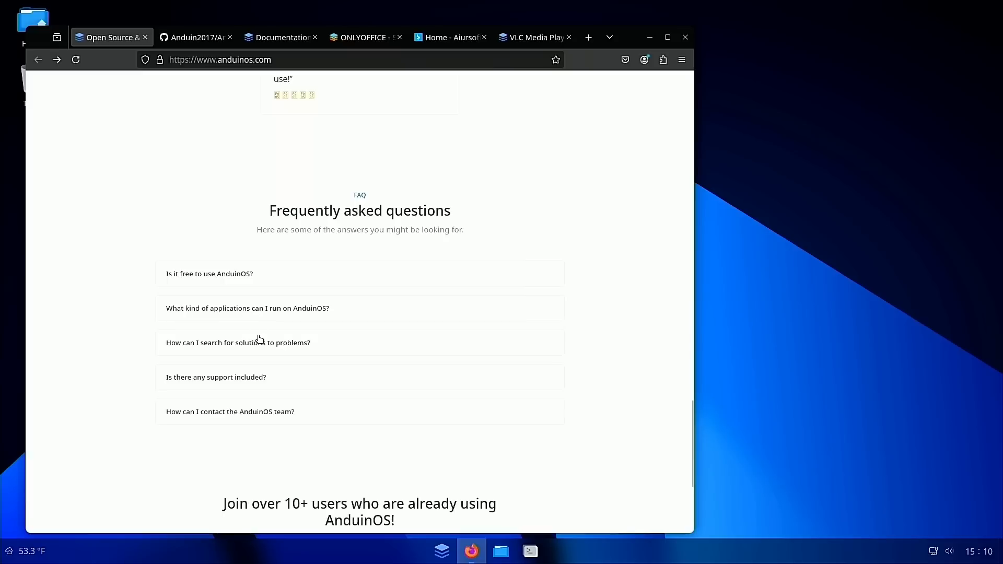
mouse_move(348, 349)
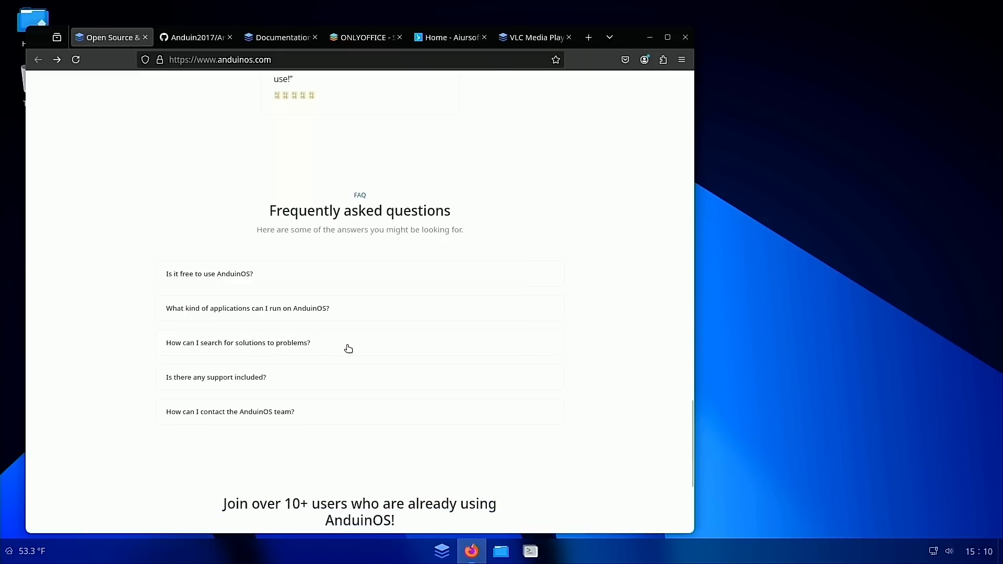
scroll("down", 3)
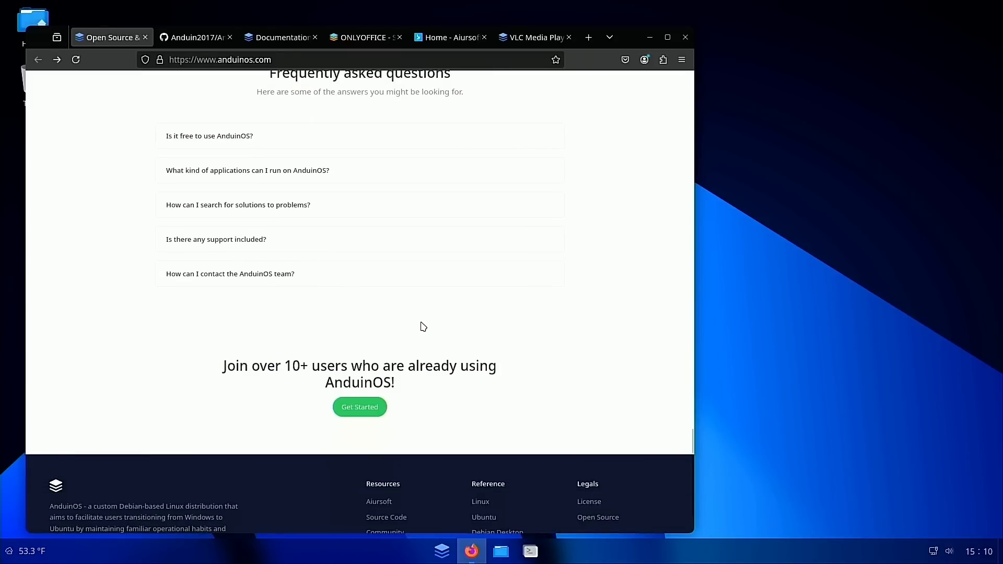
scroll("down", 3)
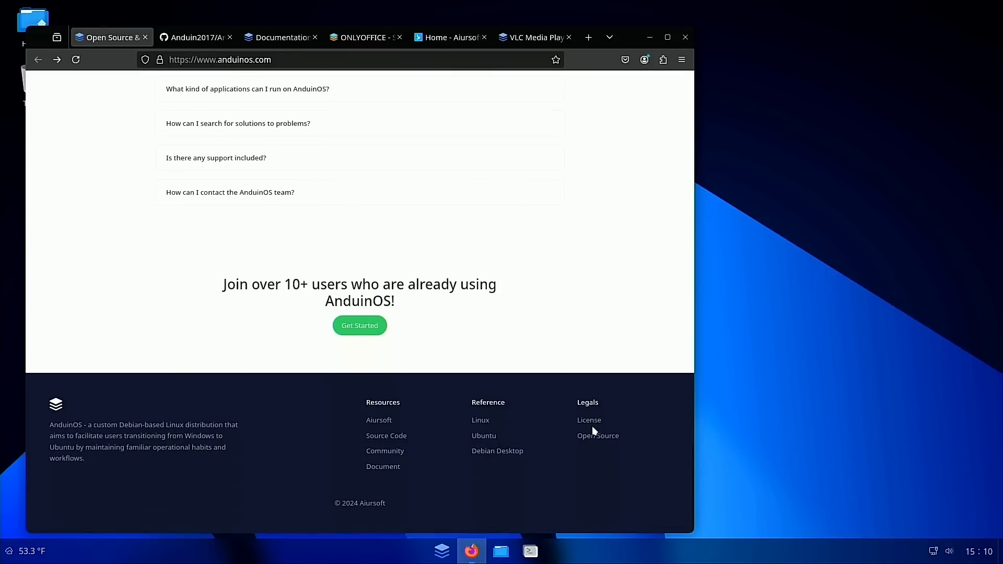
mouse_move(367, 508)
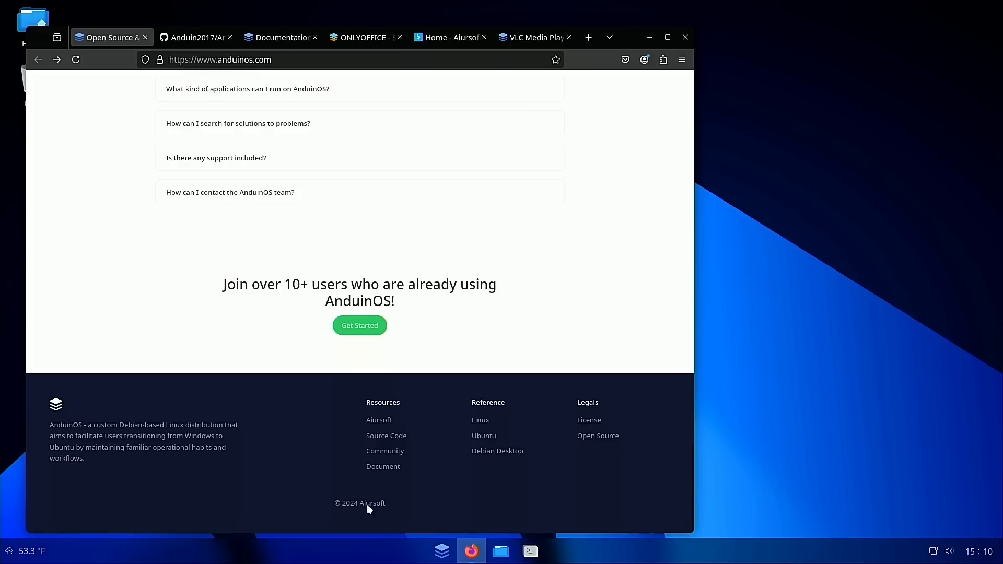
double_click(372, 503)
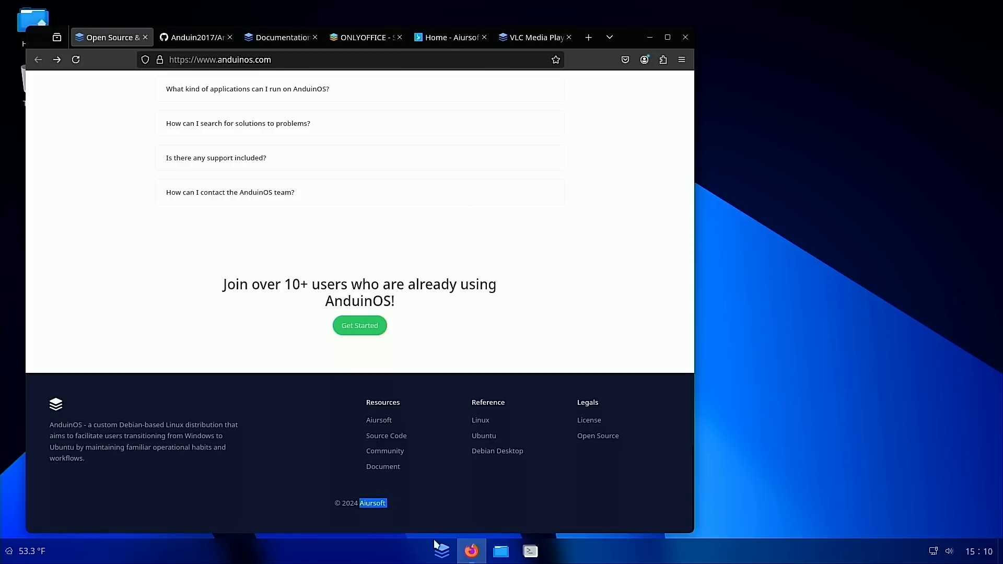
left_click(451, 37)
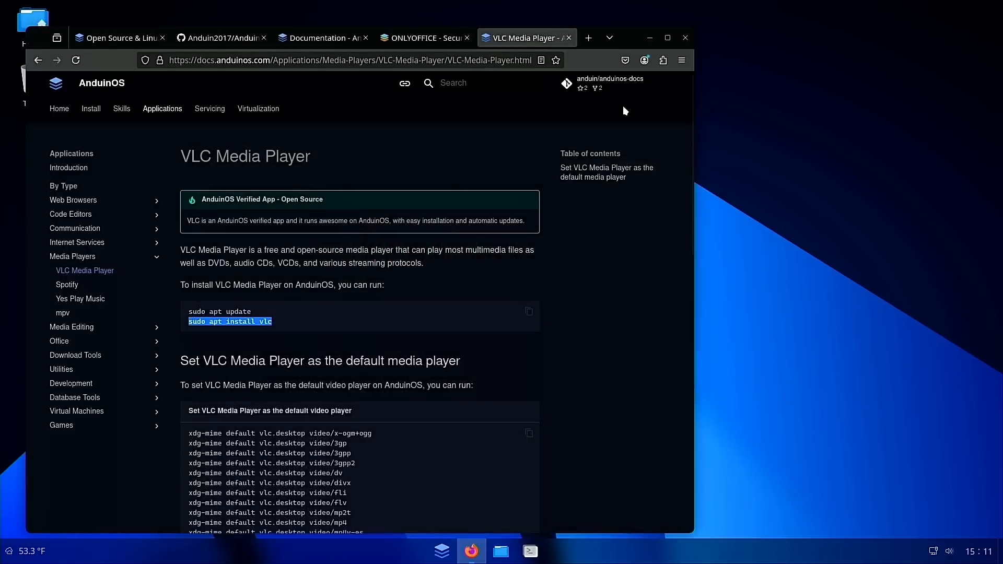
left_click(115, 38)
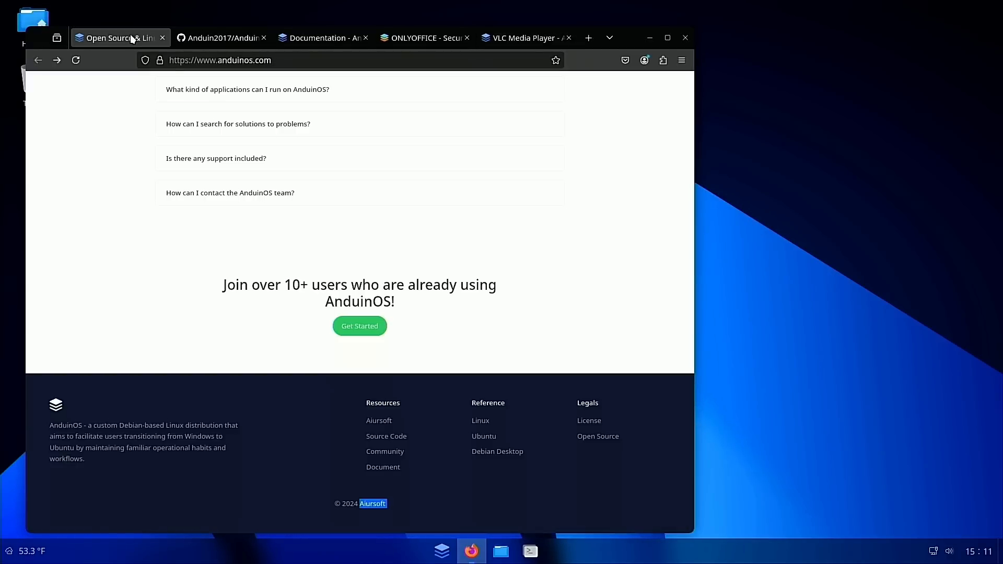
scroll("down", 3)
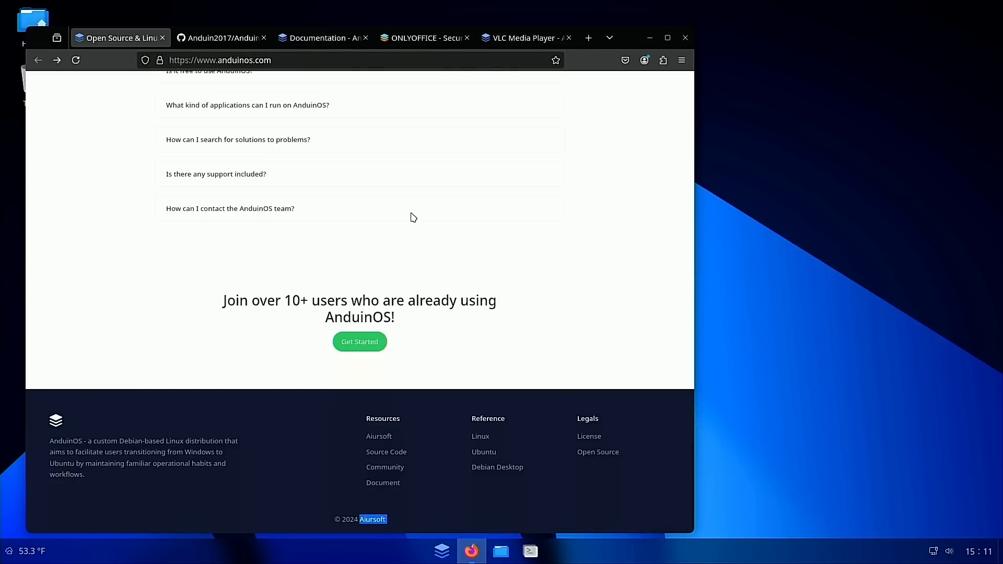
scroll("up", 3)
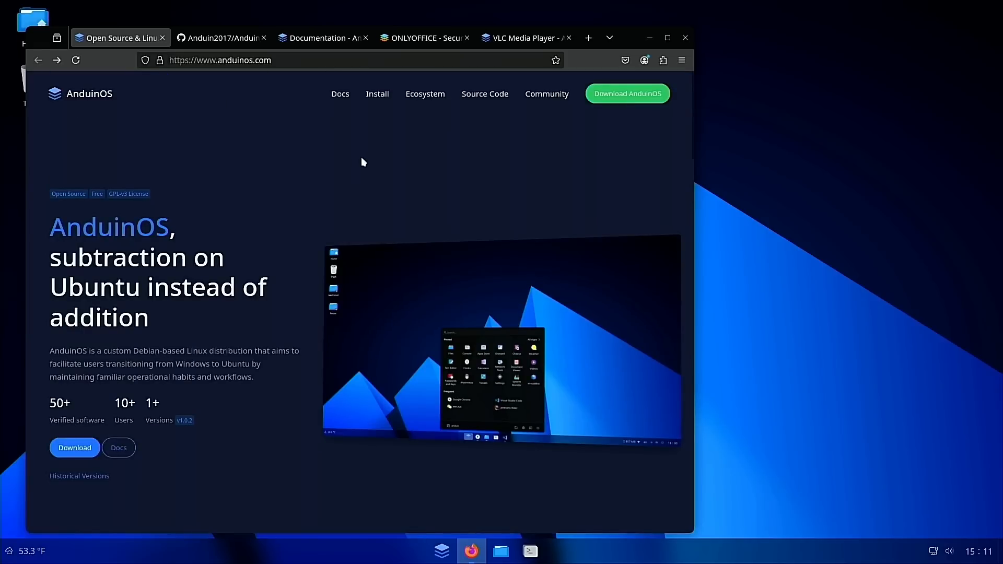
mouse_move(325, 171)
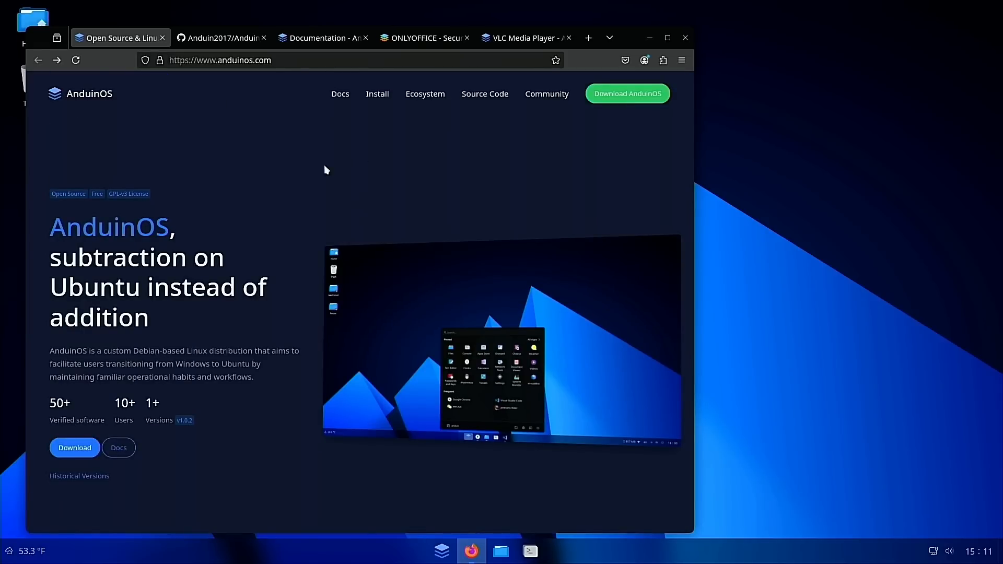
mouse_move(267, 186)
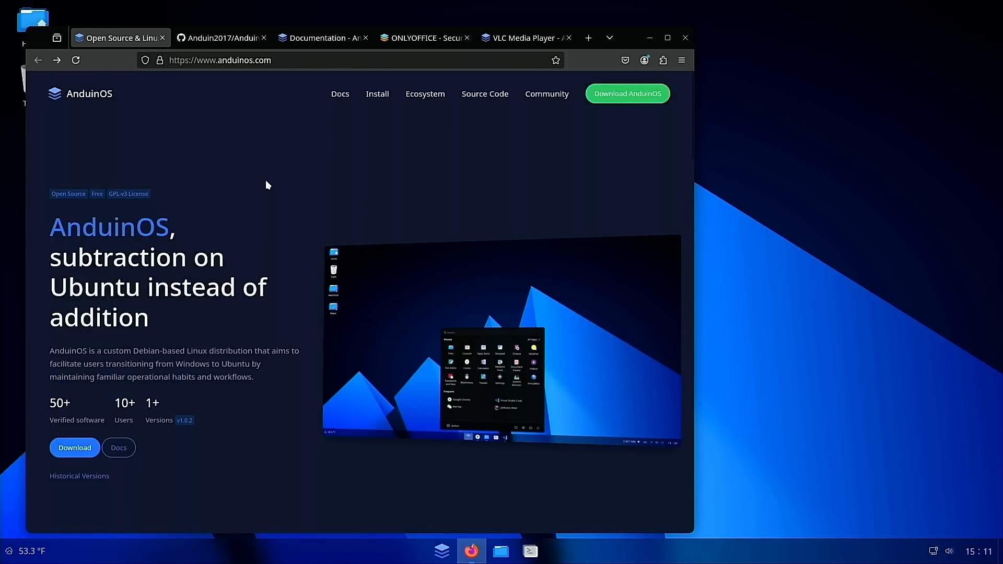
mouse_move(427, 159)
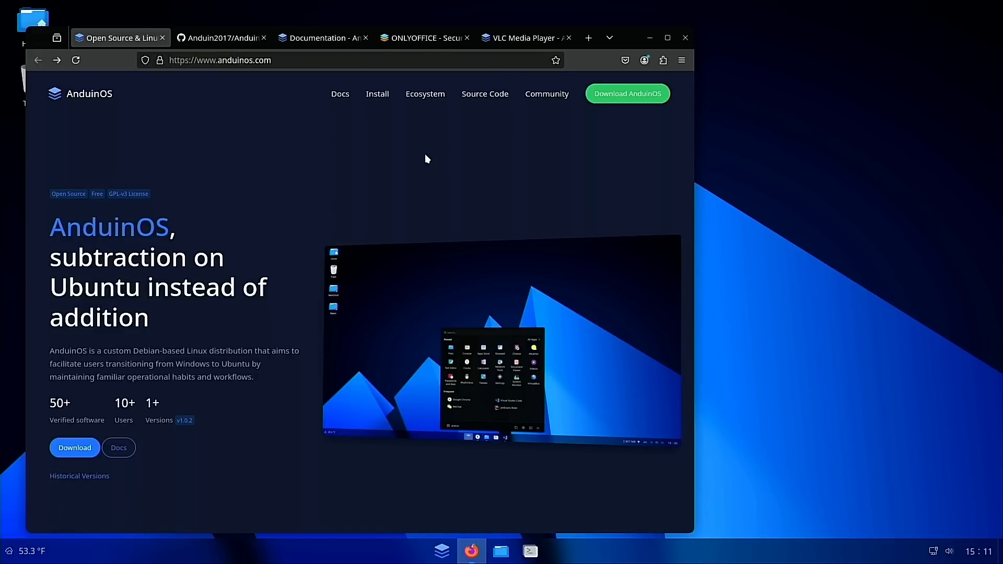
- Close the ONLYOFFICE tab, leaving the VLC Media Player install guide showing
left_click(423, 38)
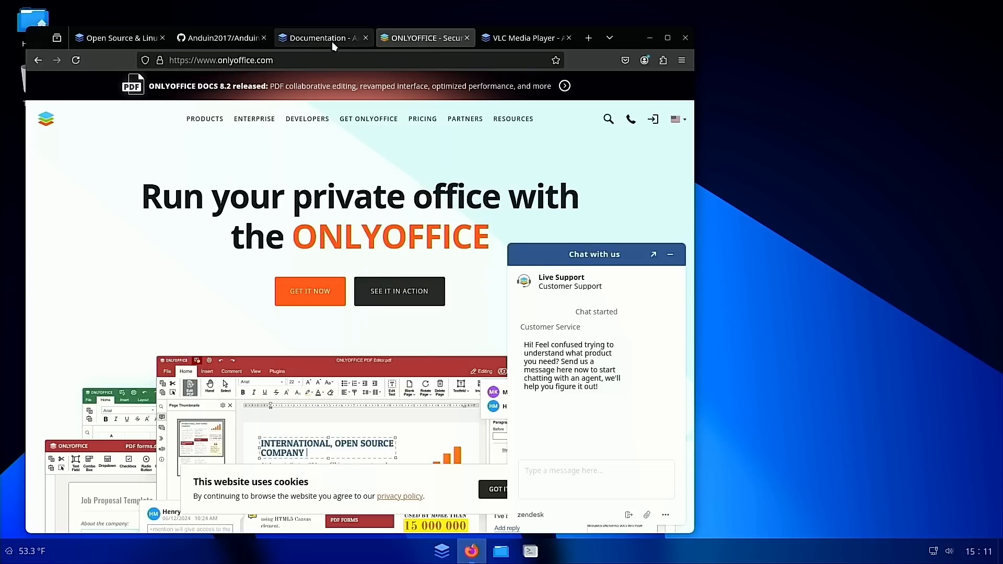
mouse_move(419, 37)
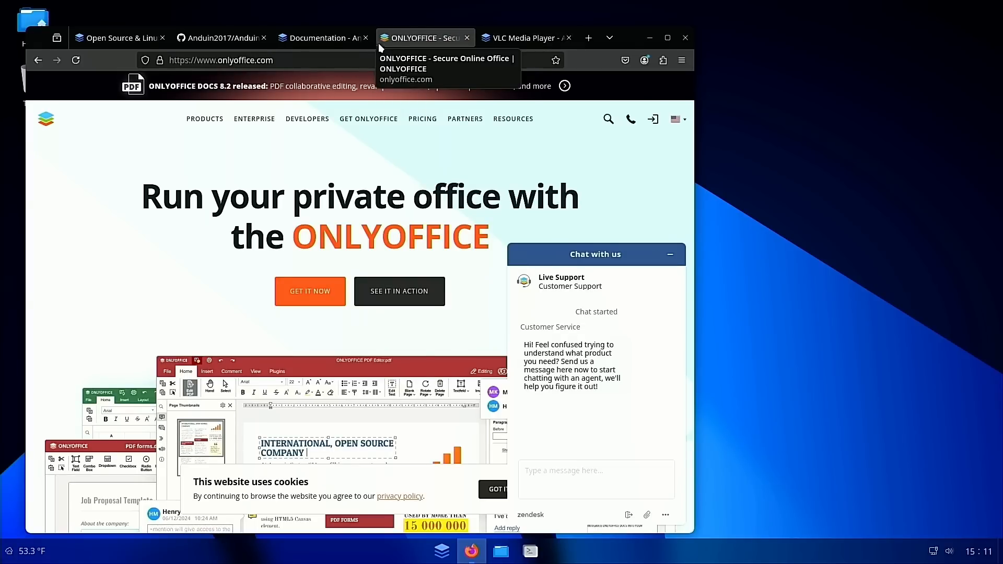
mouse_move(524, 38)
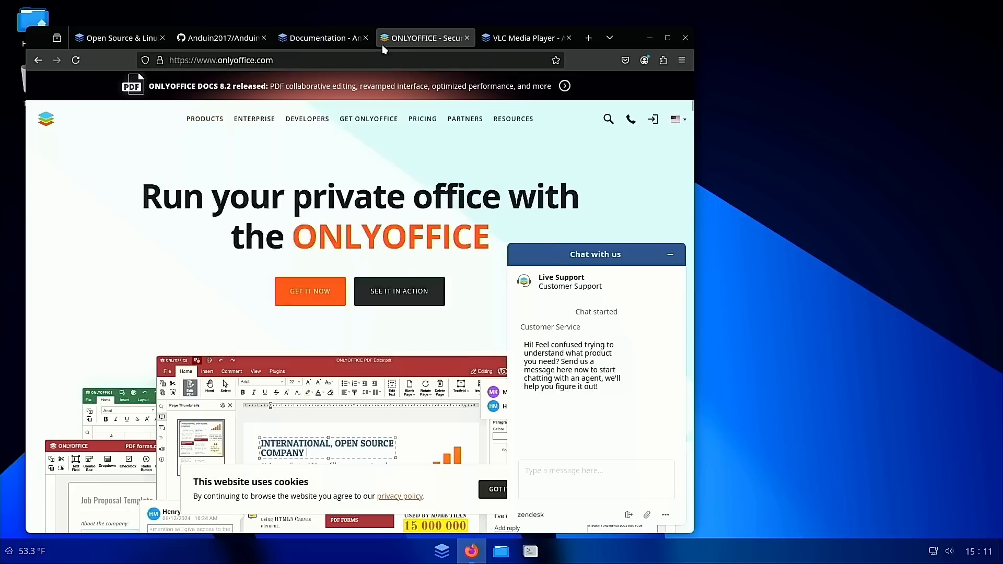
left_click(204, 118)
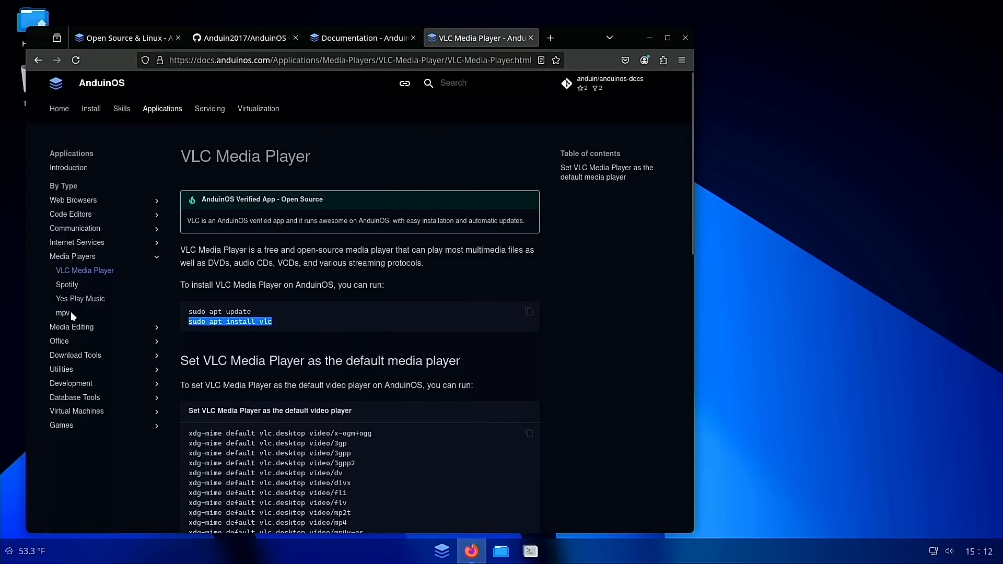
- Open the WPS Office guide under Office and select its download and cleanup commands
left_click(59, 342)
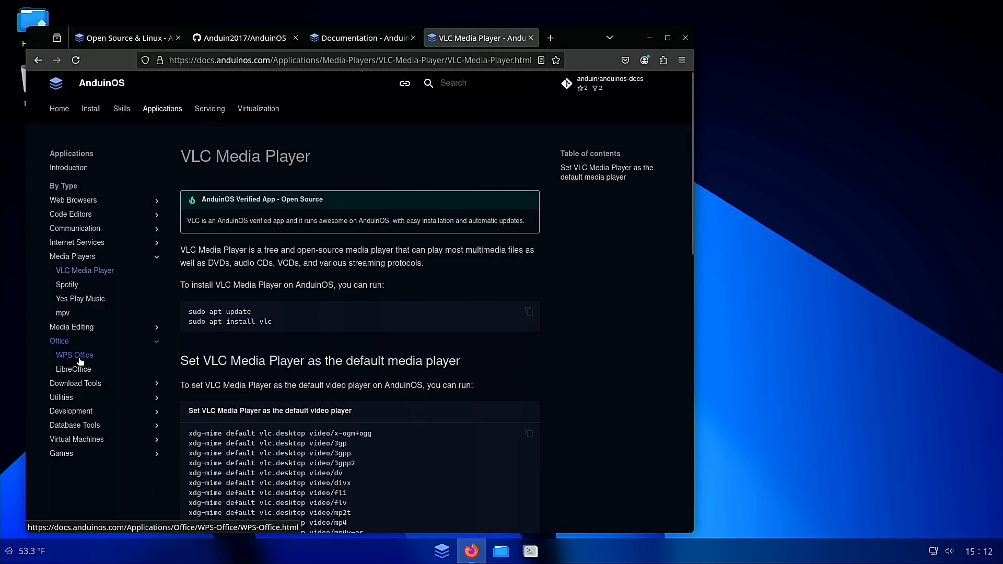
left_click(74, 355)
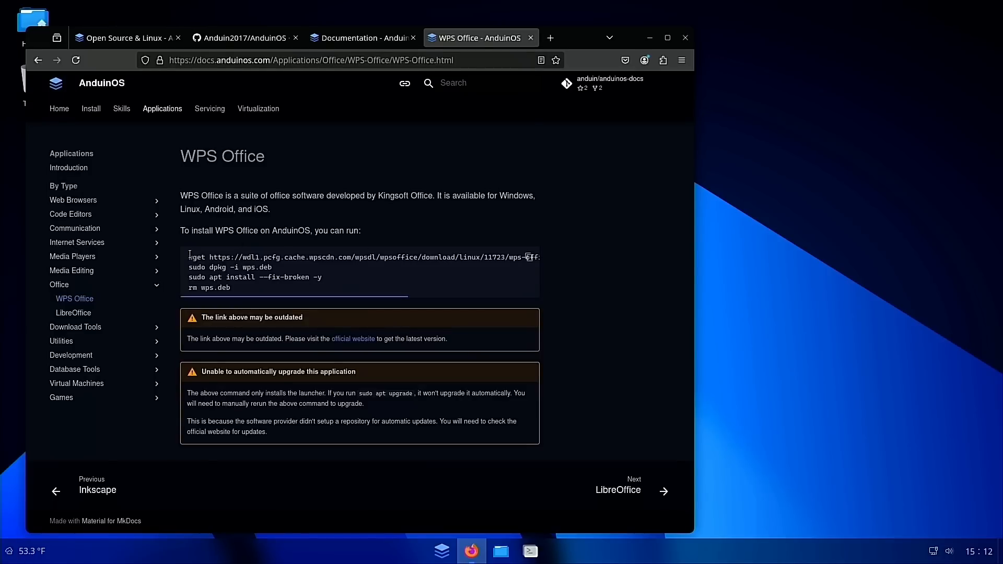
triple_click(358, 257)
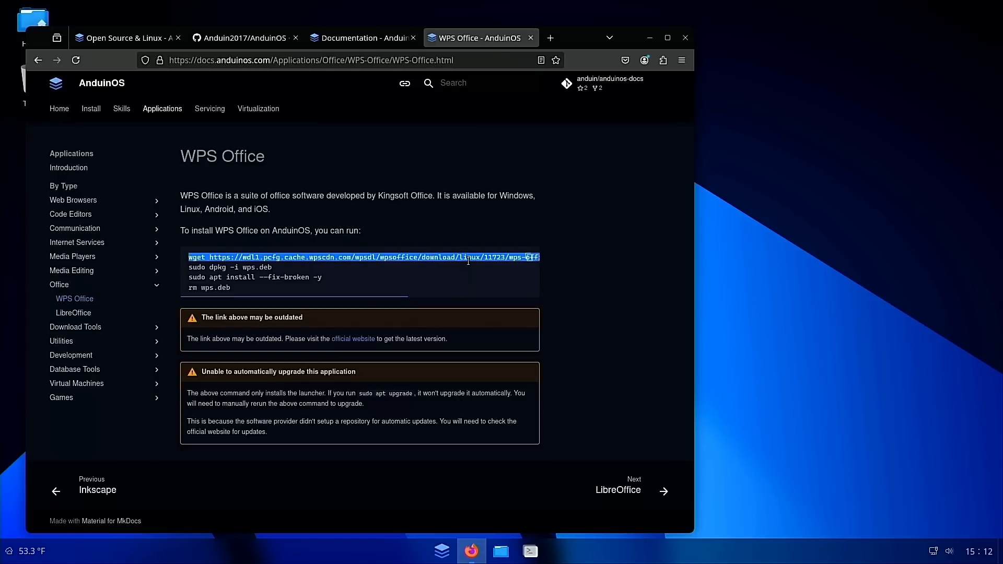
double_click(245, 267)
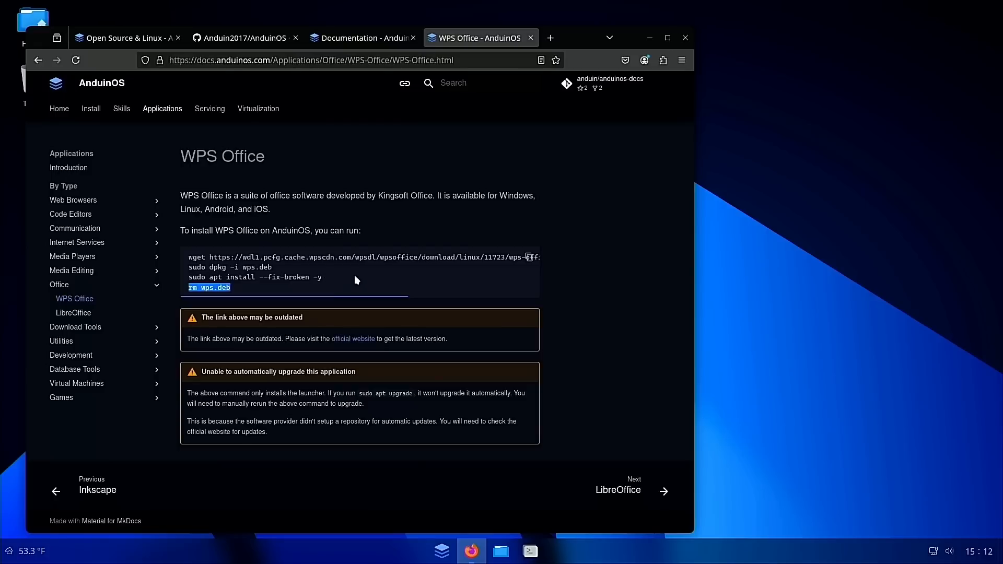
mouse_move(357, 290)
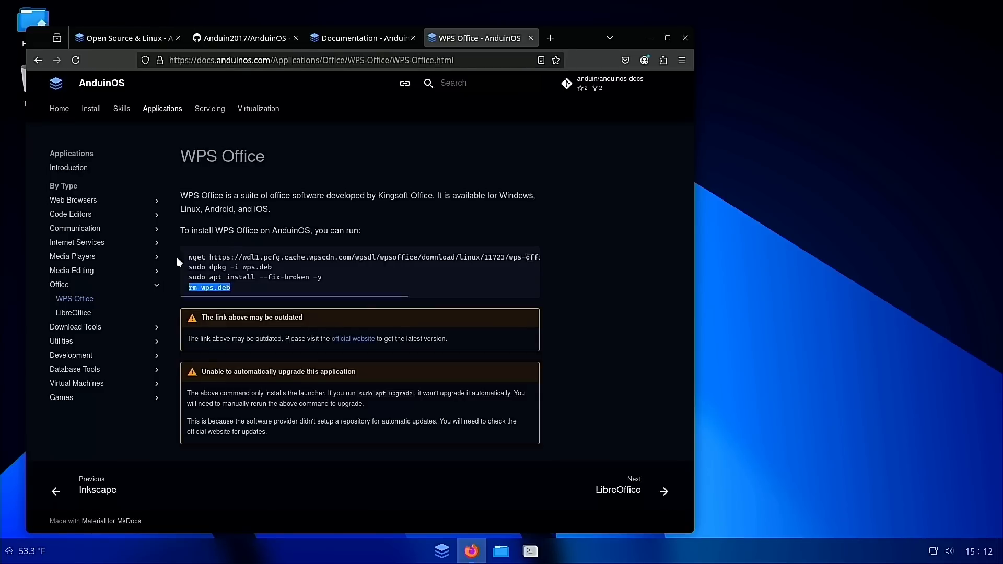
- Visit the LibreOffice guide, return to WPS Office, then switch to the homepage tab
left_click(73, 313)
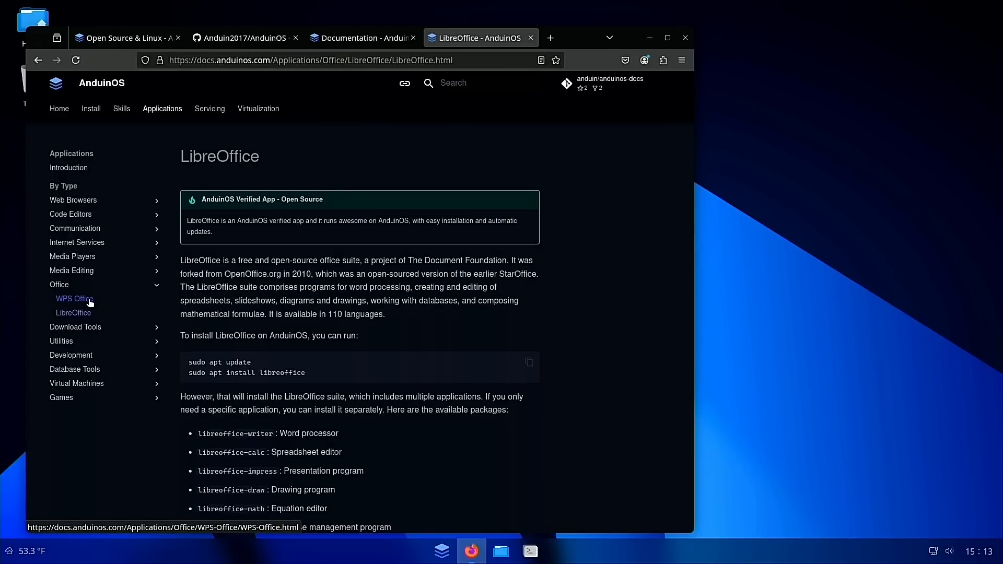
left_click(74, 299)
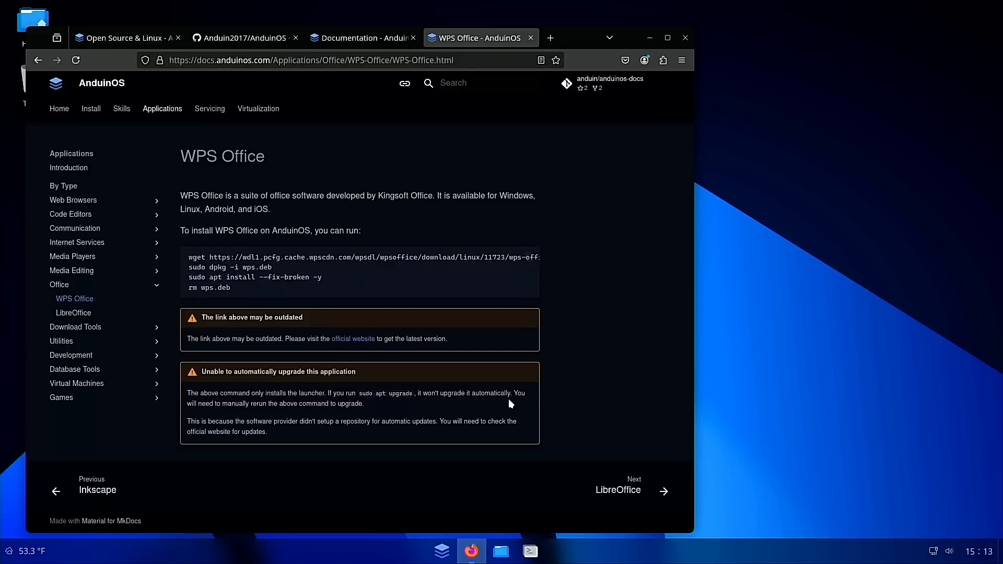
left_click(363, 38)
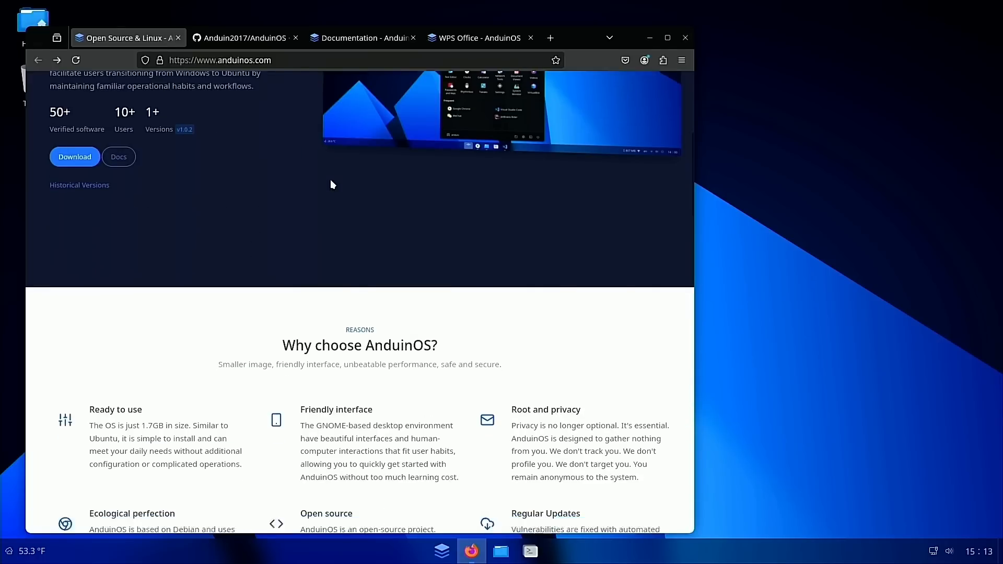
scroll("down", 3)
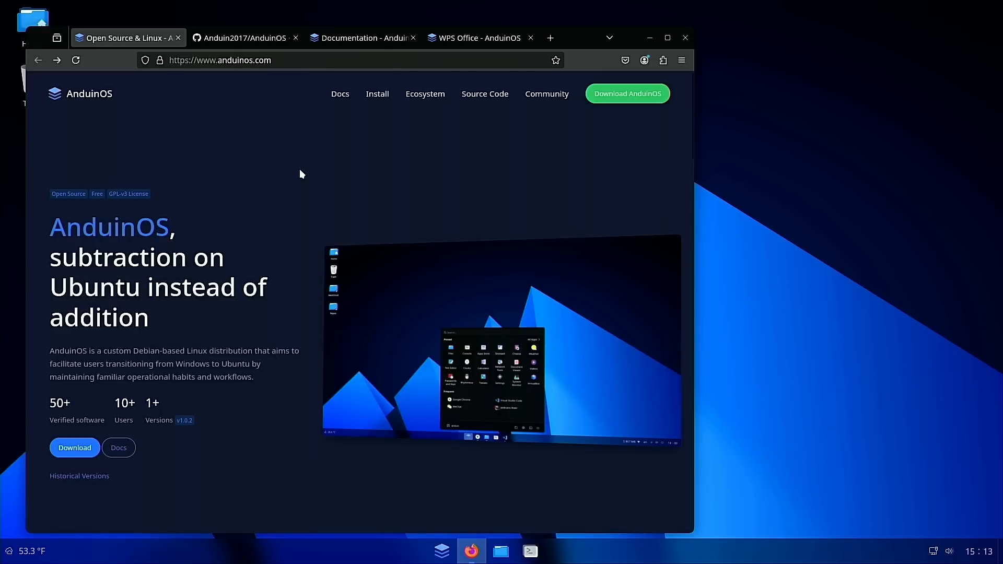
mouse_move(233, 168)
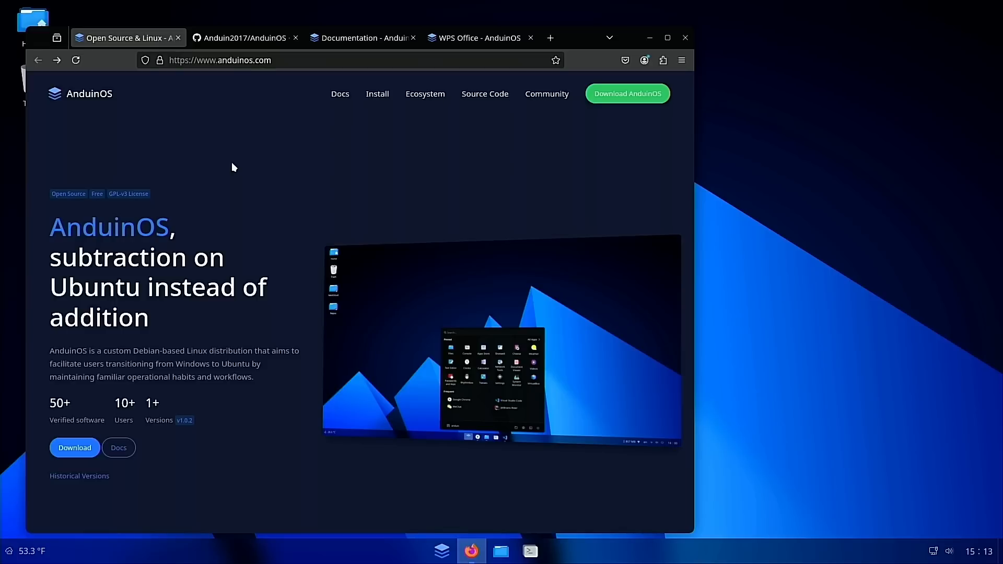
mouse_move(382, 130)
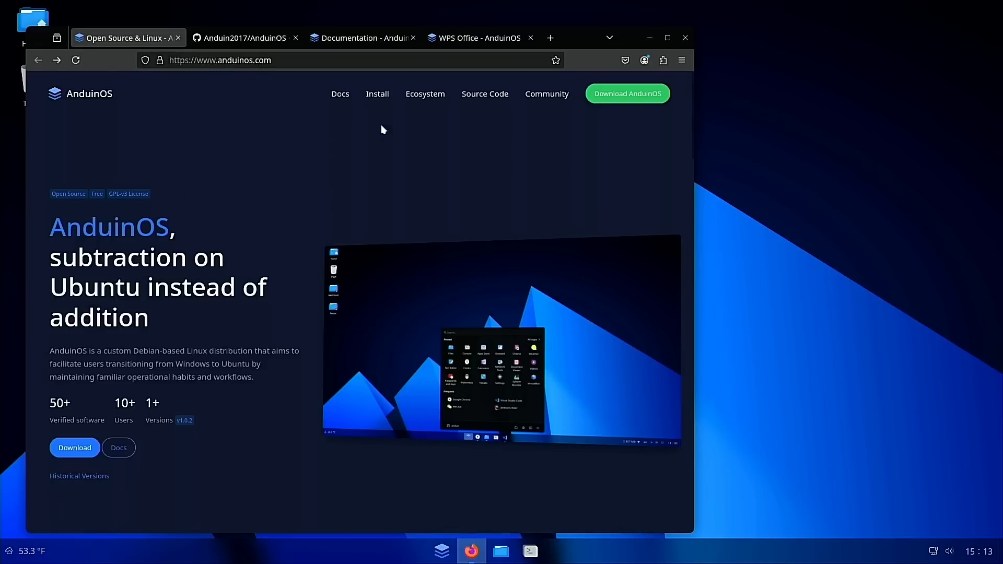
mouse_move(778, 186)
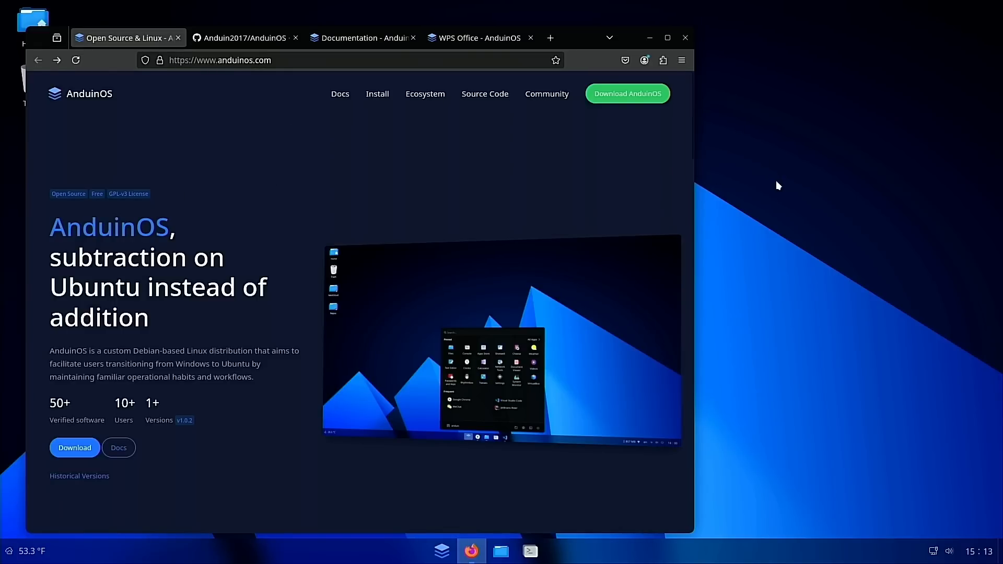
mouse_move(488, 203)
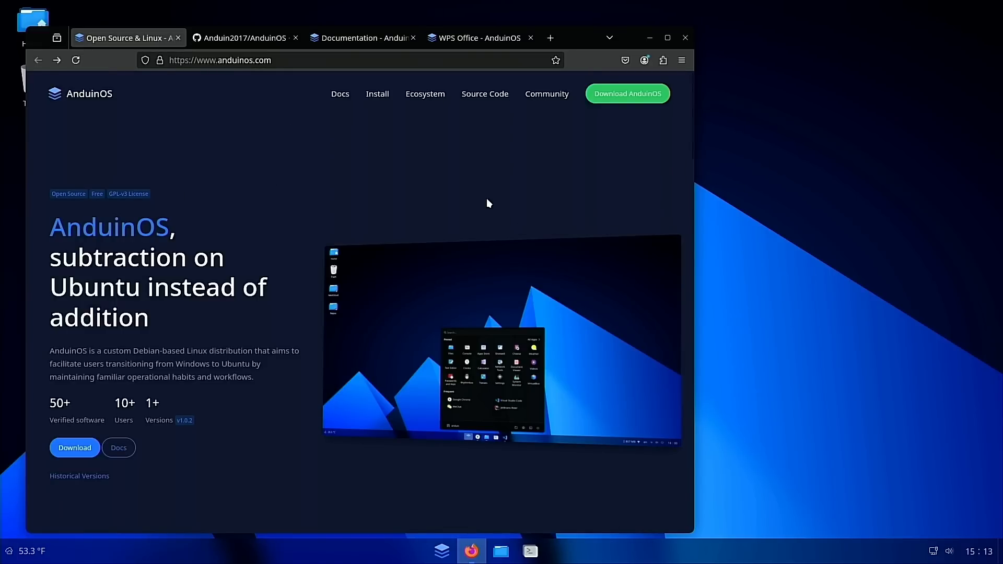
mouse_move(518, 194)
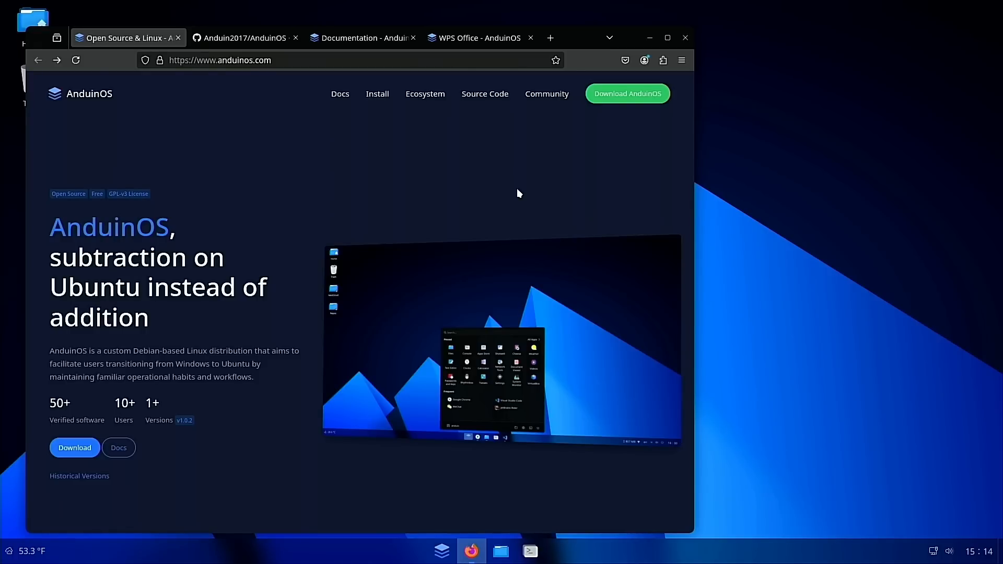
left_click(530, 551)
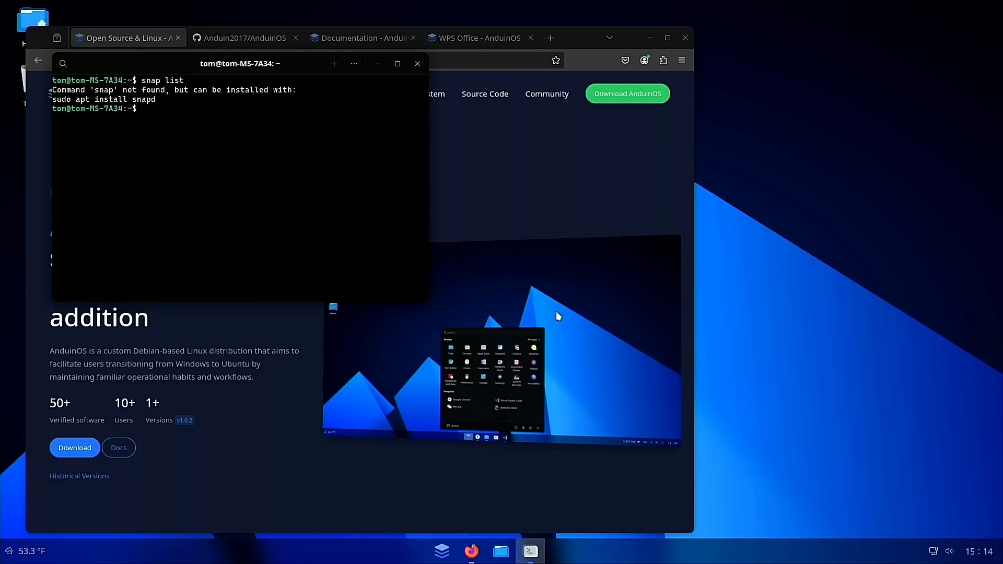
- Type 'flatp' in the Console, then switch back to the WPS Office docs tab
type("flatp")
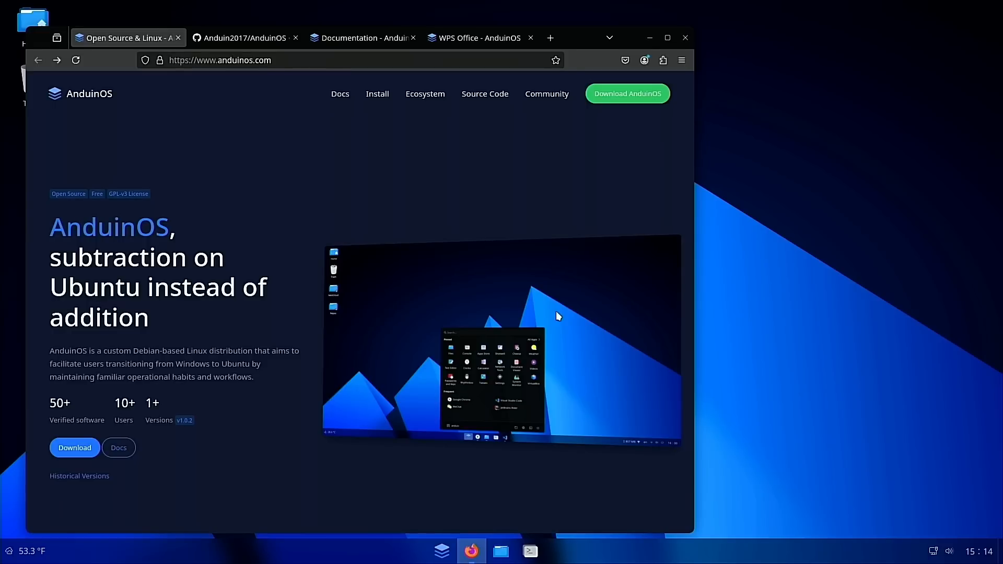
left_click(477, 37)
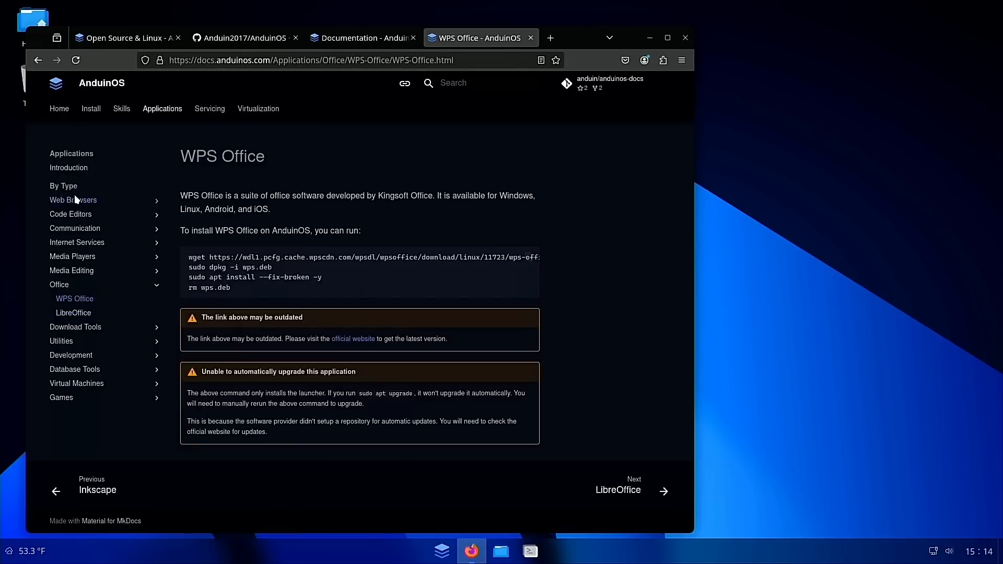
- Under Web Browsers, view the Chrome and Chromium guides and select Chromium's repository command
left_click(73, 199)
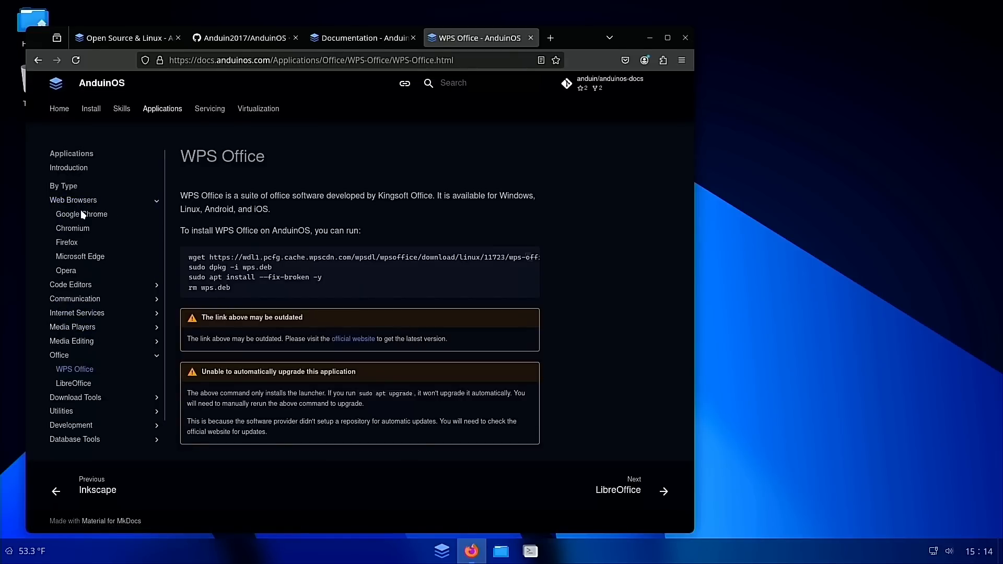
left_click(82, 214)
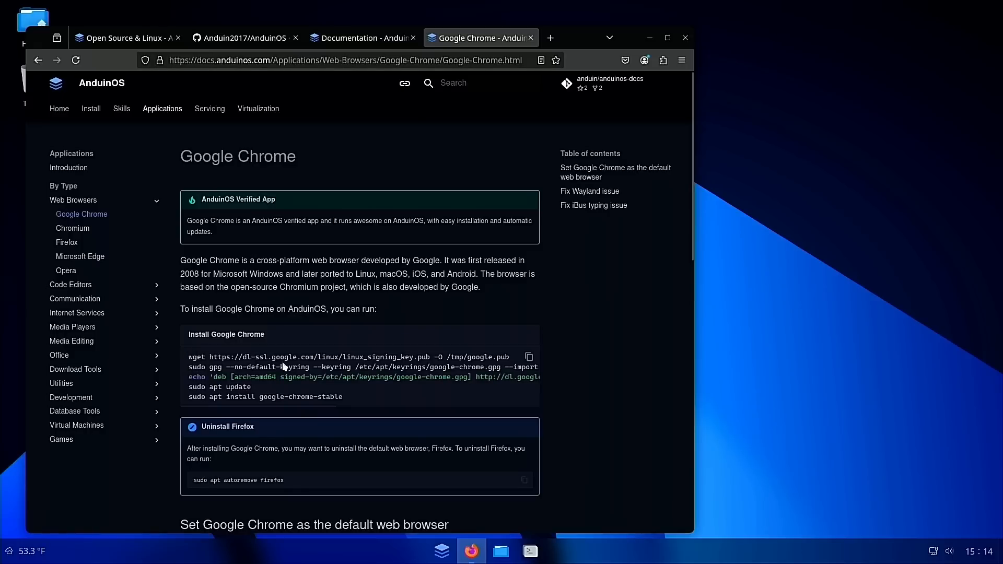
mouse_move(420, 368)
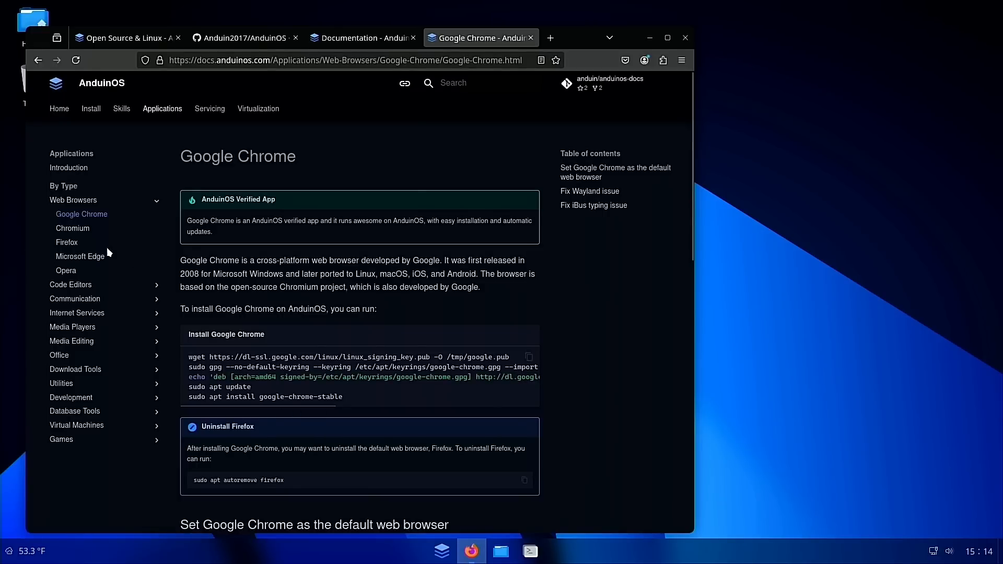
left_click(72, 228)
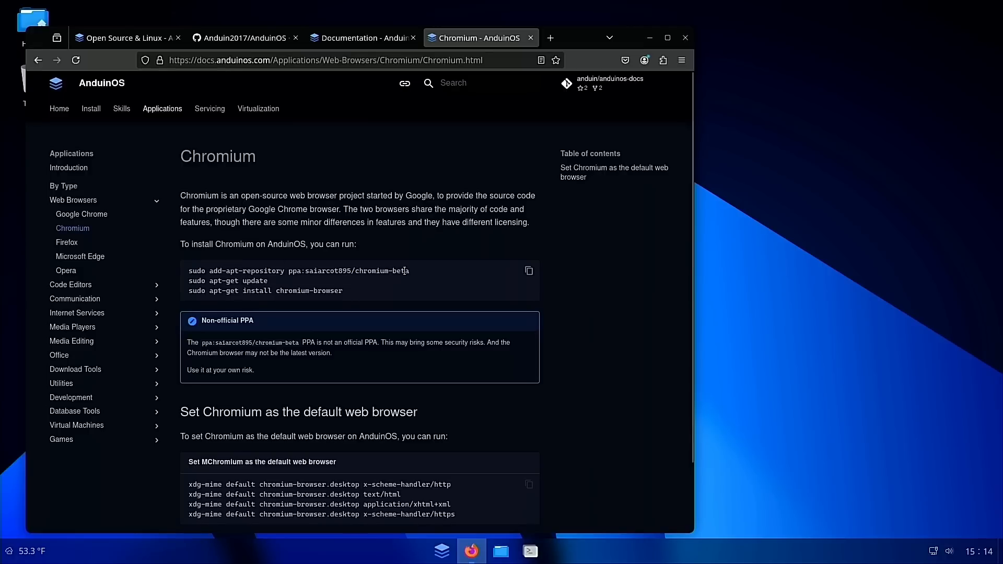
left_click_drag(189, 270, 410, 270)
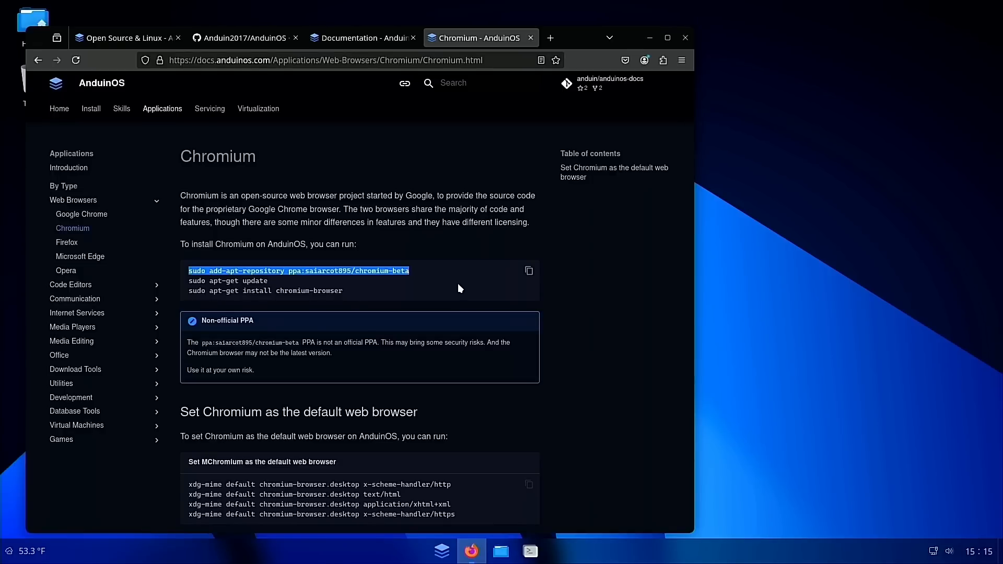
mouse_move(305, 302)
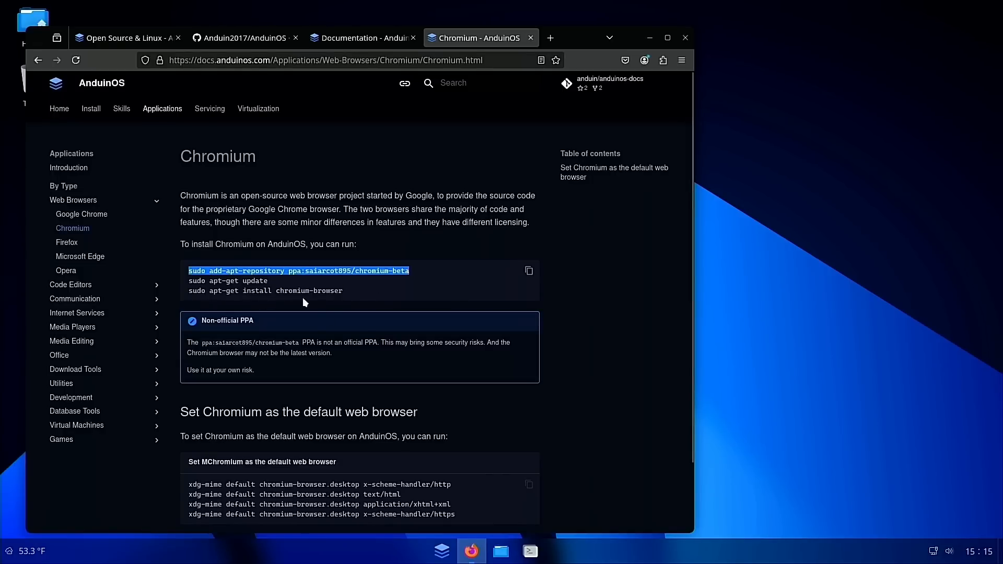
mouse_move(79, 248)
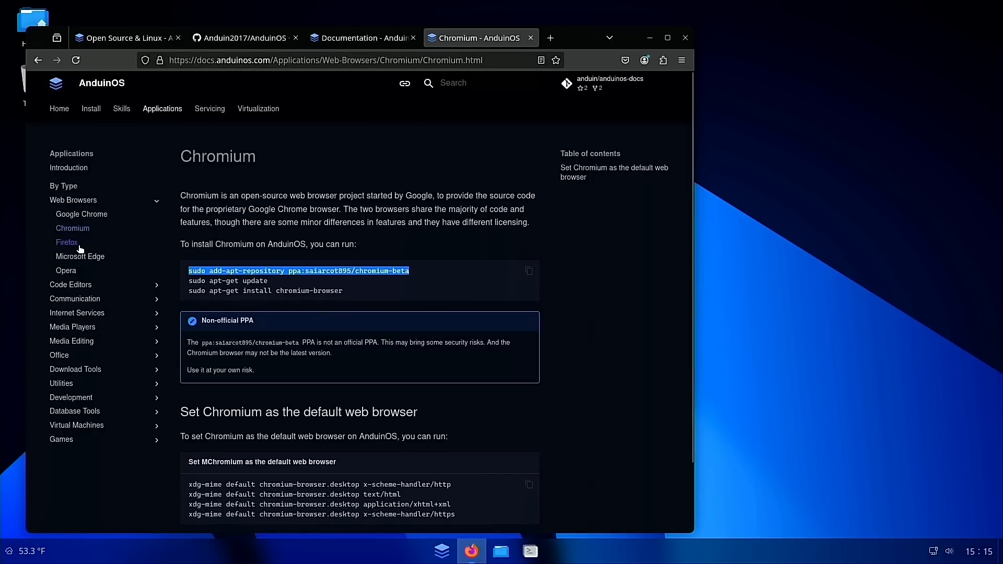
- Browse the Edge, Opera and Visual Studio Code install guides
left_click(66, 242)
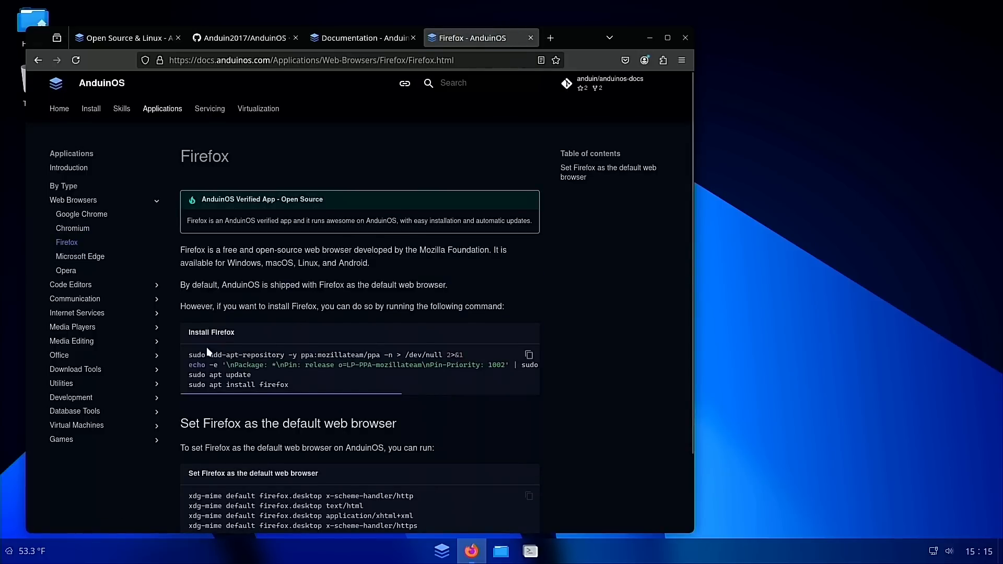
mouse_move(471, 550)
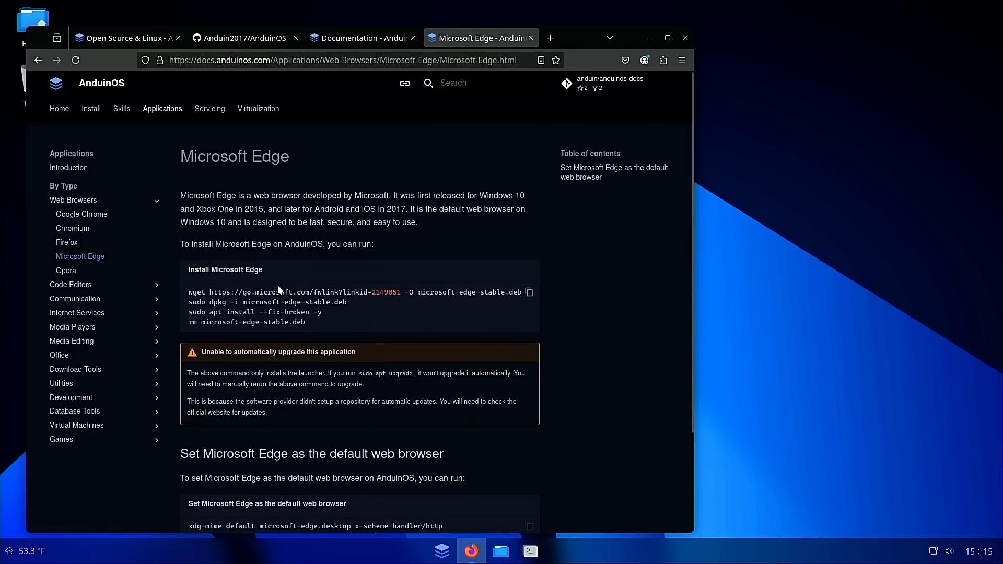
mouse_move(211, 311)
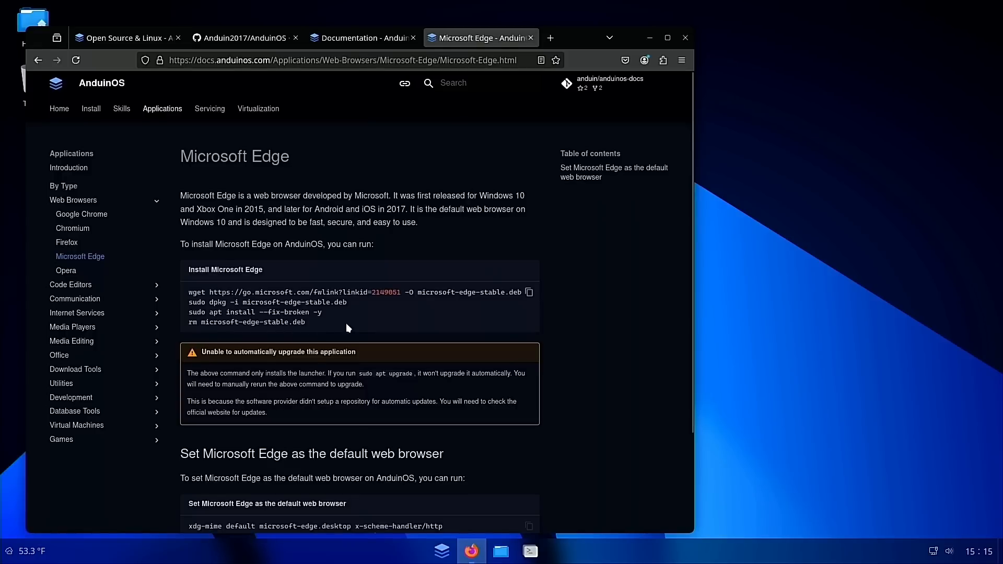
left_click(66, 270)
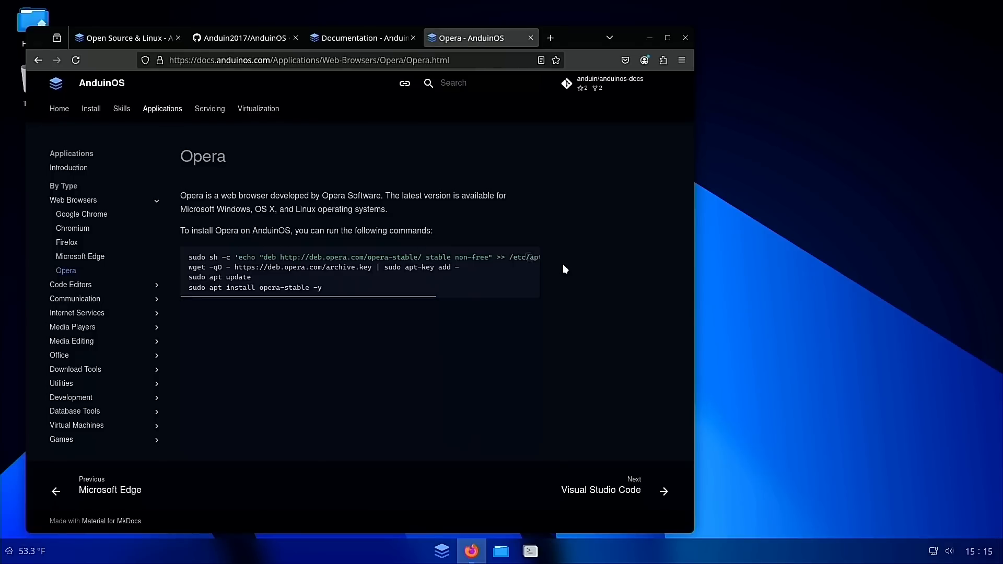
mouse_move(397, 267)
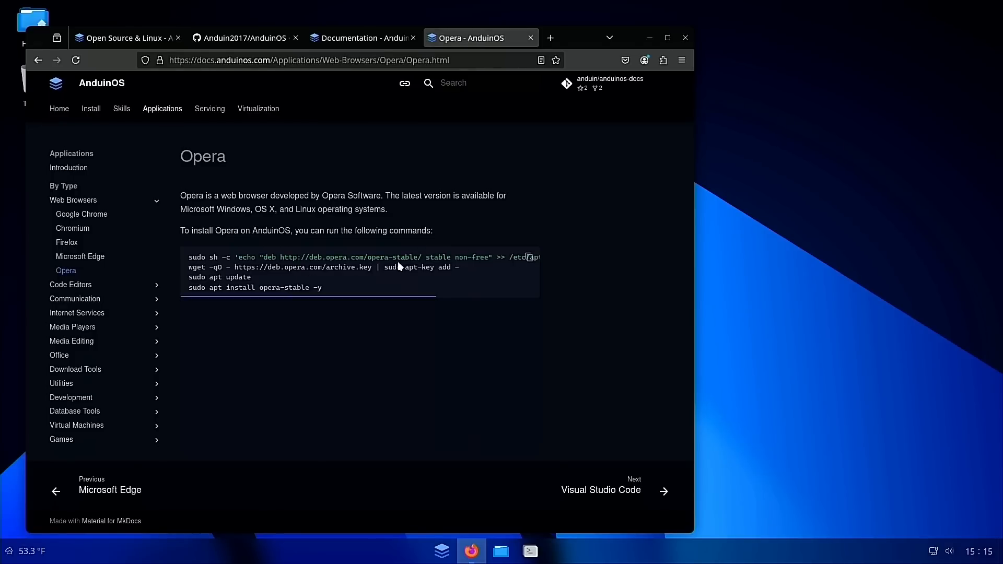
left_click(70, 285)
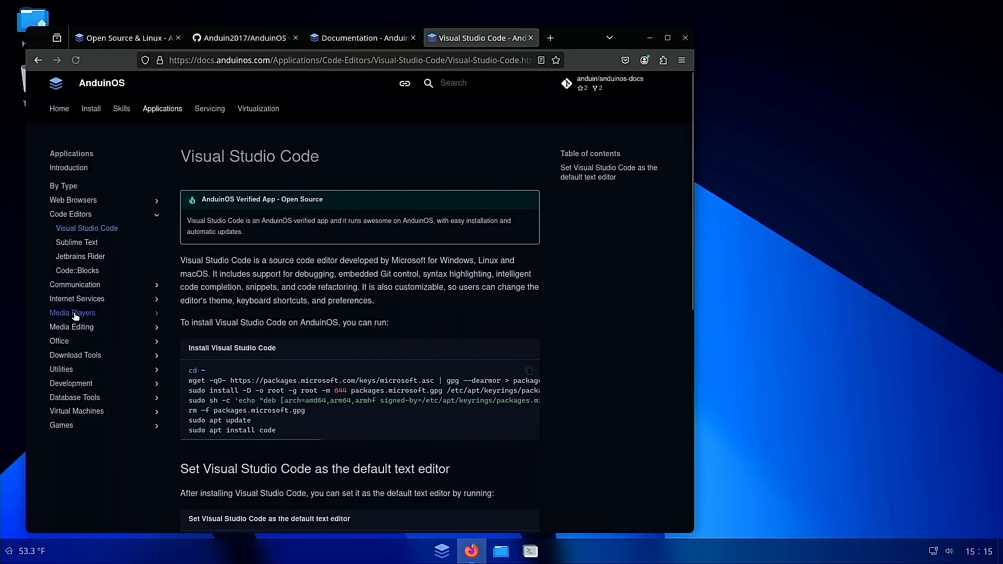
- Expand Media Players, close Firefox, and open the installed apps list
left_click(72, 313)
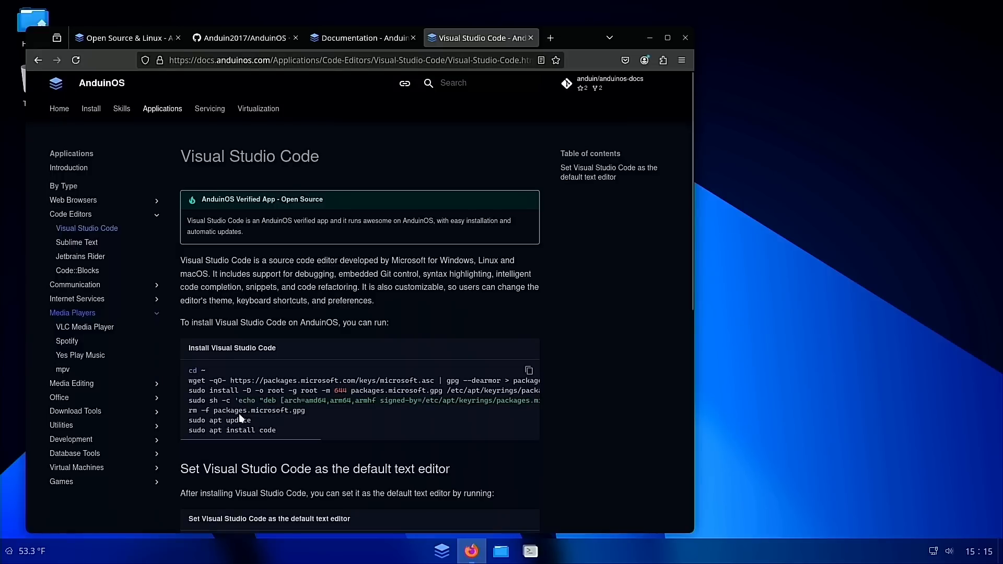
mouse_move(84, 327)
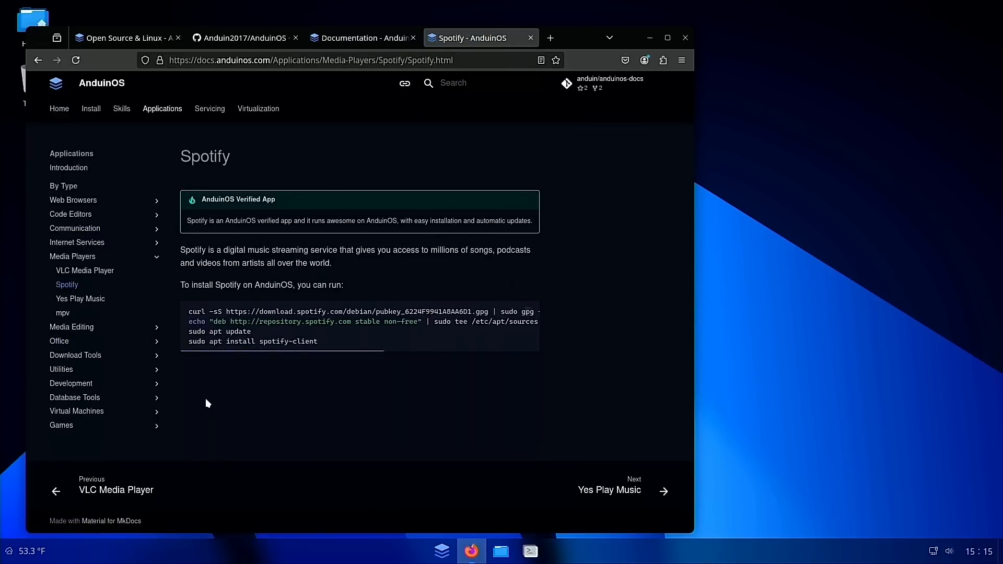
left_click(433, 60)
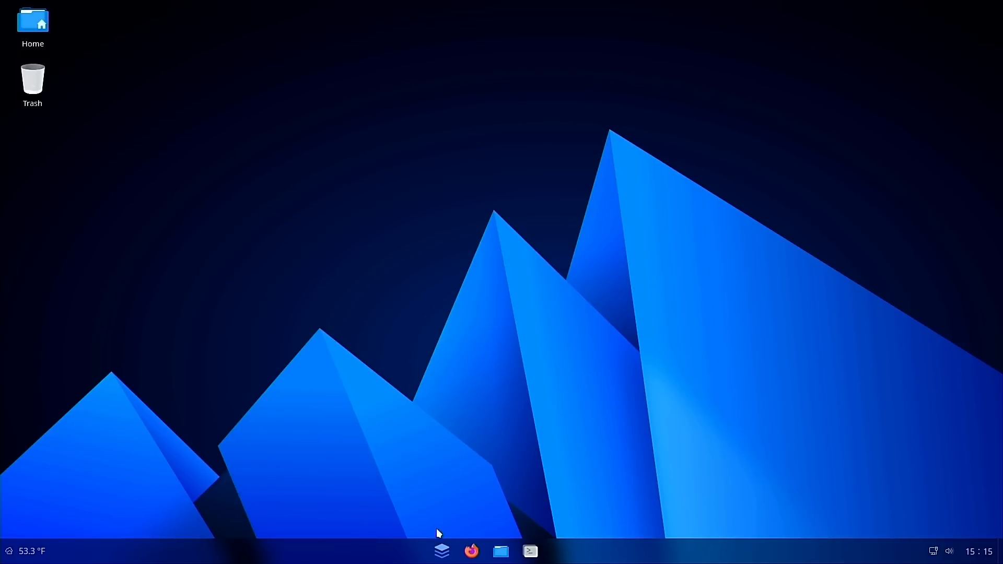
left_click(441, 551)
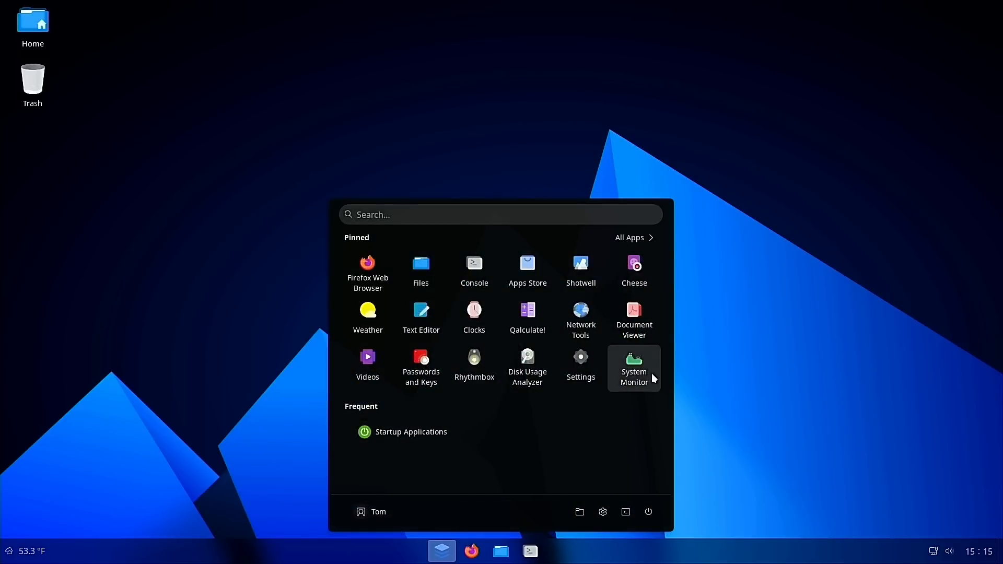
- Check System Monitor resources (1.4 GB of 16.7 GB memory), close it, reopen the app list
left_click(633, 368)
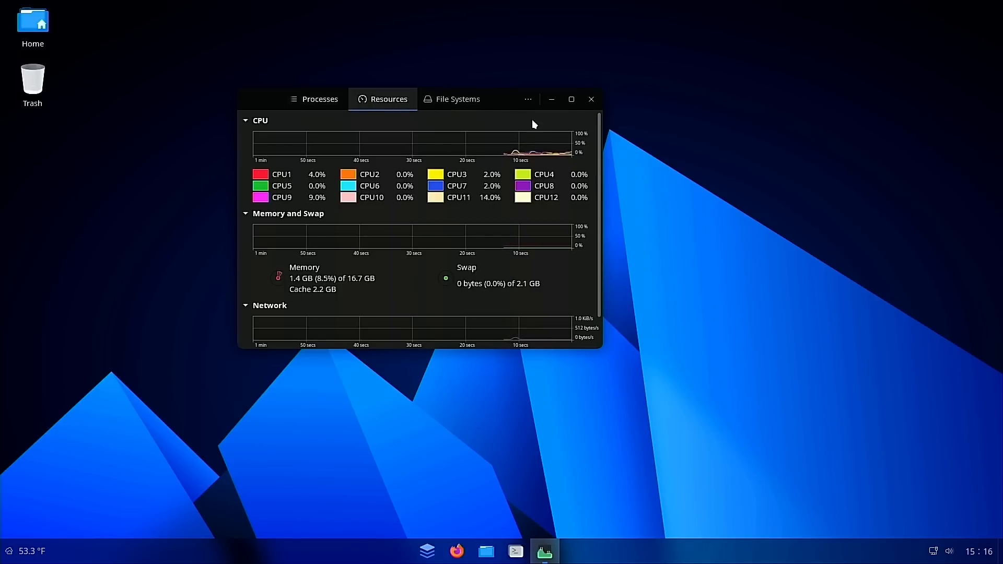
mouse_move(590, 99)
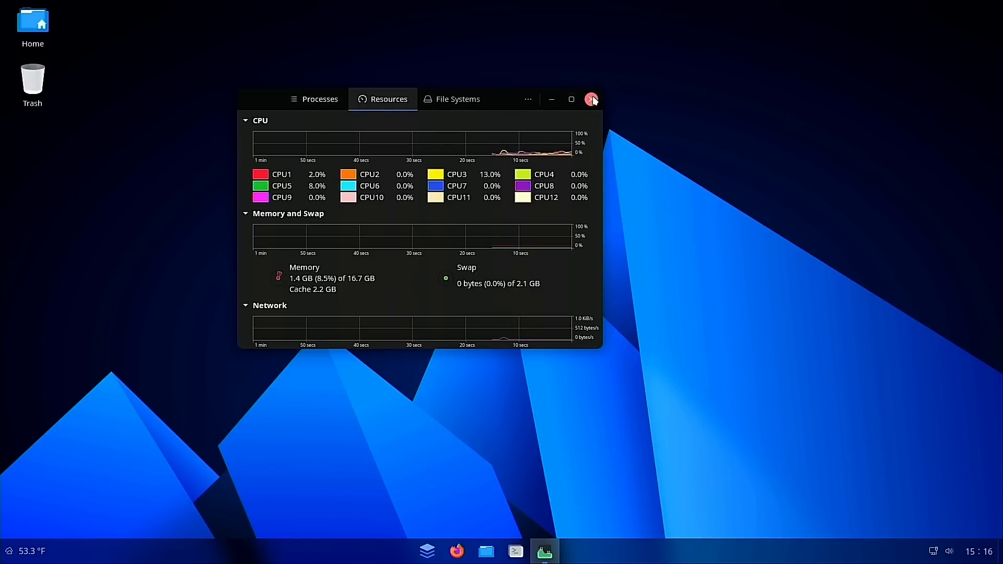
left_click(590, 100)
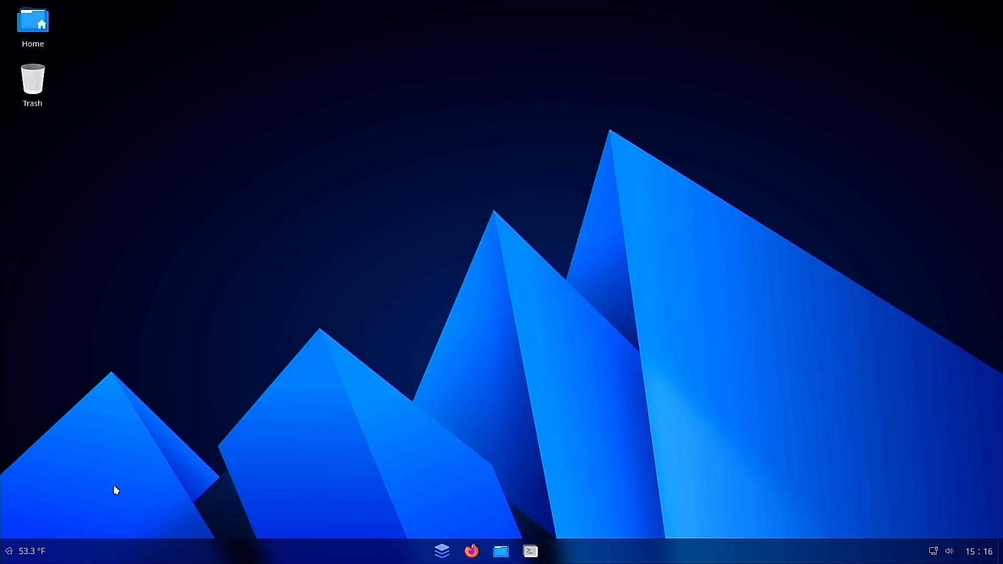
left_click(442, 550)
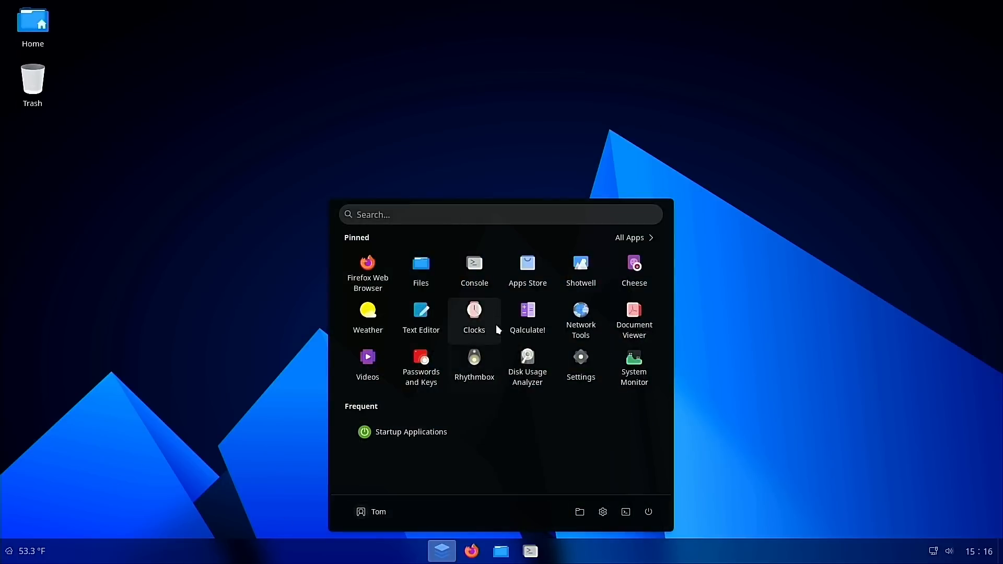
- Review Settings About (AnduinOS 1.0.2, GNOME 42.9, Wayland), close it, reopen the app list
left_click(580, 362)
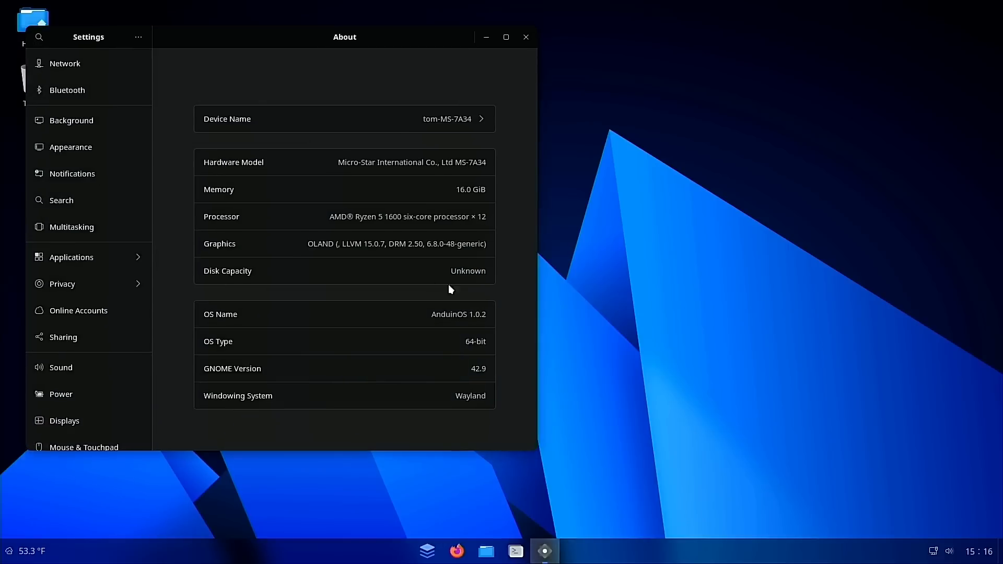
scroll("down", 3)
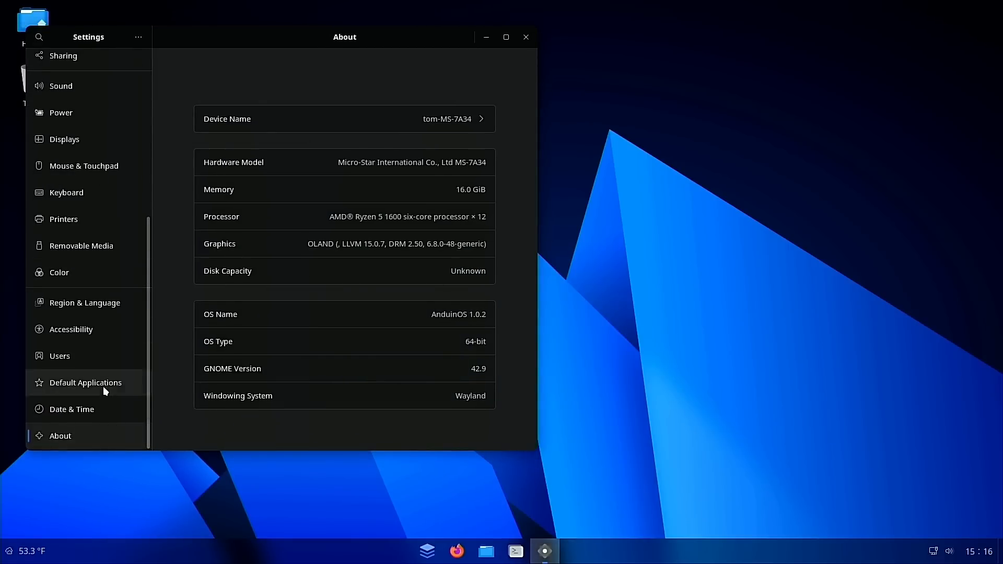
mouse_move(322, 239)
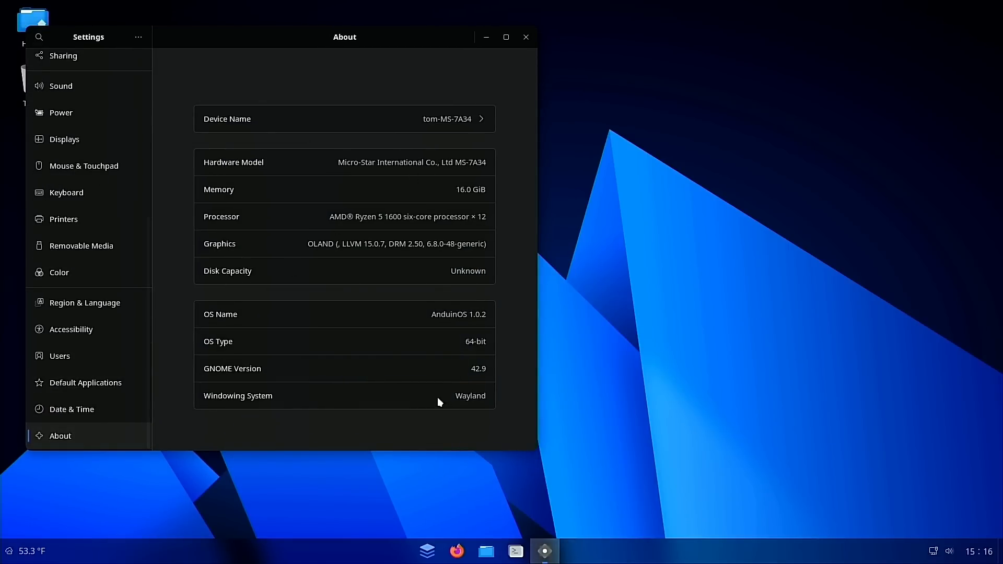
mouse_move(450, 400)
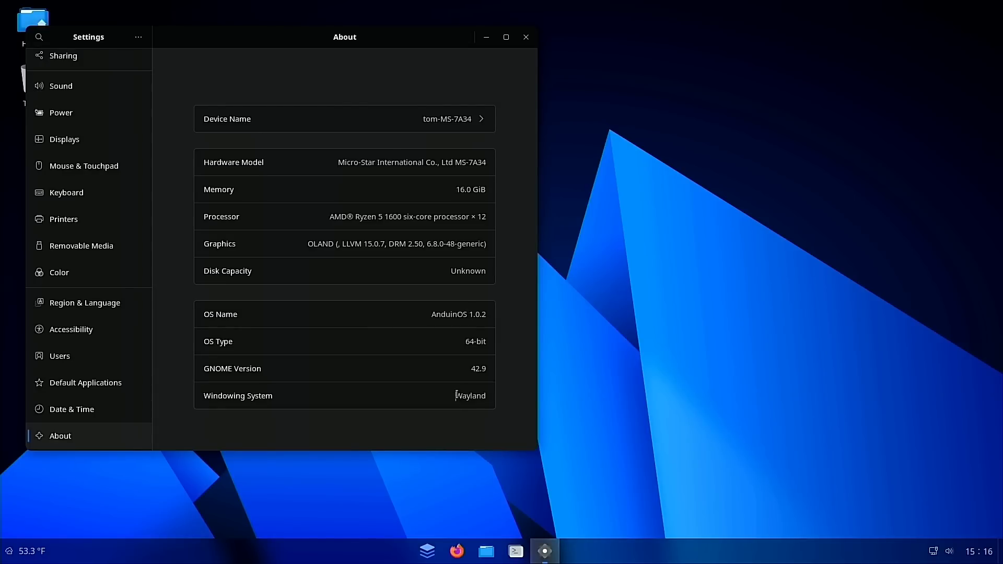
double_click(470, 396)
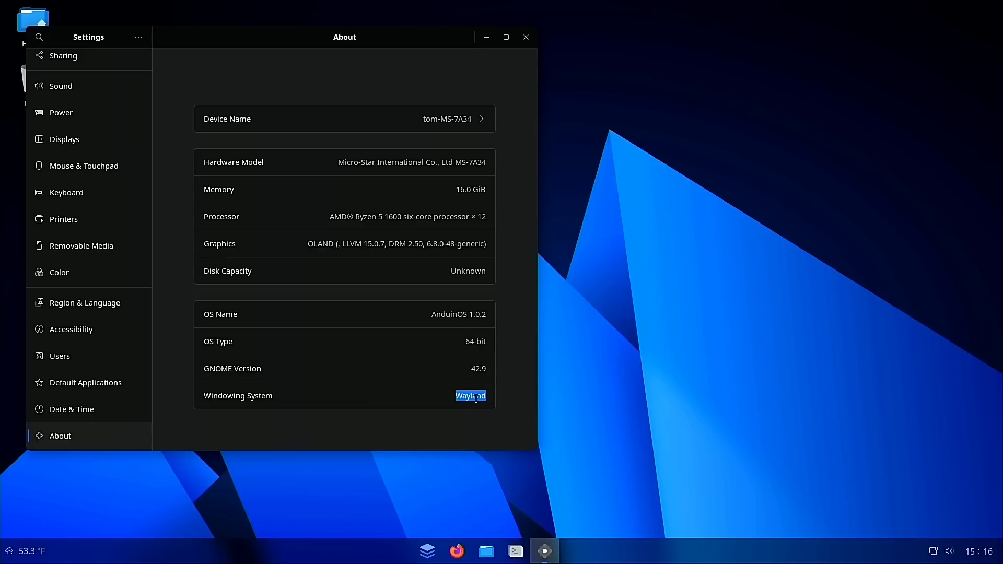
mouse_move(478, 381)
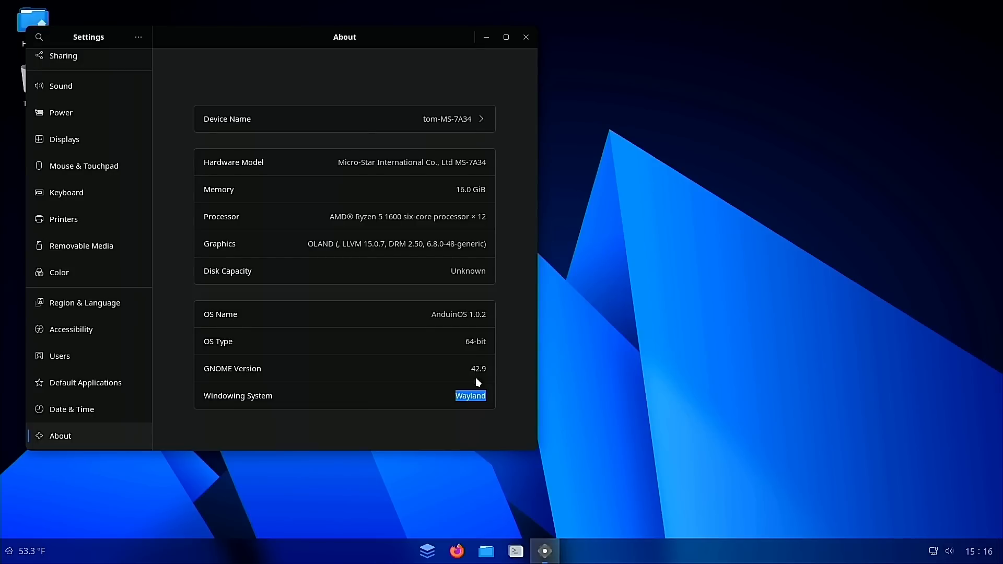
mouse_move(485, 405)
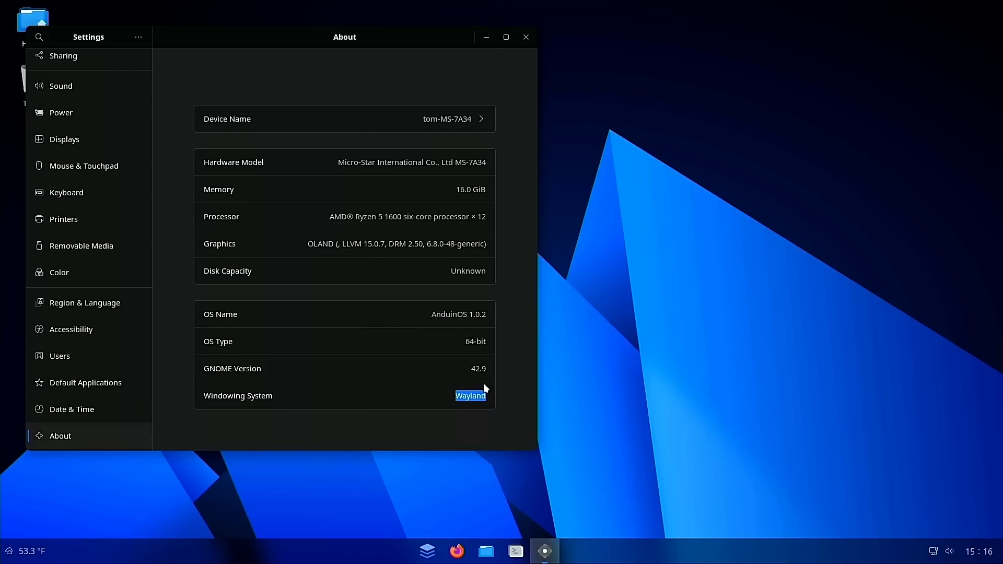
mouse_move(441, 311)
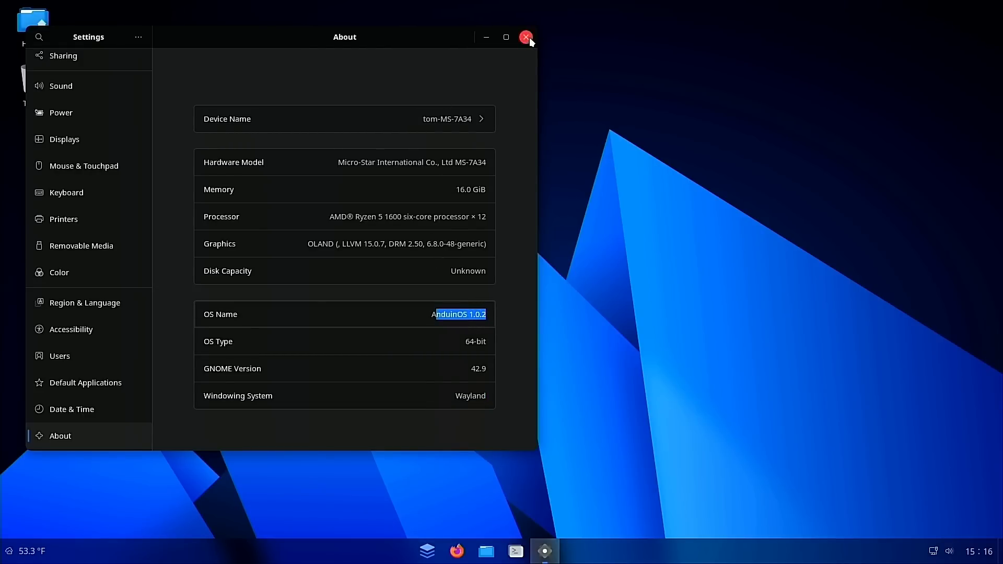
left_click(525, 37)
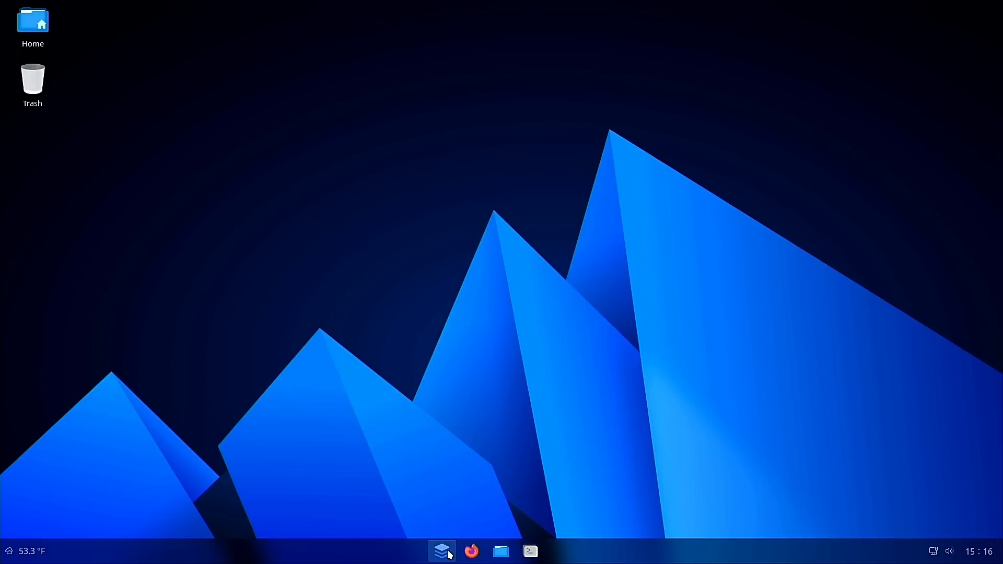
left_click(471, 551)
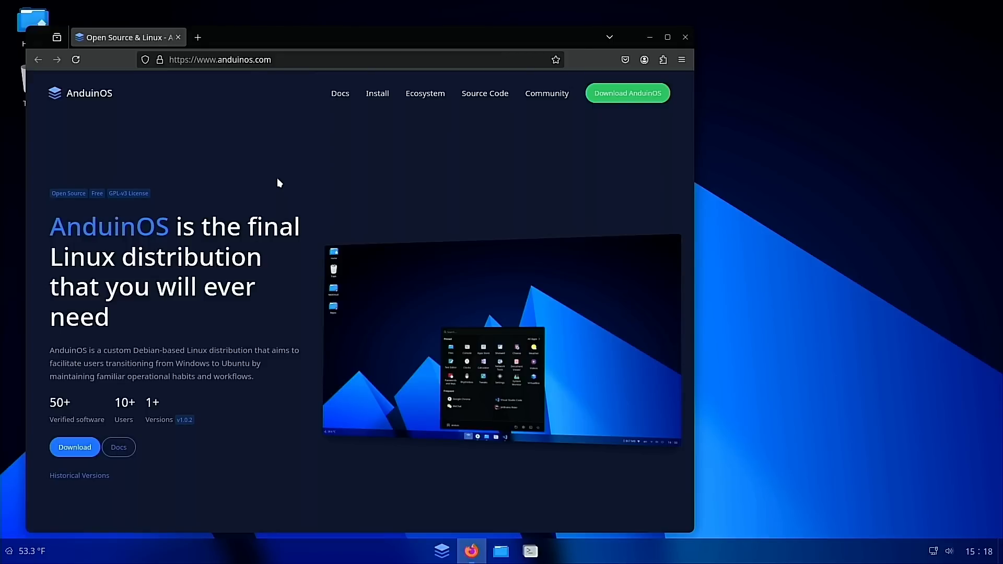
mouse_move(545, 5)
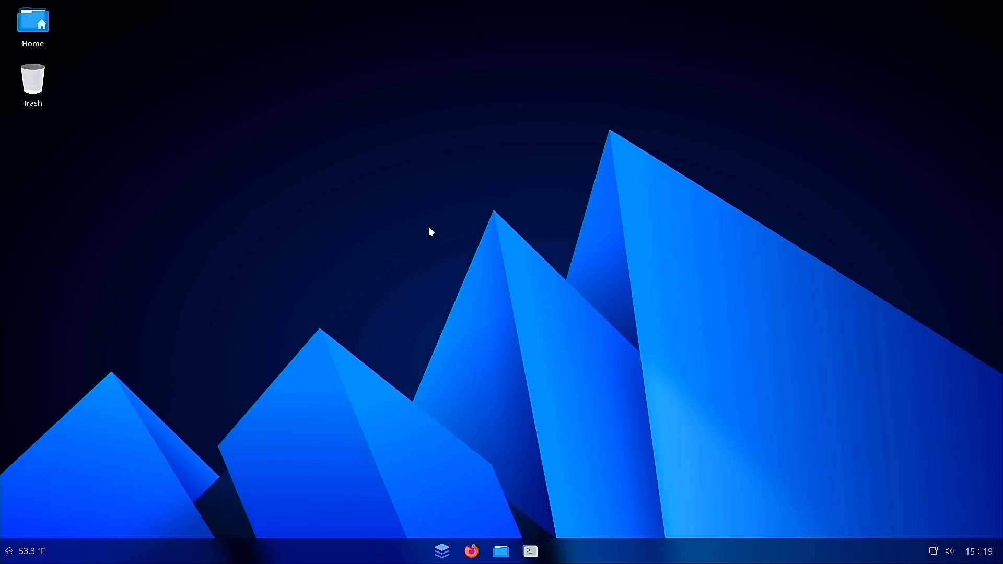
mouse_move(666, 400)
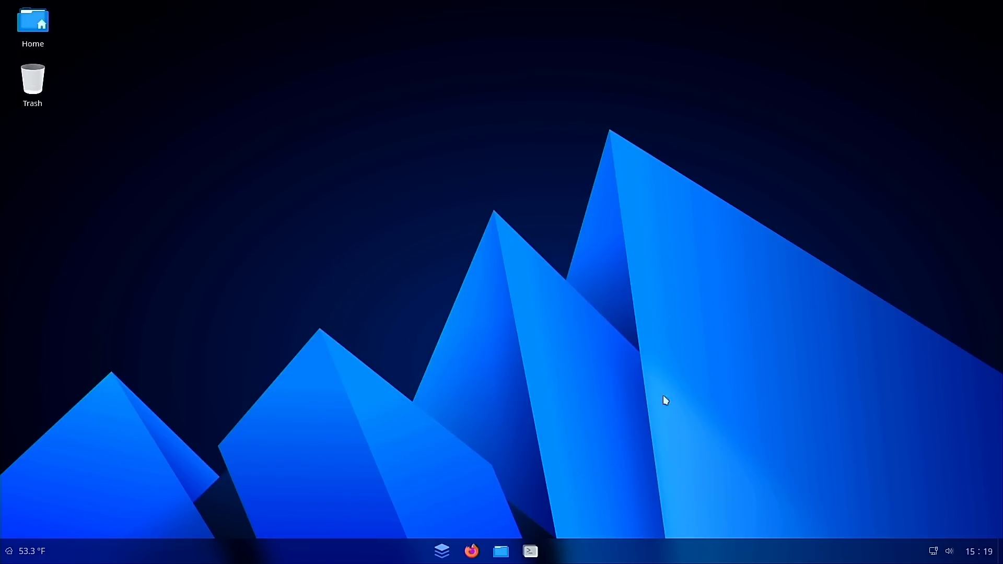
mouse_move(611, 377)
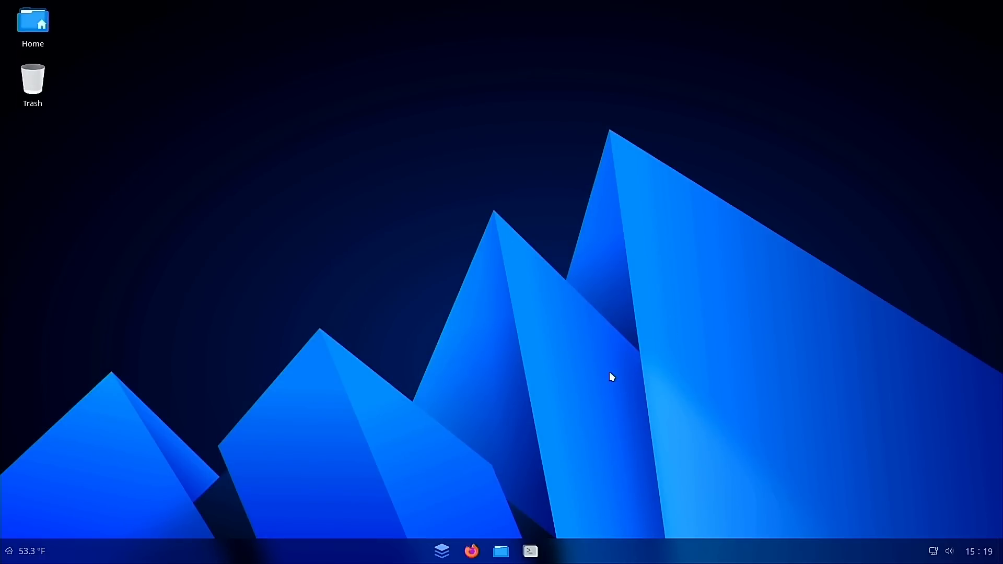